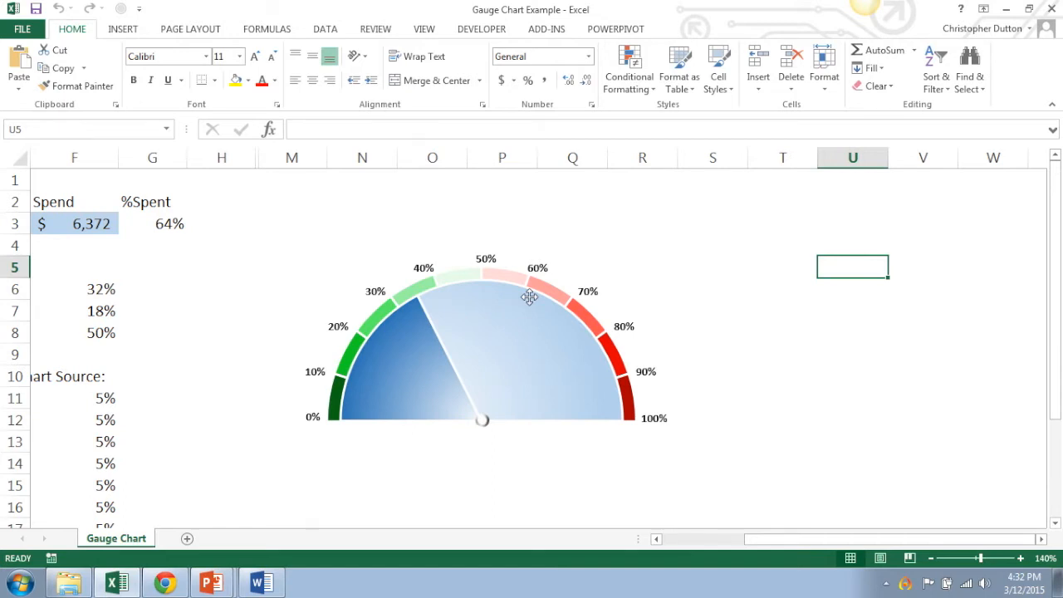
mouse_move(358, 498)
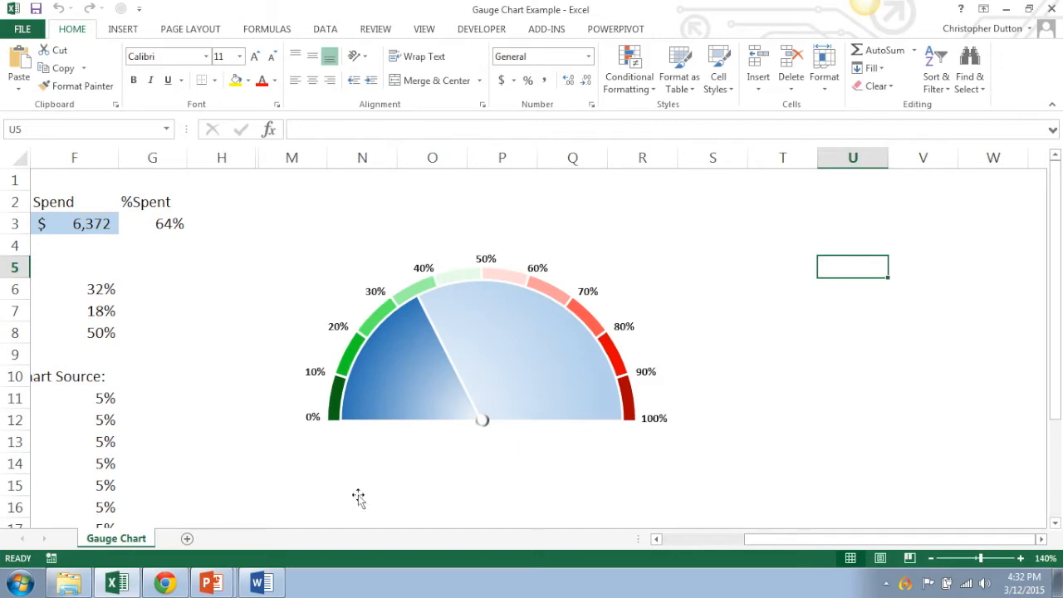
mouse_move(548, 508)
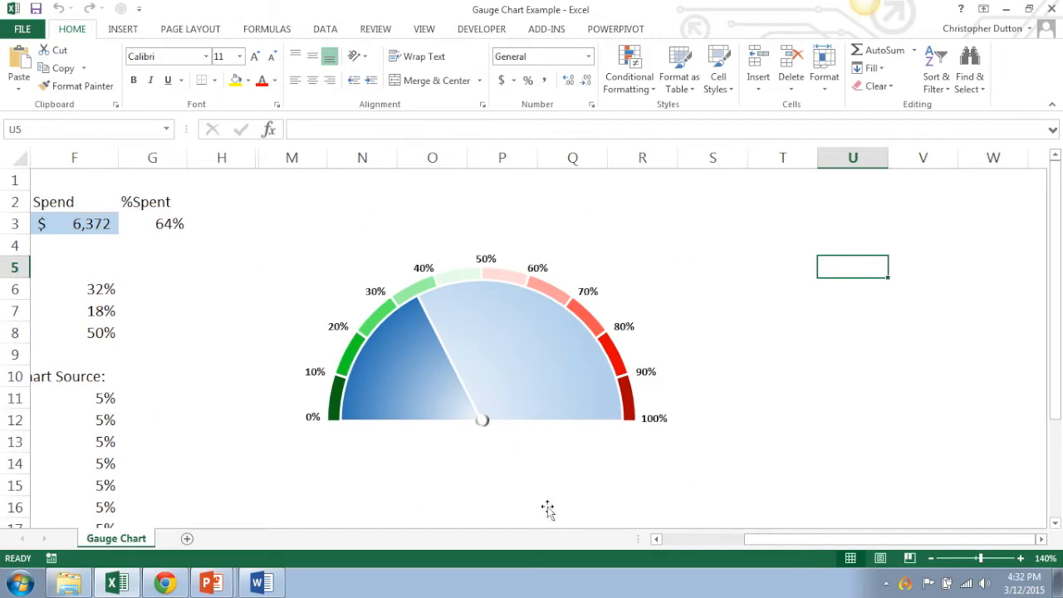
mouse_move(407, 475)
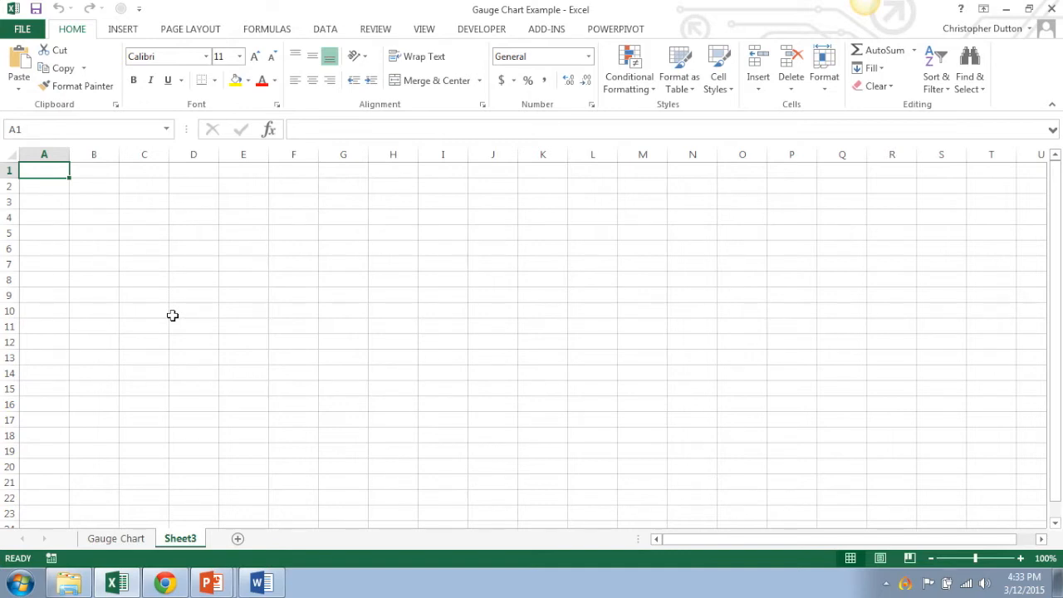
Enter Budget 10,000, Spend 3500 and a %spent column at the top of the sheet
text(Budget)
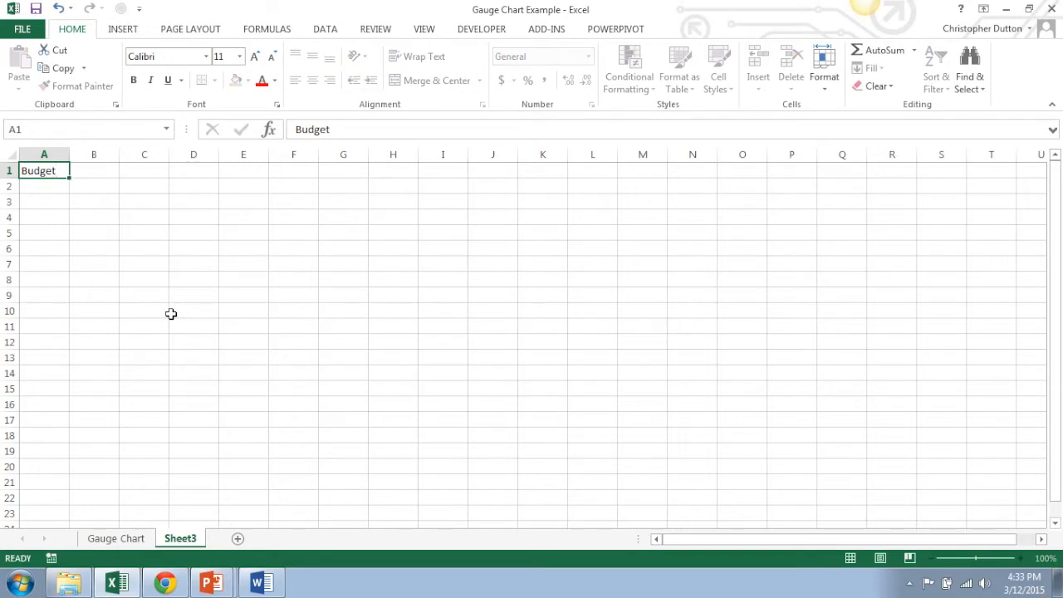
text(10,000)
click(95, 170)
text(Spend)
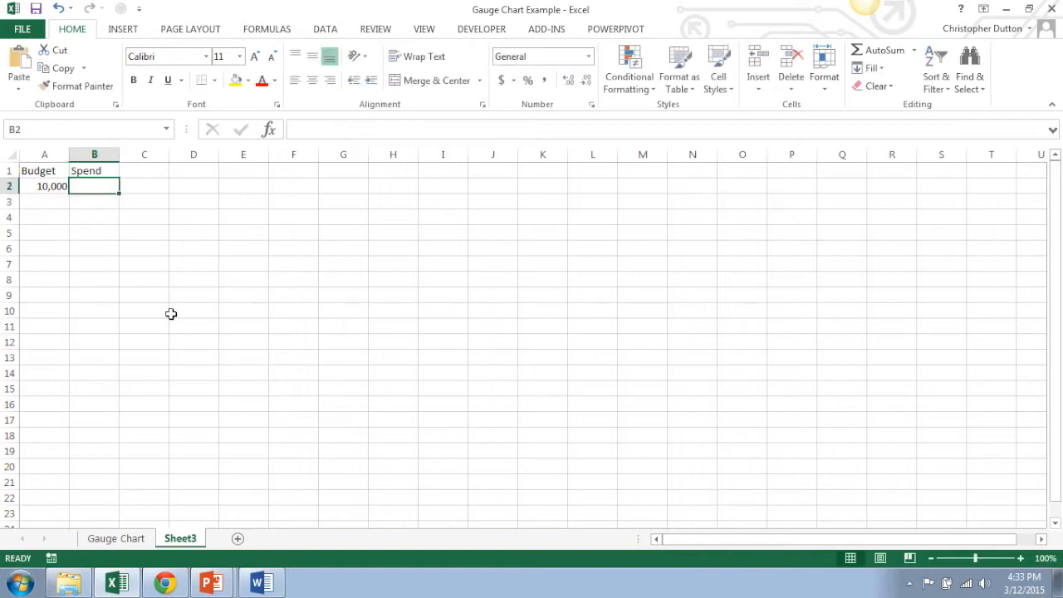
text(3500)
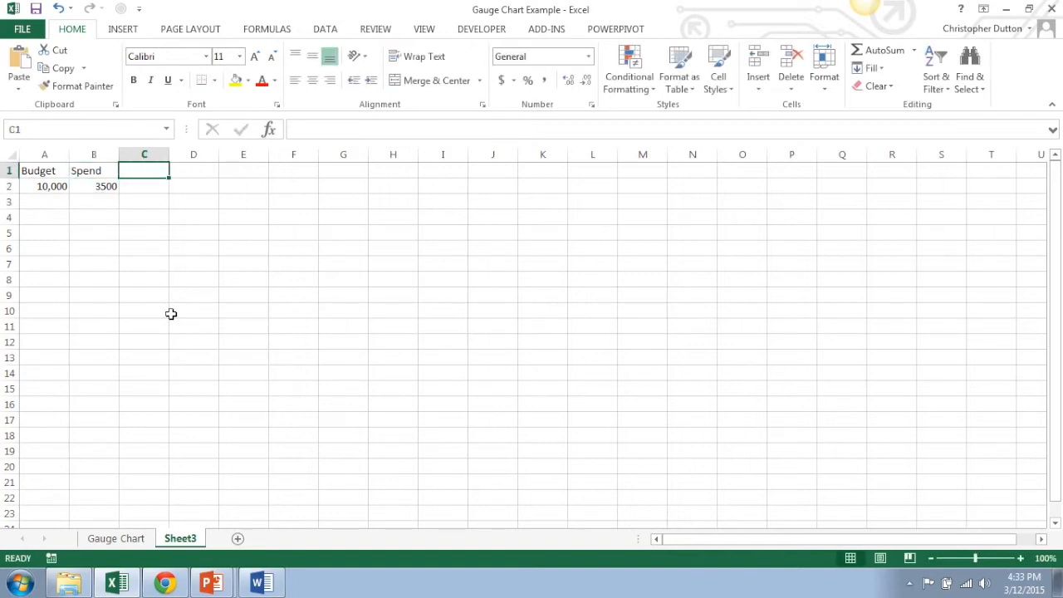
text(%spent)
click(145, 186)
text(=B2/A2)
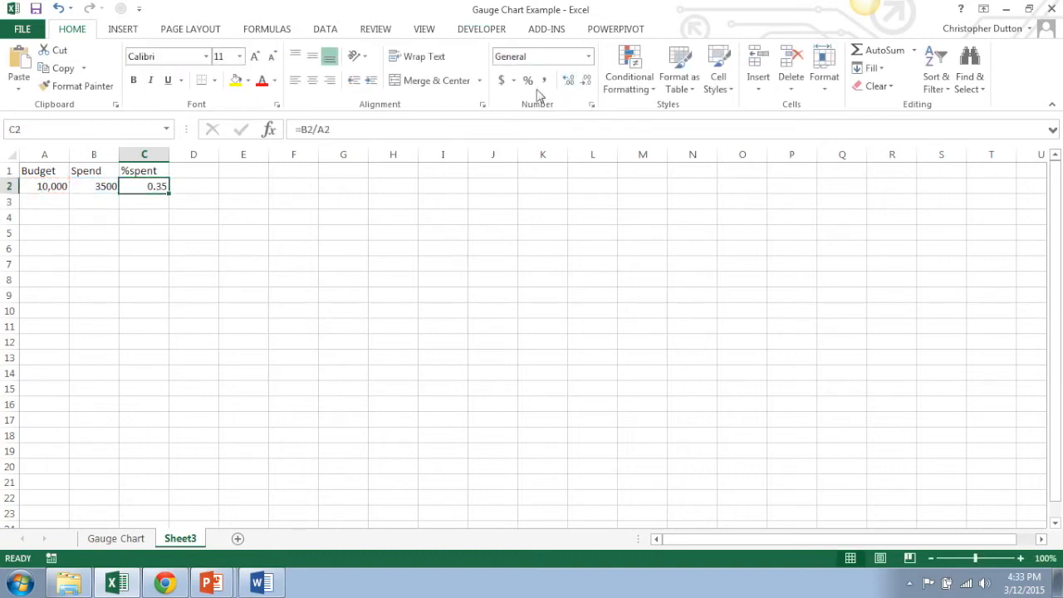
Format the %spent result =B2/A2 as a percentage, showing 35%
click(528, 79)
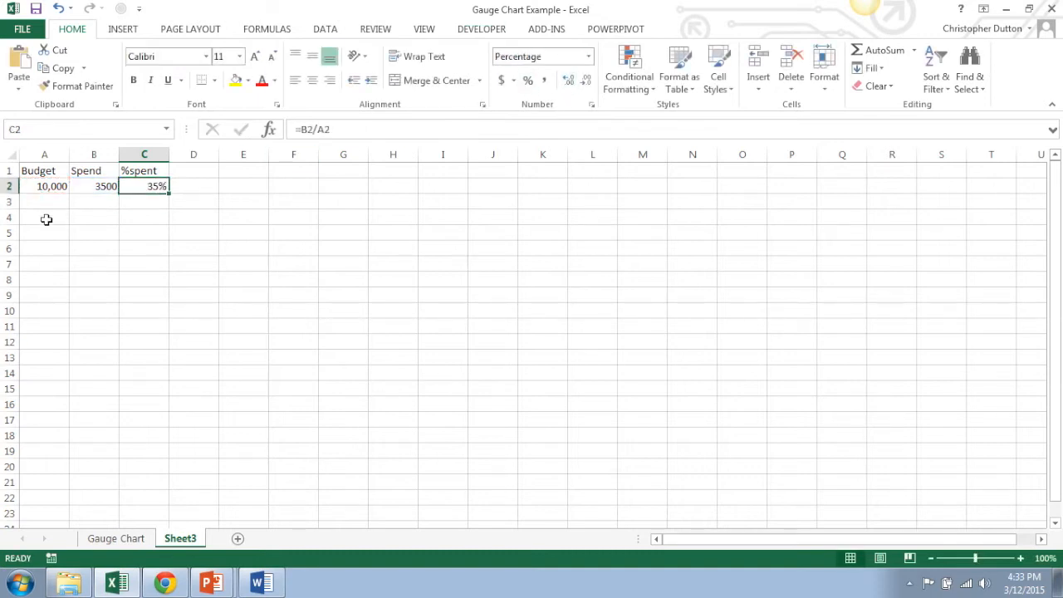
click(43, 216)
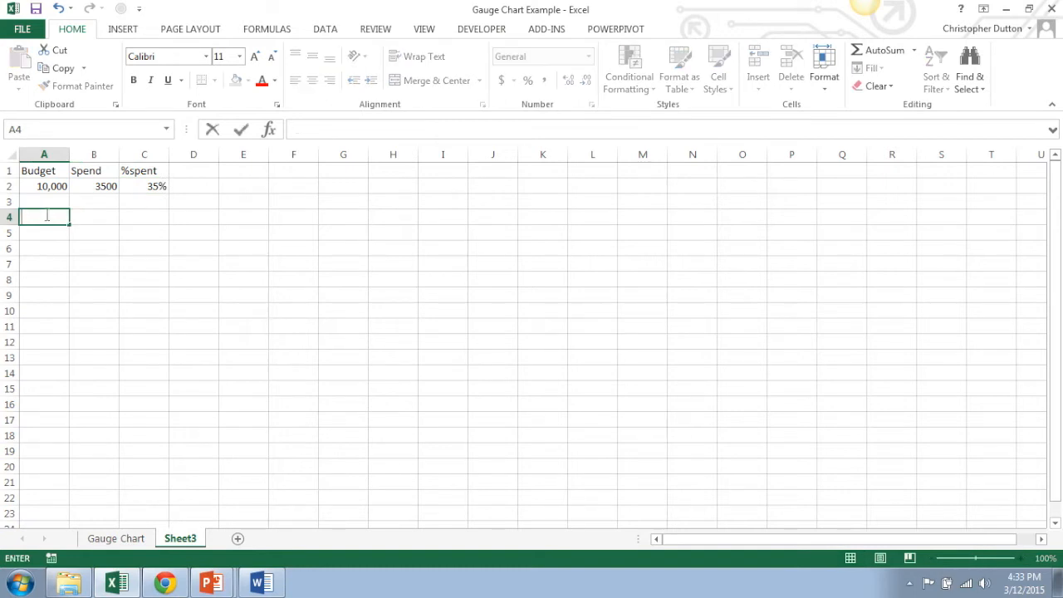
Add a 'Chart source data:' label in A4 with 50% beneath it in A5
text(Chart sour)
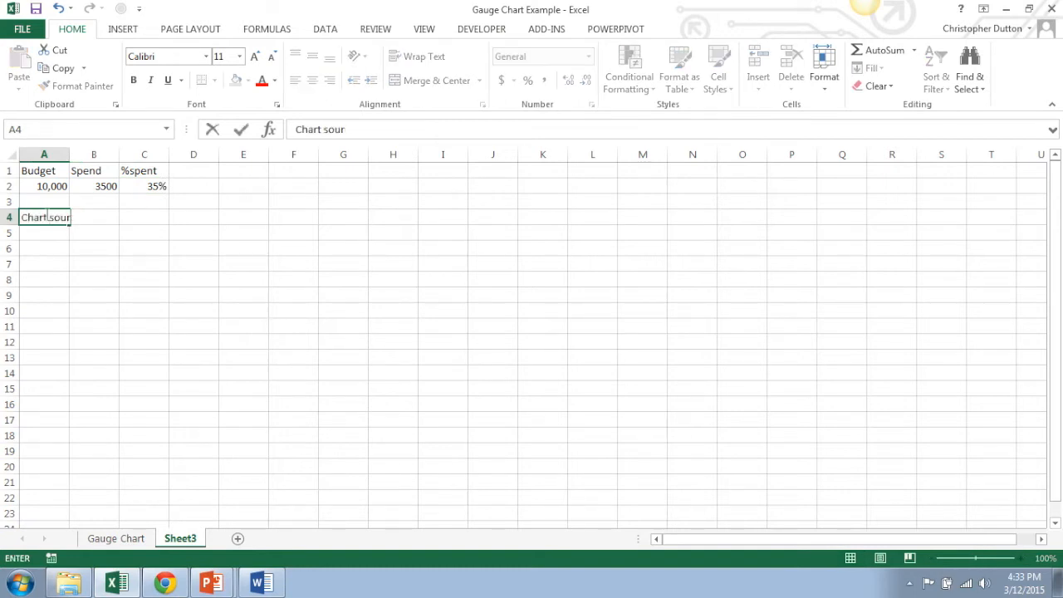
key(enter)
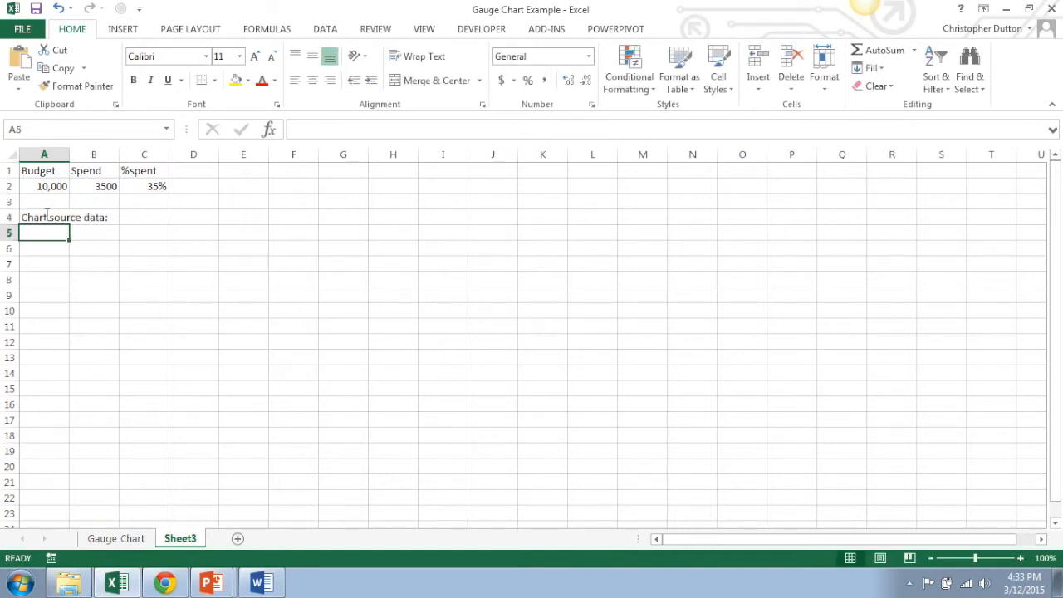
text(50%)
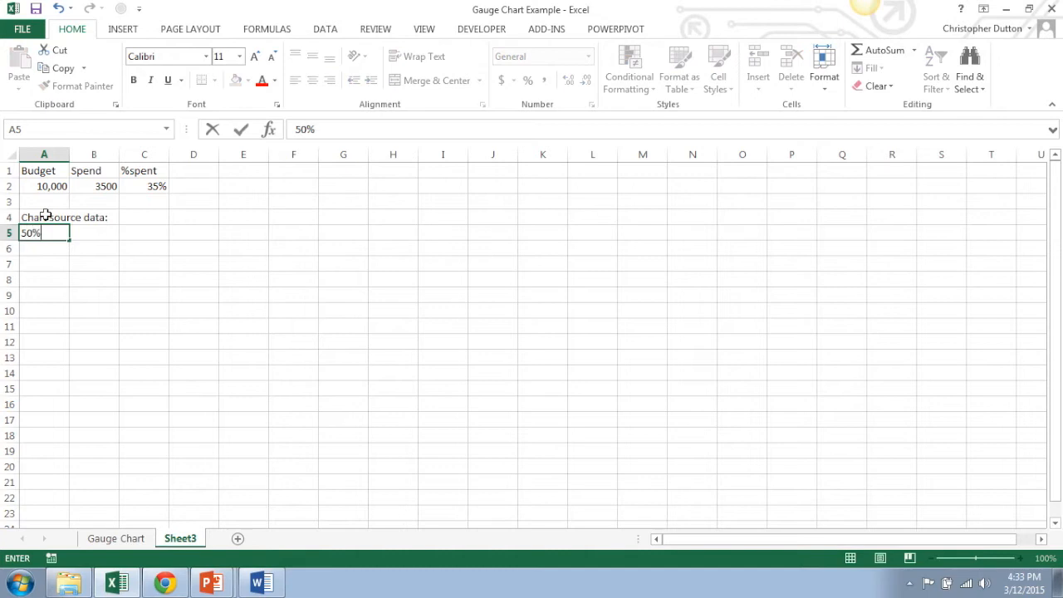
key(Return)
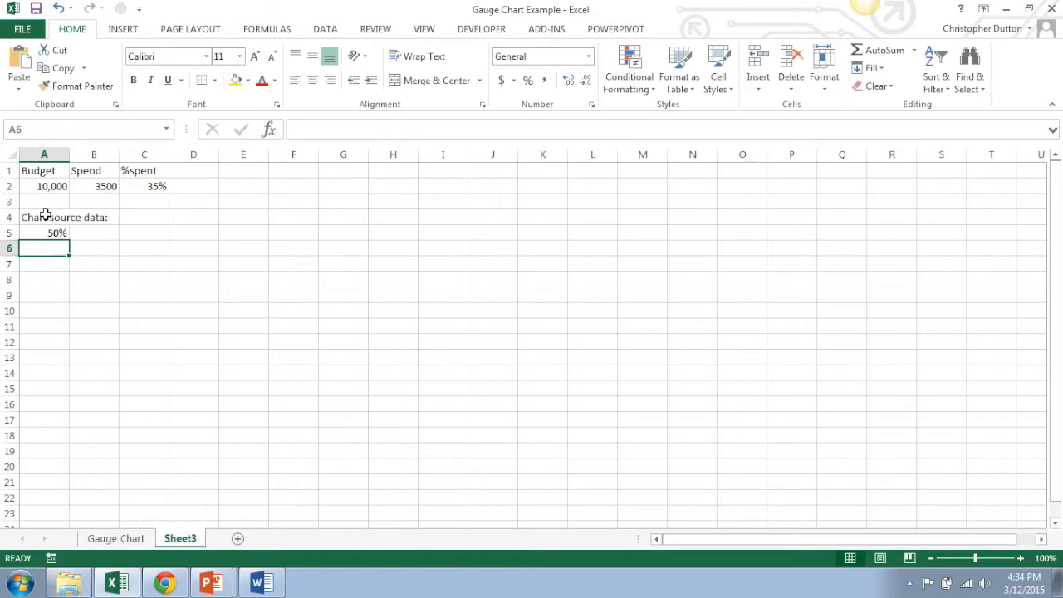
Enter =C2/2 in A6 to halve %spent, shown as a percentage (18%)
text(=)
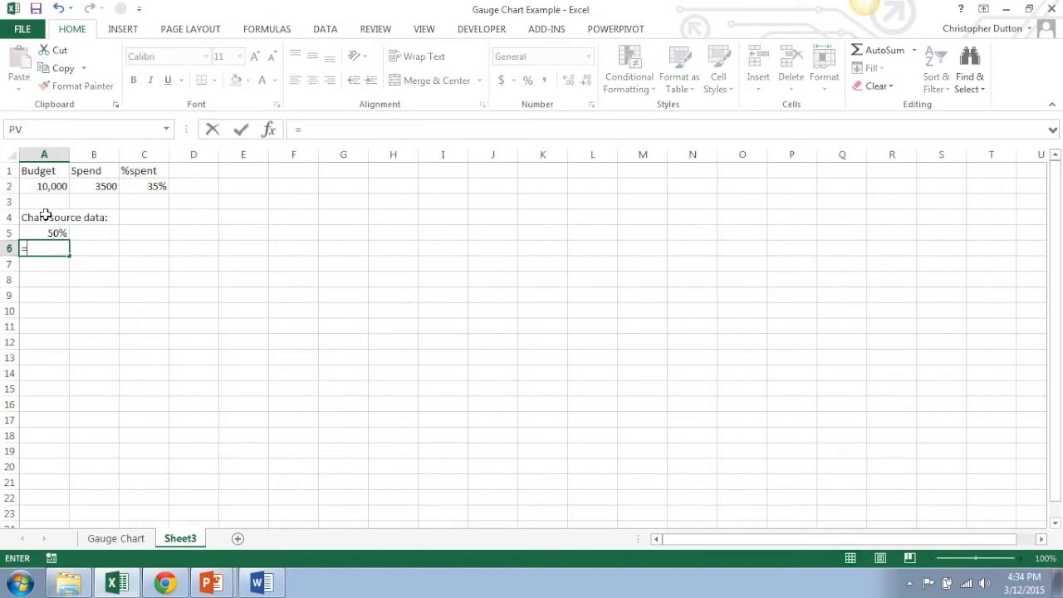
click(143, 186)
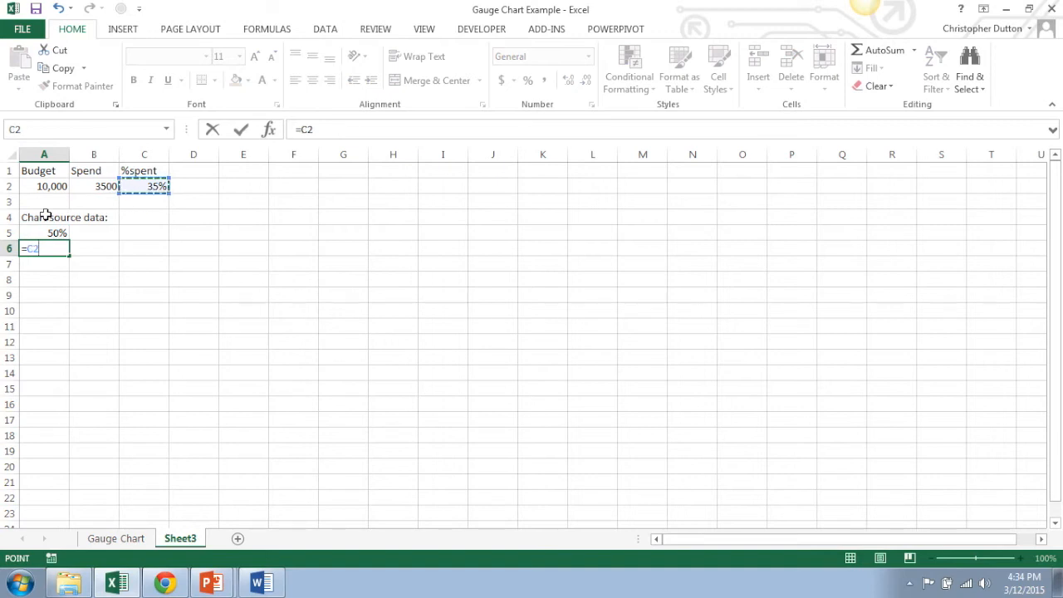
text(/2)
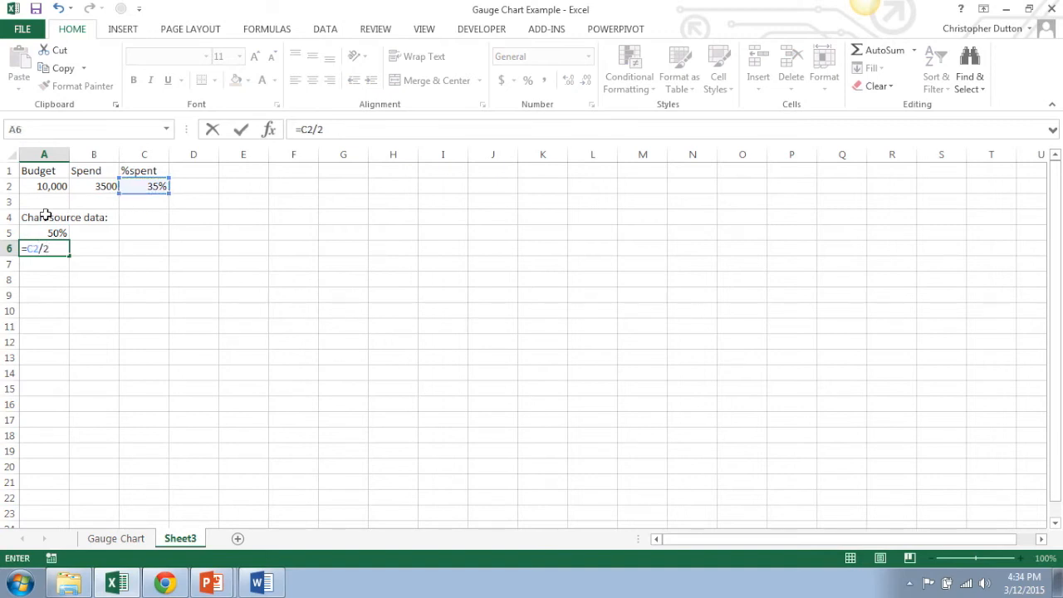
key(Return)
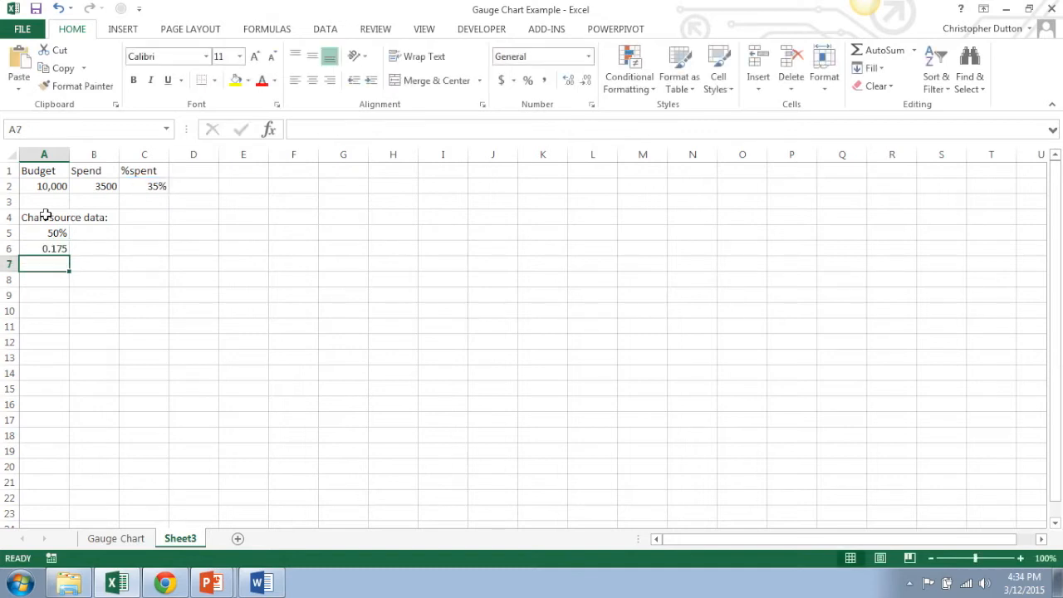
click(43, 250)
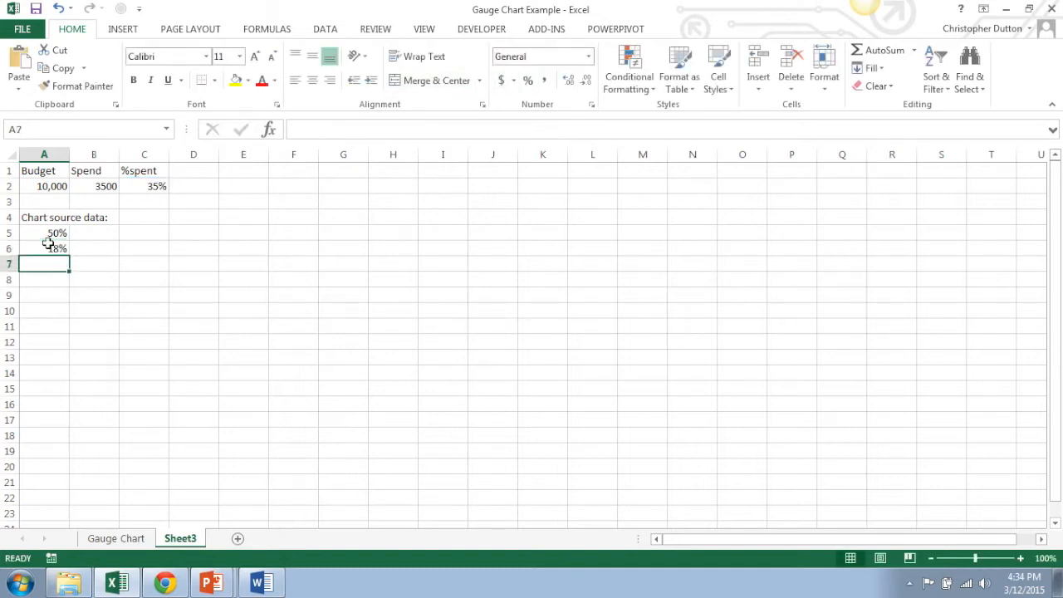
Enter the remainder =A5-A6 in A7 (33%) and select the three source values
click(44, 233)
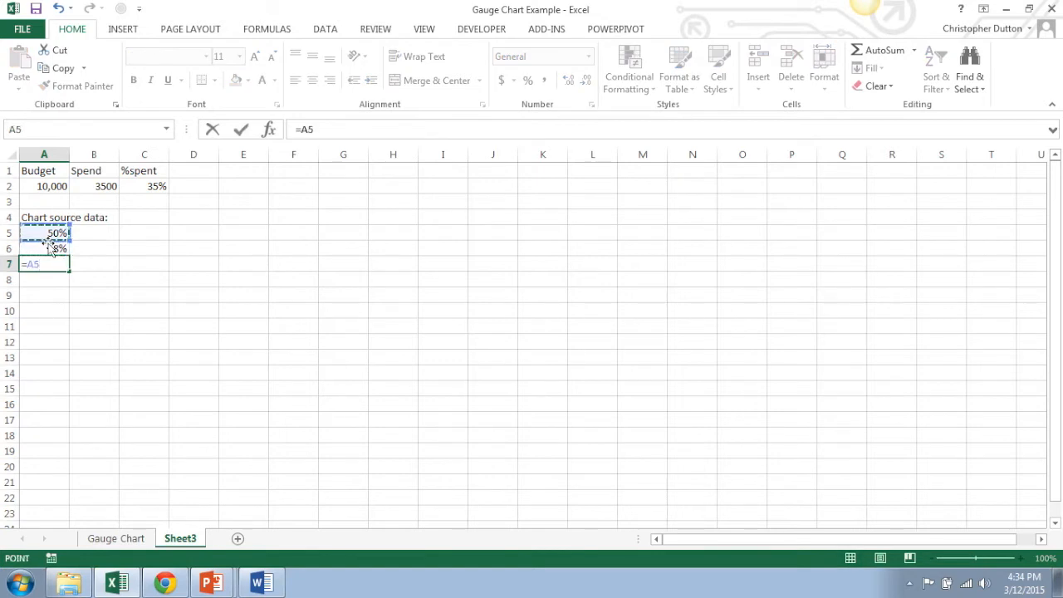
click(43, 247)
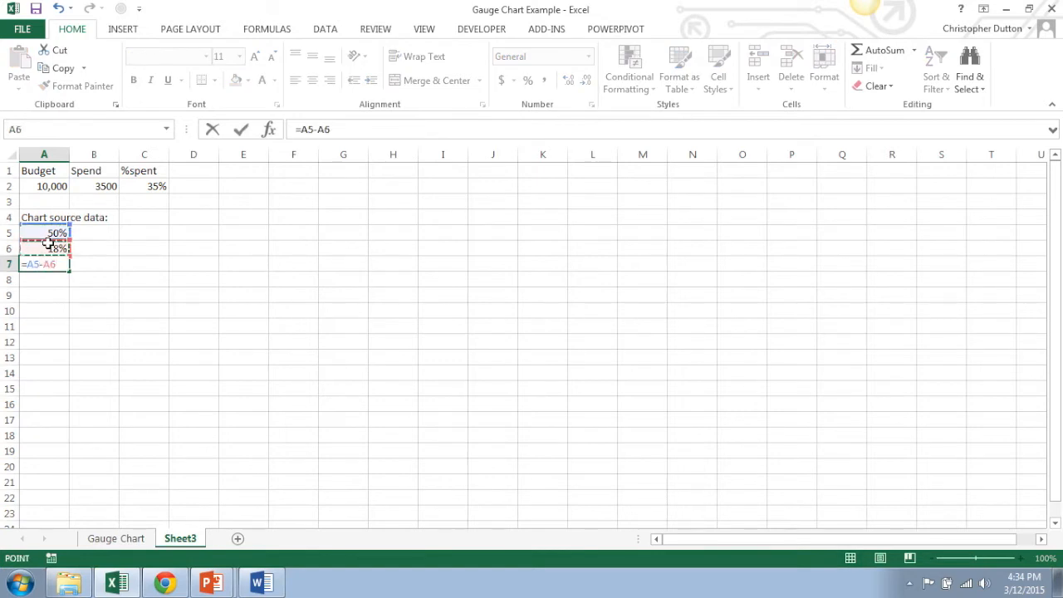
key(Return)
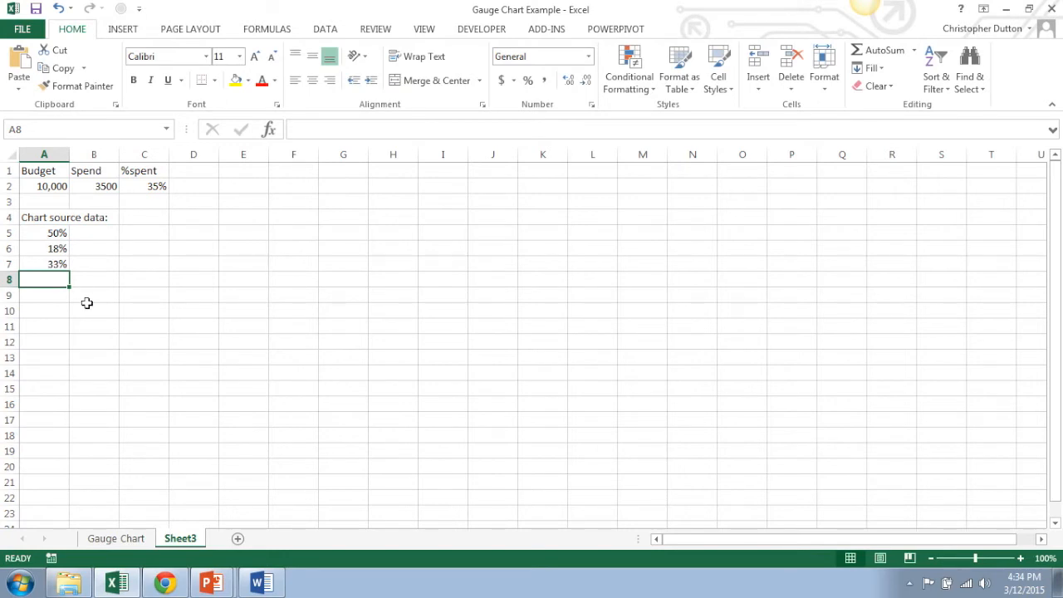
drag(43, 233, 43, 262)
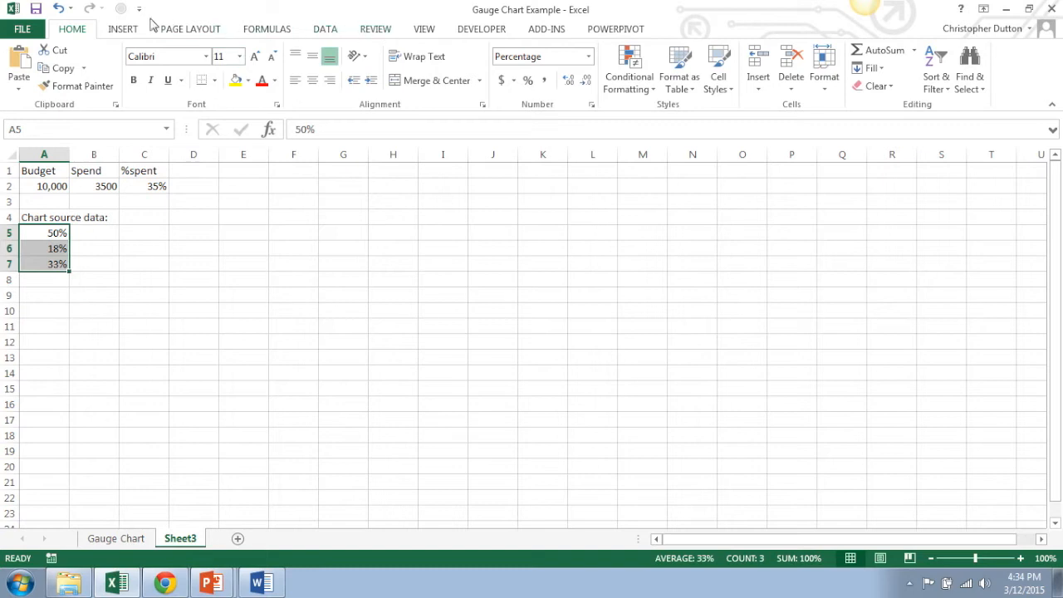
Insert a 2-D pie of the three values and remove the chart area's fill and border
click(123, 29)
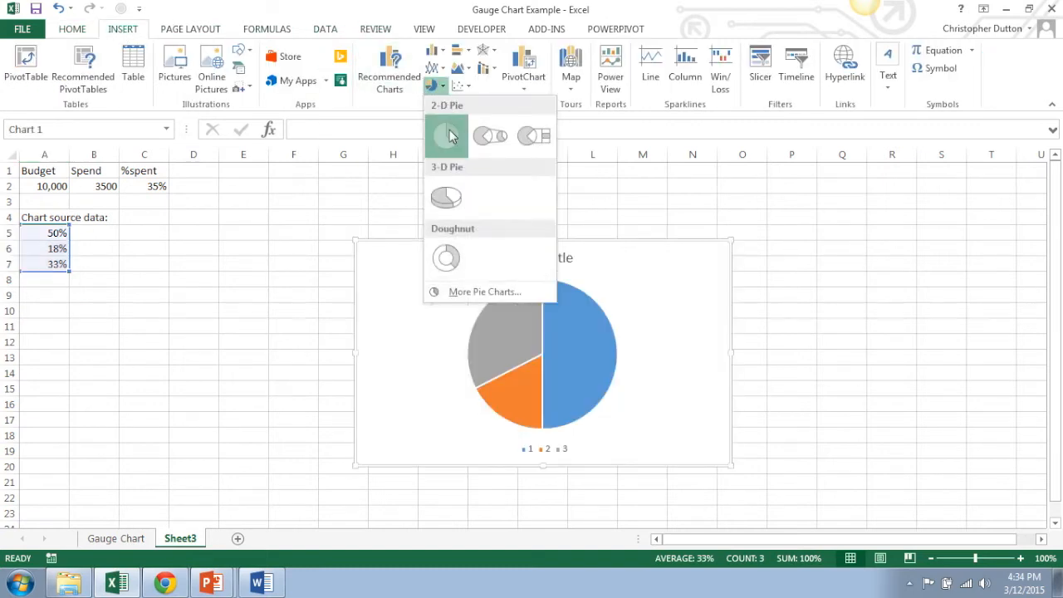
click(445, 136)
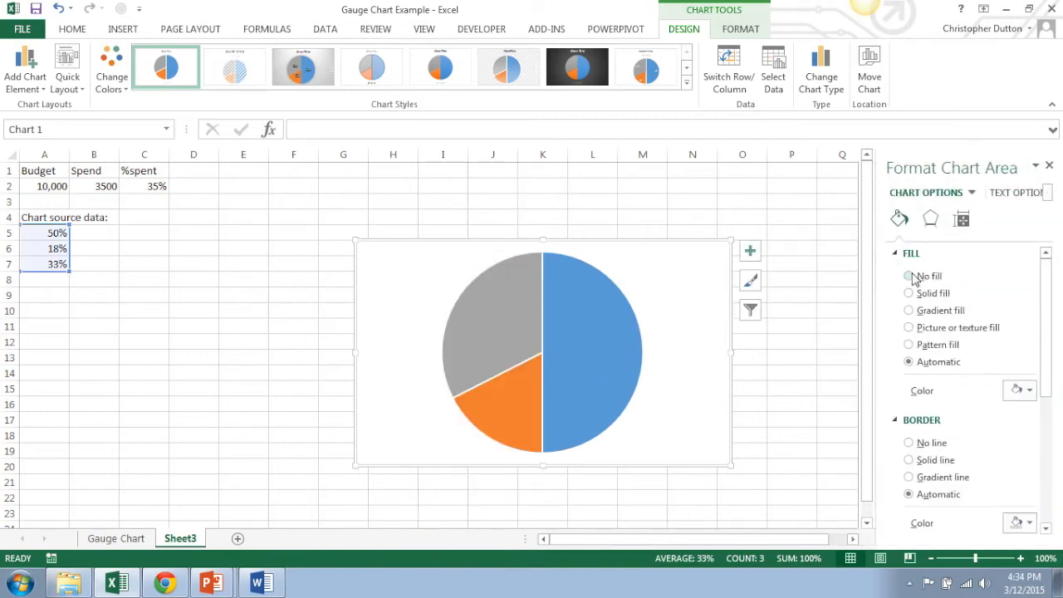
click(908, 276)
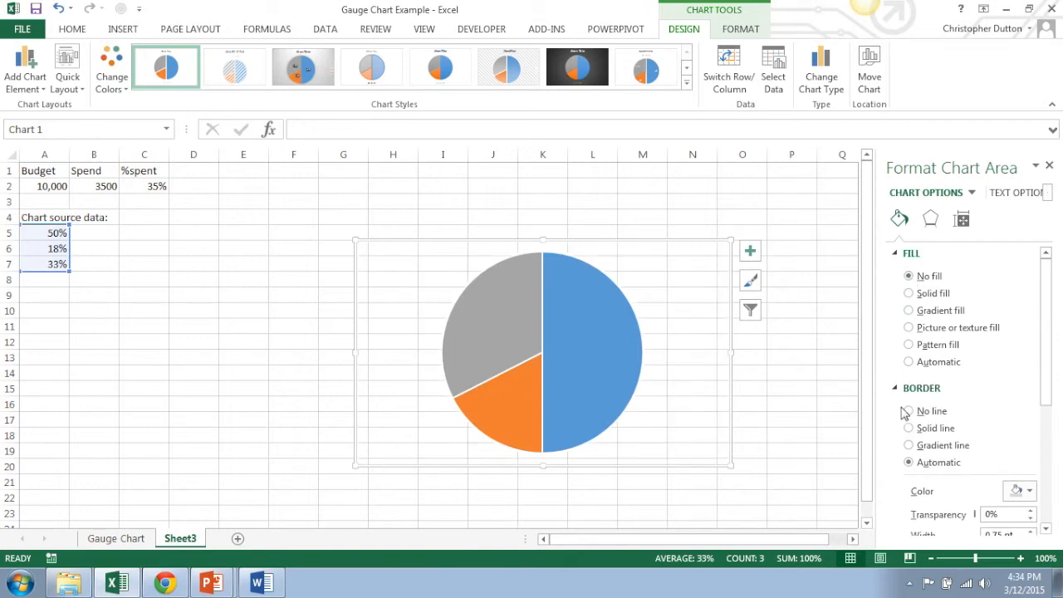
click(908, 410)
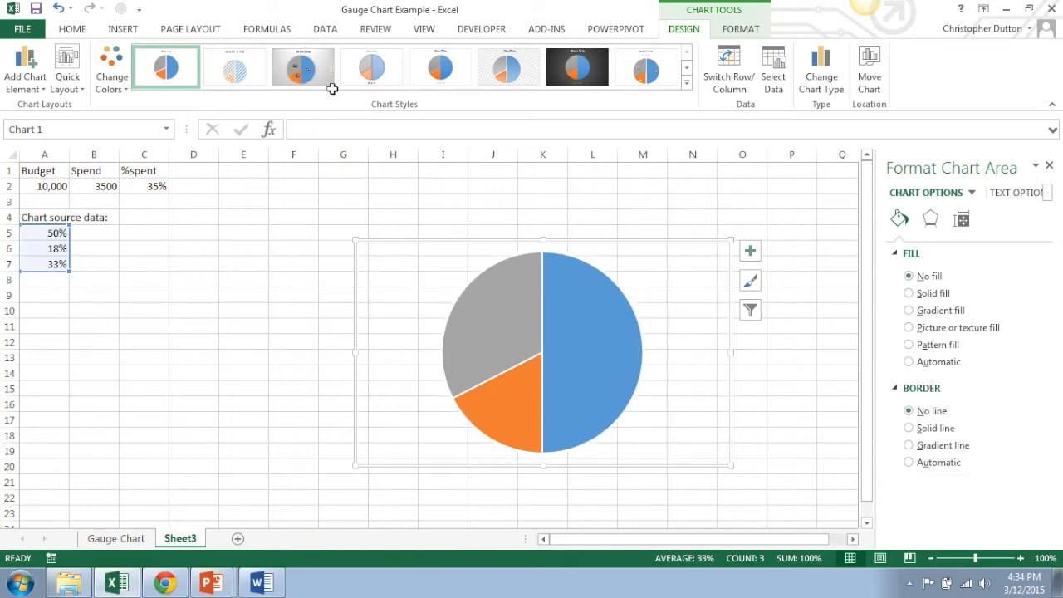
mouse_move(425, 30)
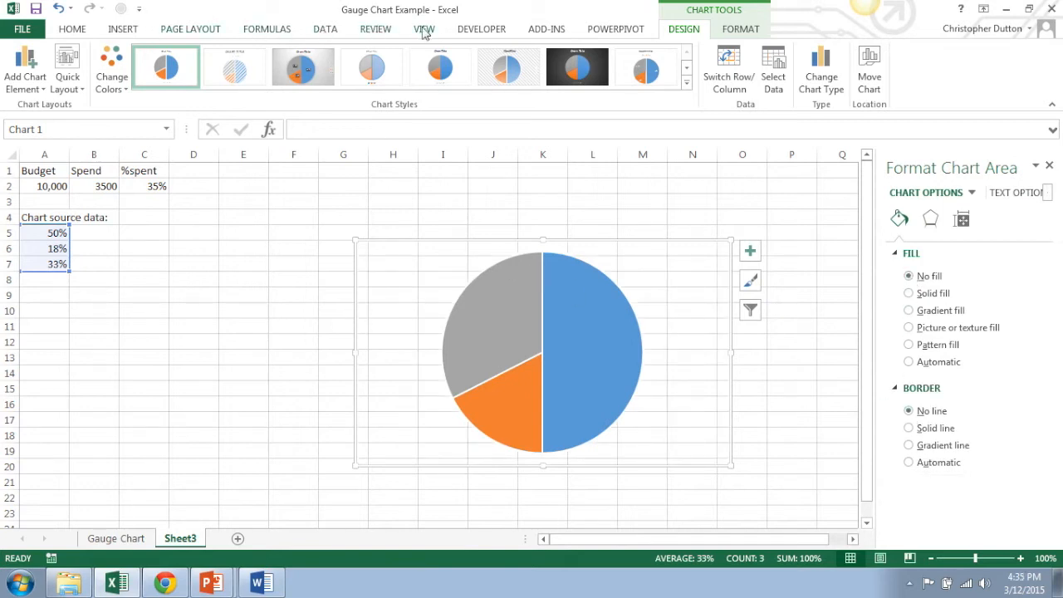
click(424, 29)
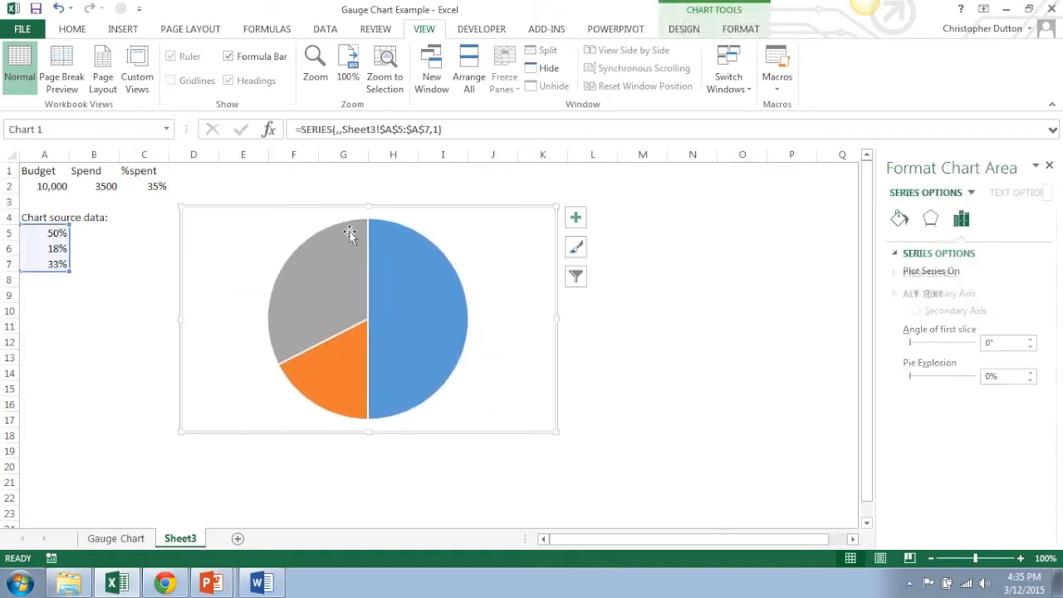
Set the pie's Angle of first slice to 90° so the 50% slice fills the bottom half
click(398, 269)
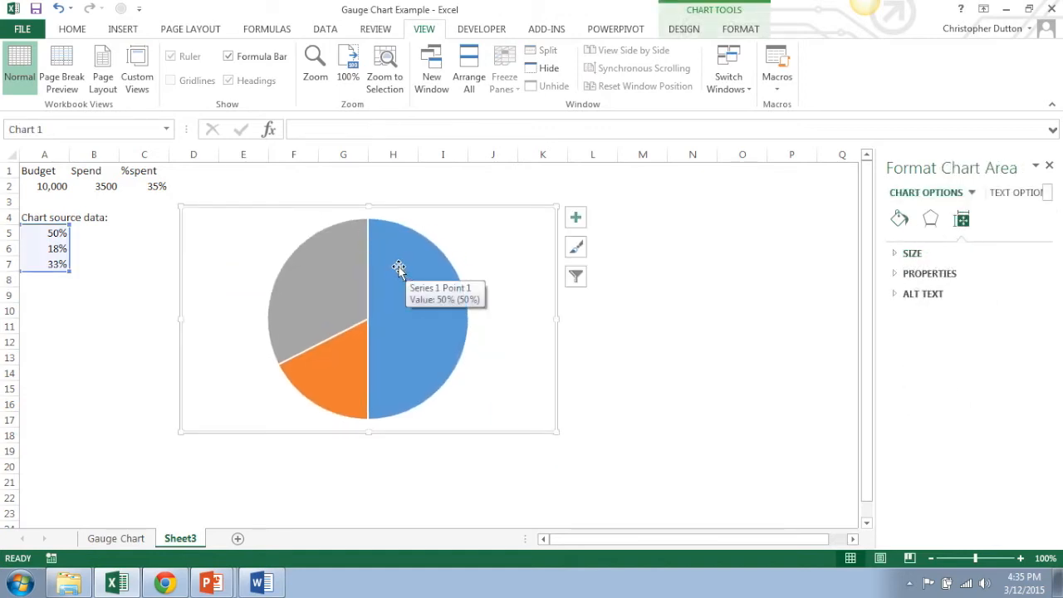
right_click(399, 269)
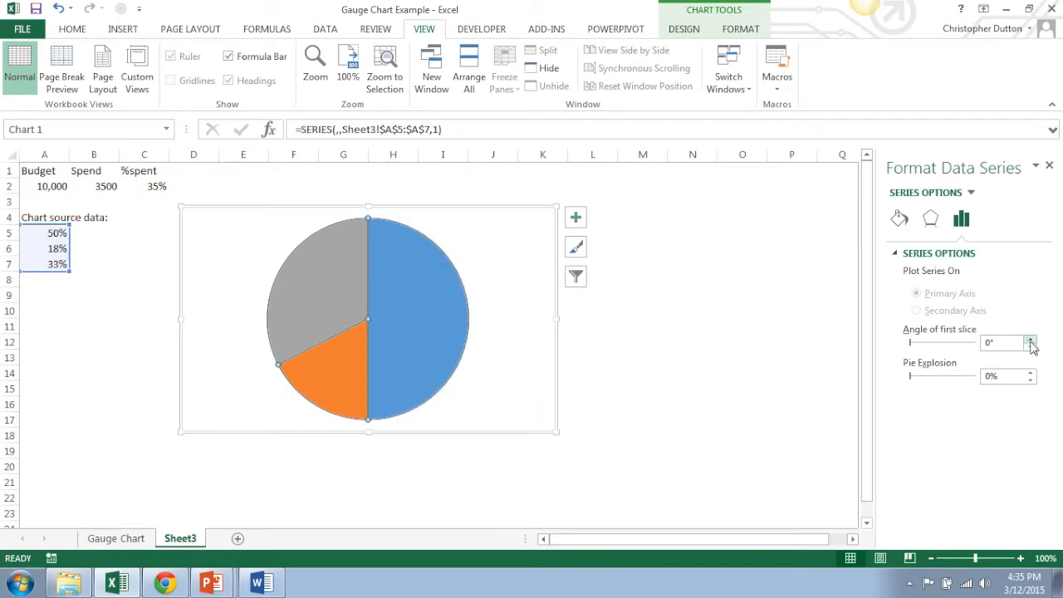
click(1029, 339)
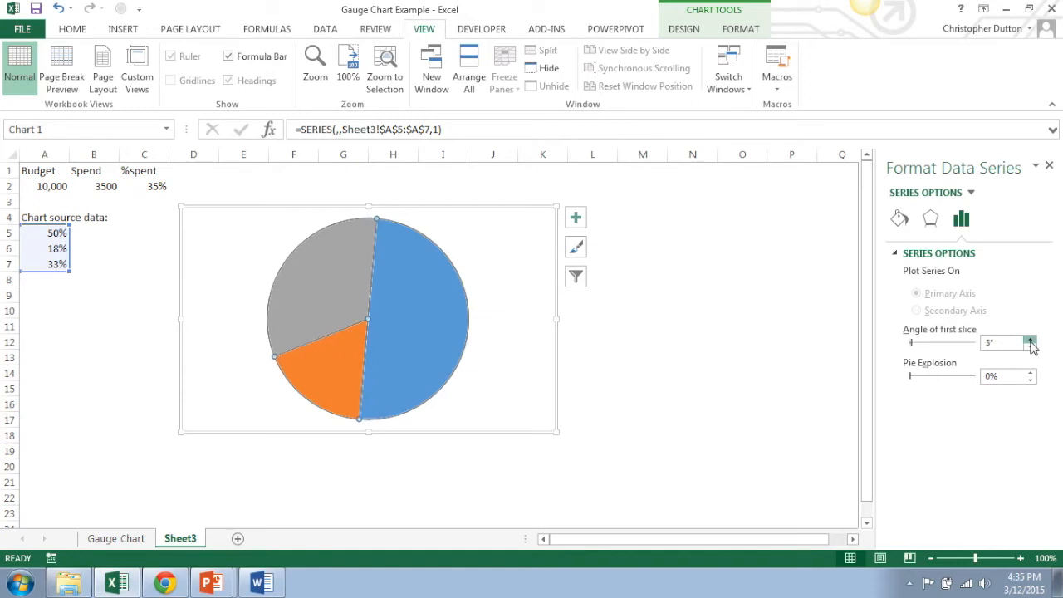
click(1029, 339)
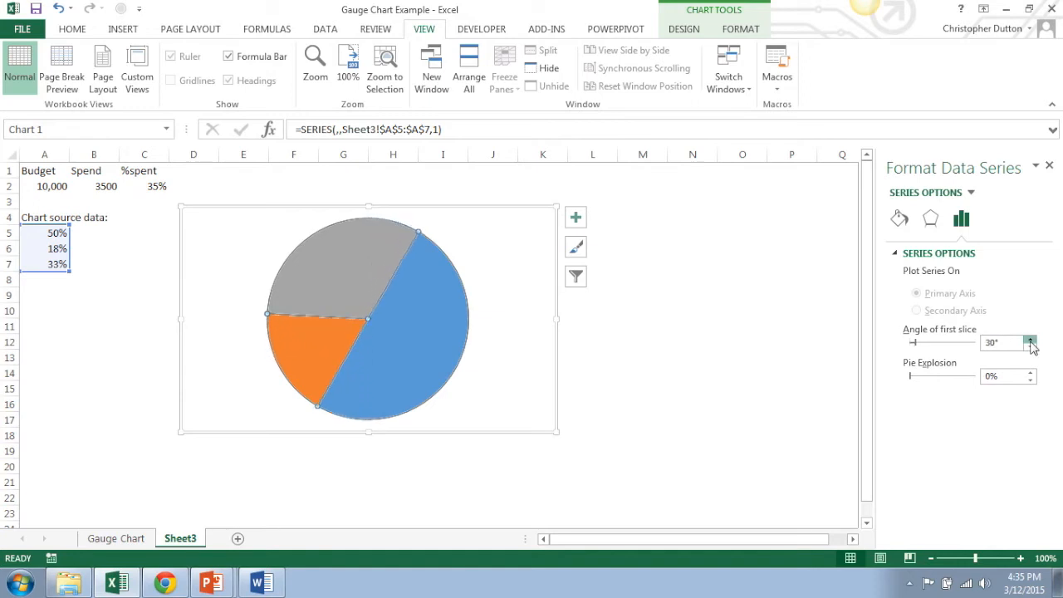
click(1029, 339)
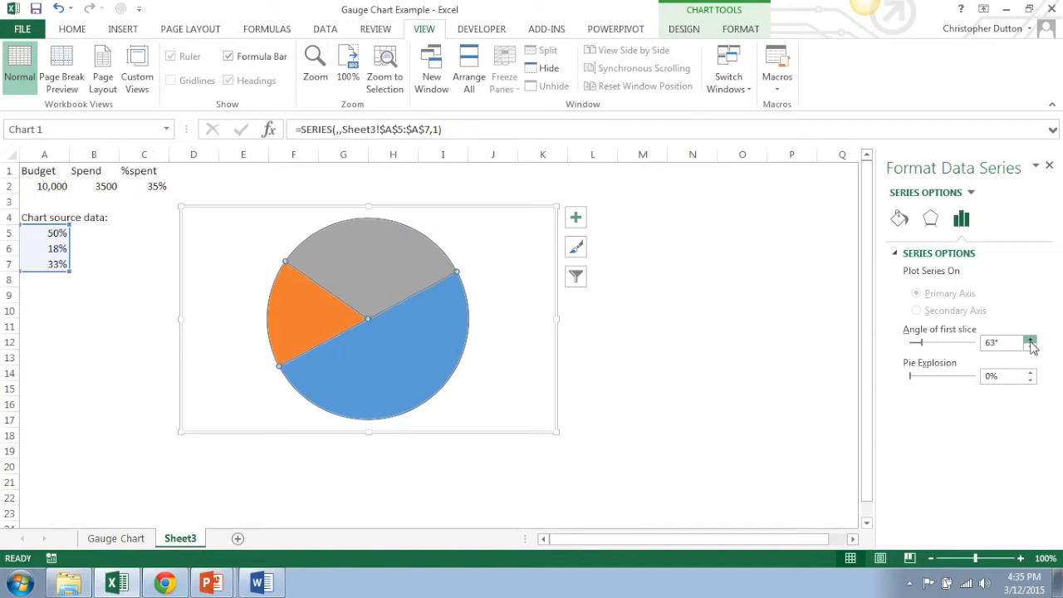
click(1029, 339)
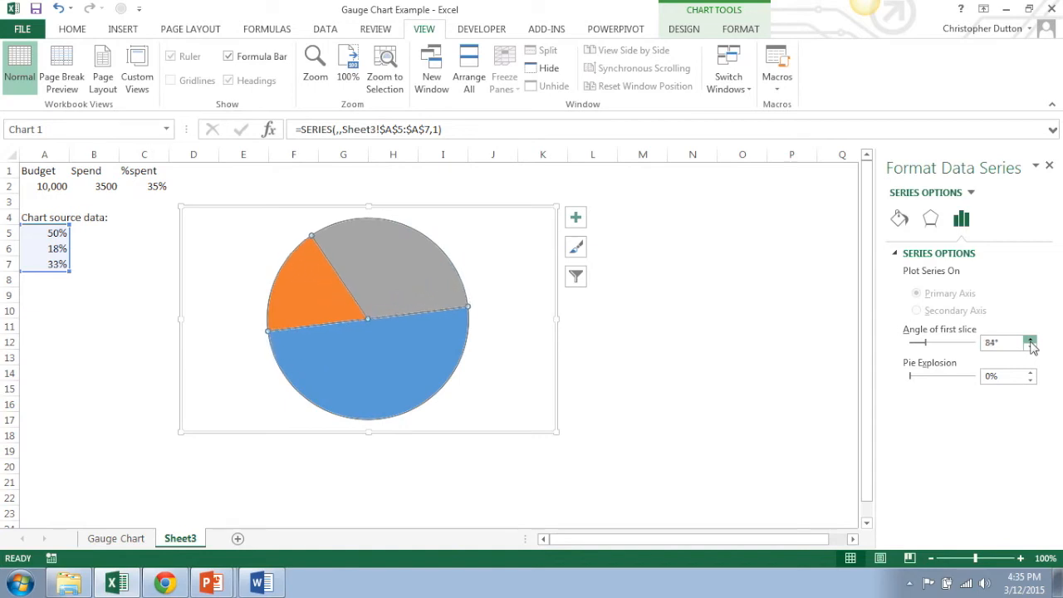
click(1029, 339)
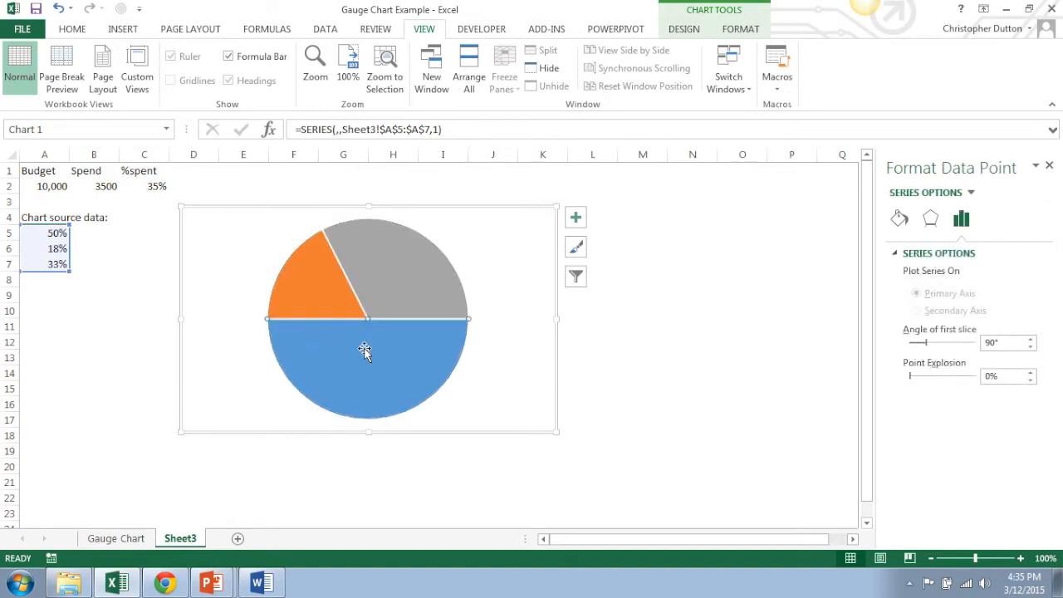
Give the bottom slice no fill and colour the remaining slices dark blue and light blue
click(898, 219)
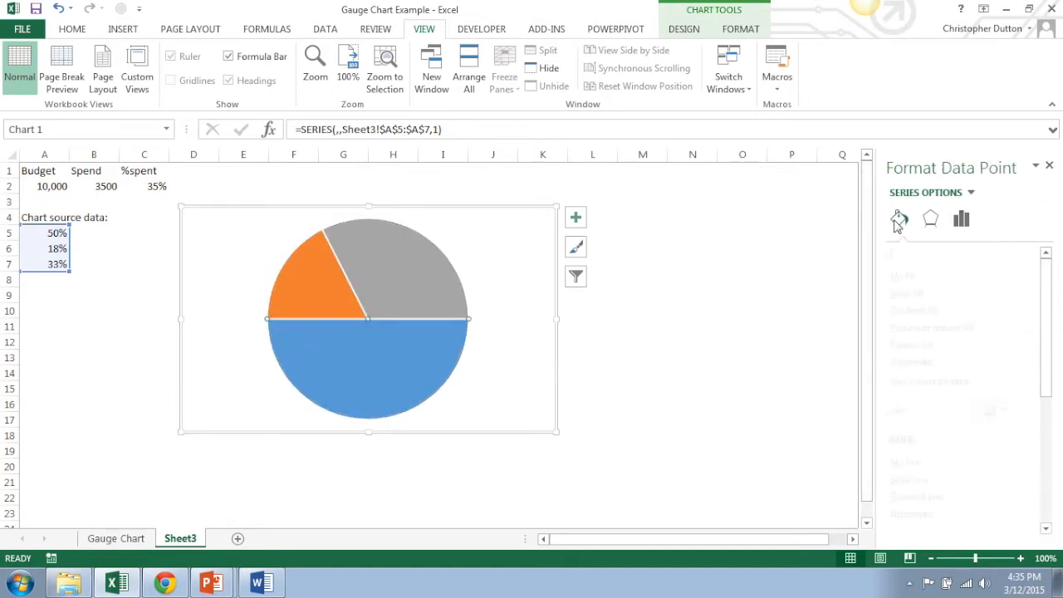
click(898, 220)
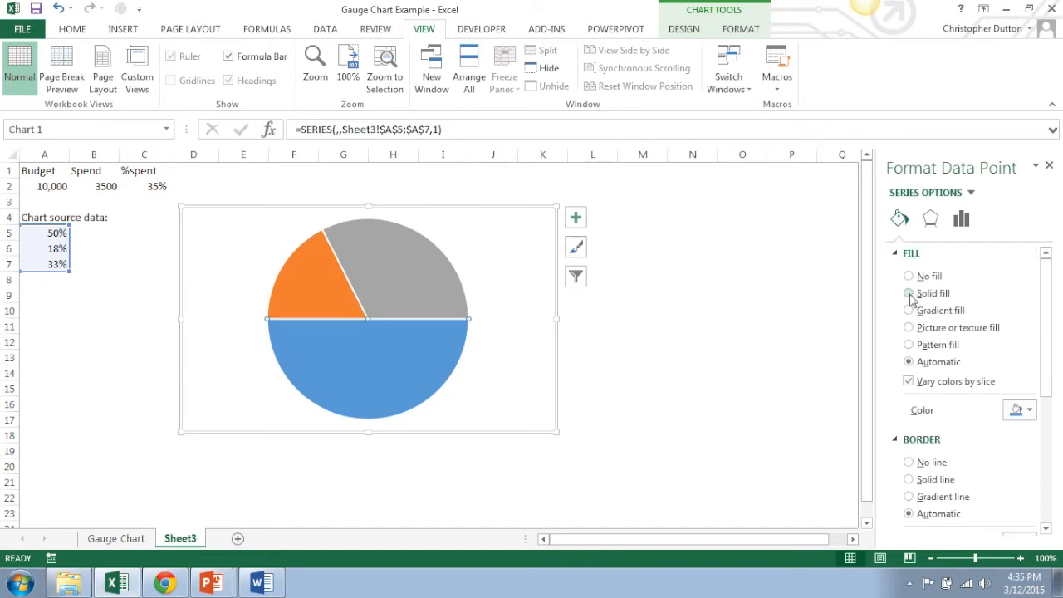
click(1027, 408)
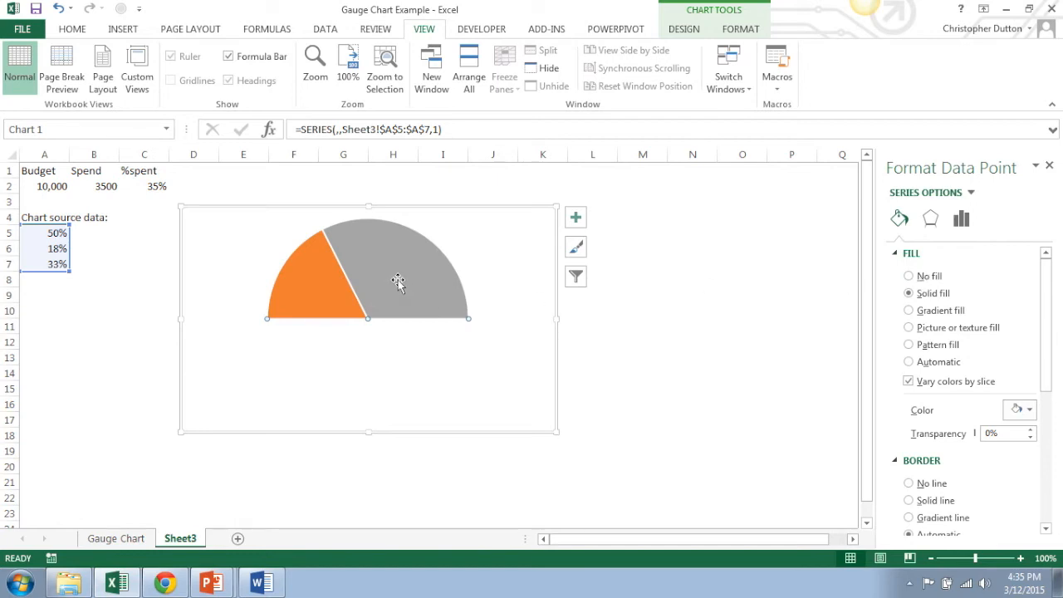
mouse_move(306, 275)
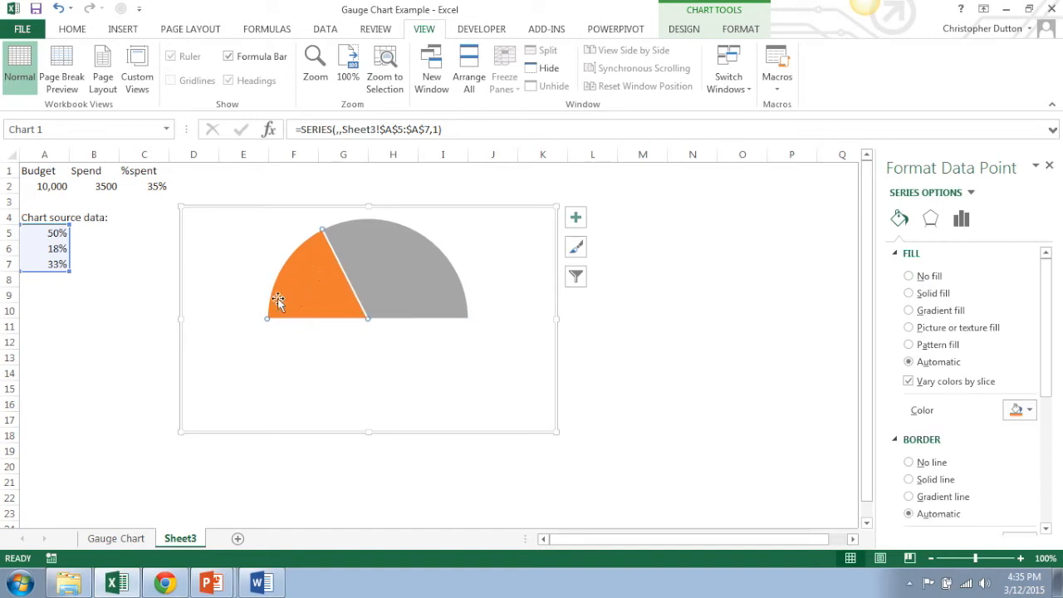
mouse_move(286, 322)
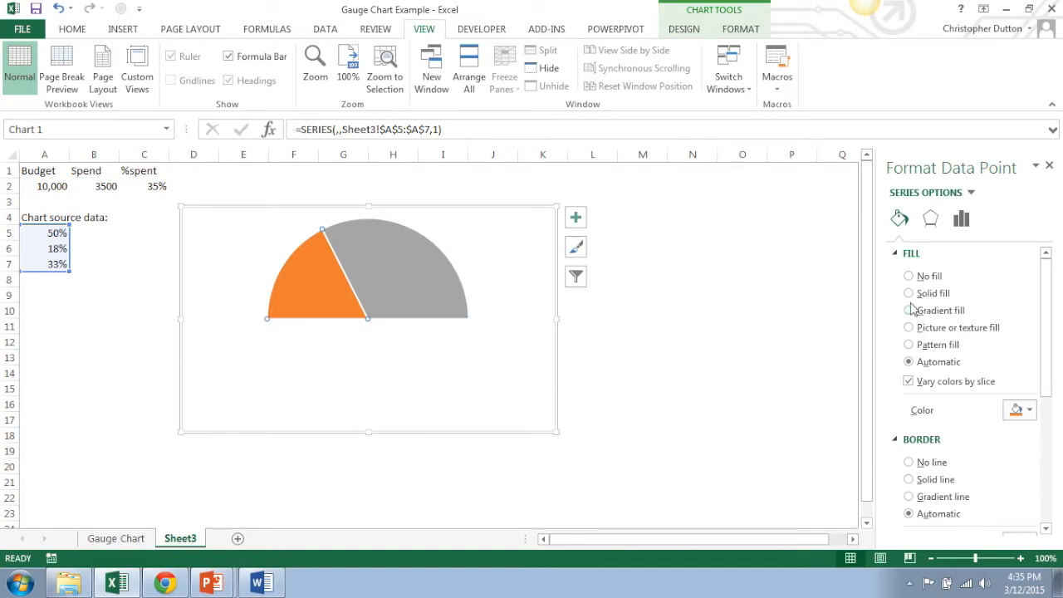
click(1029, 408)
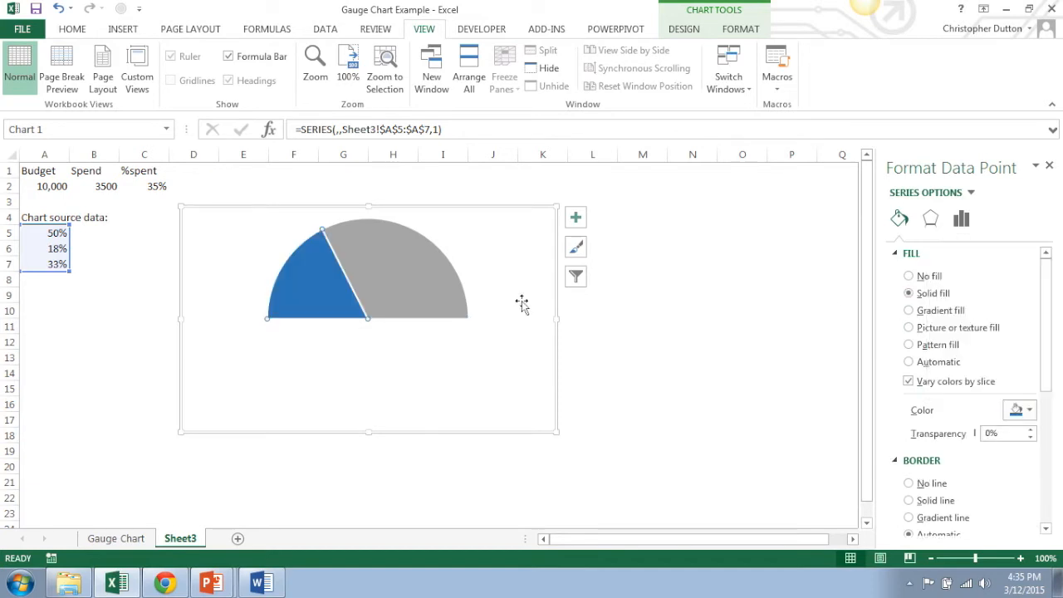
click(1029, 408)
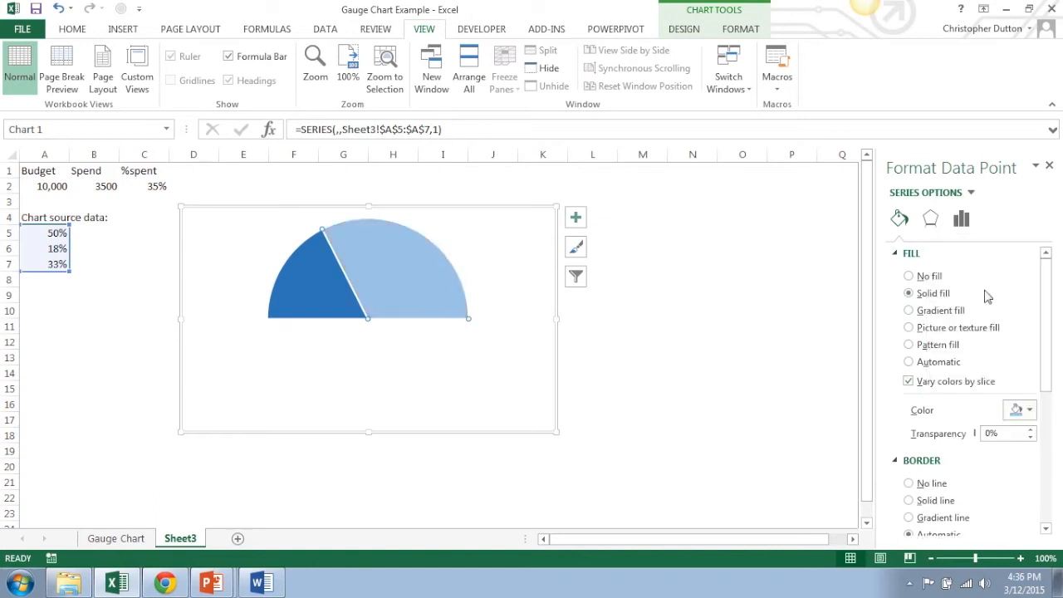
mouse_move(116, 312)
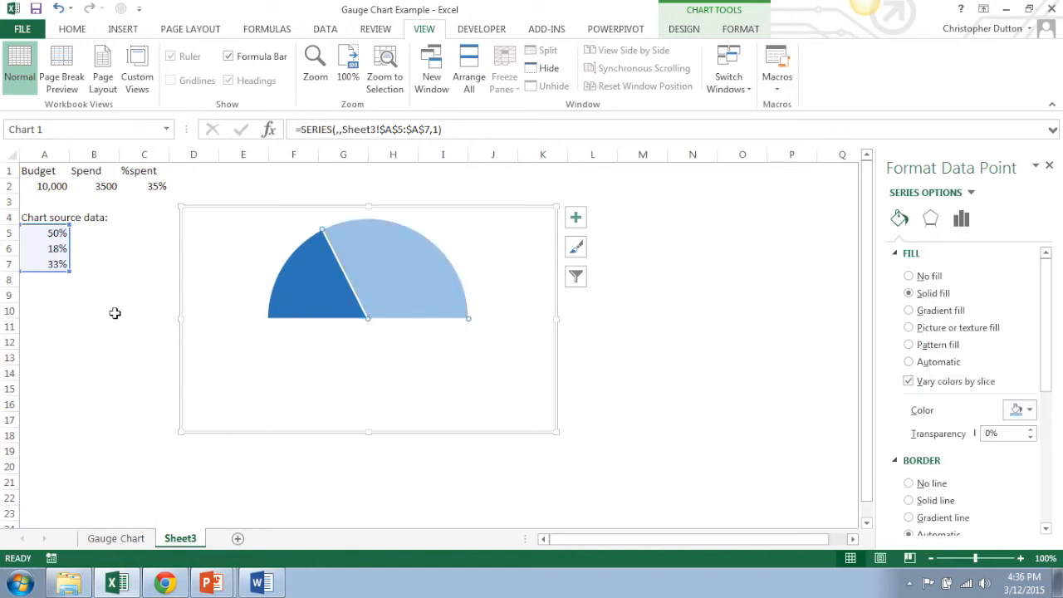
Test Spend values in B2, settling on 2354 for 24% spent, then move below the data
click(93, 310)
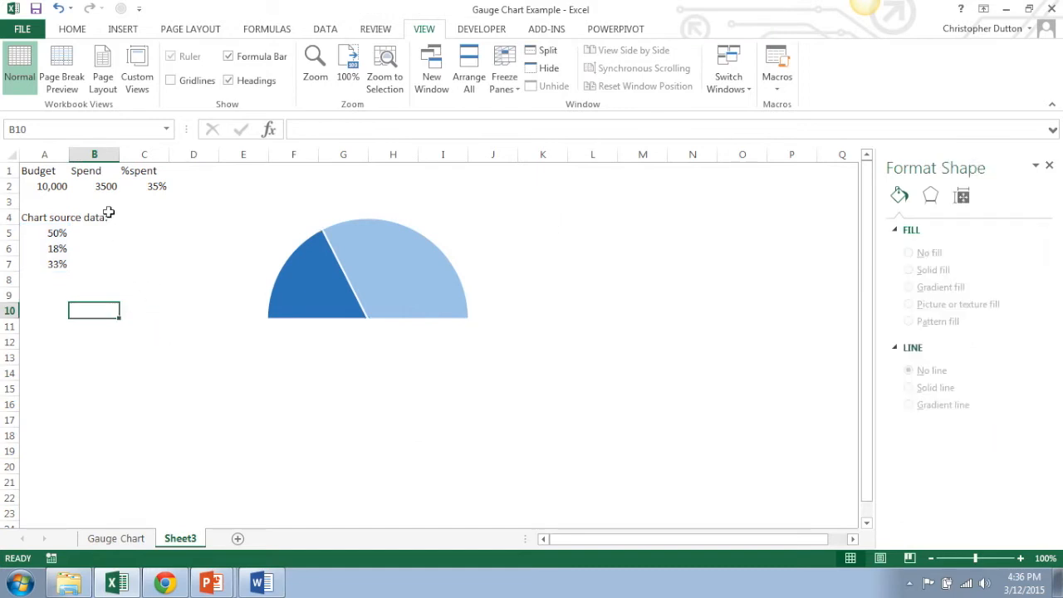
click(93, 186)
text(2389)
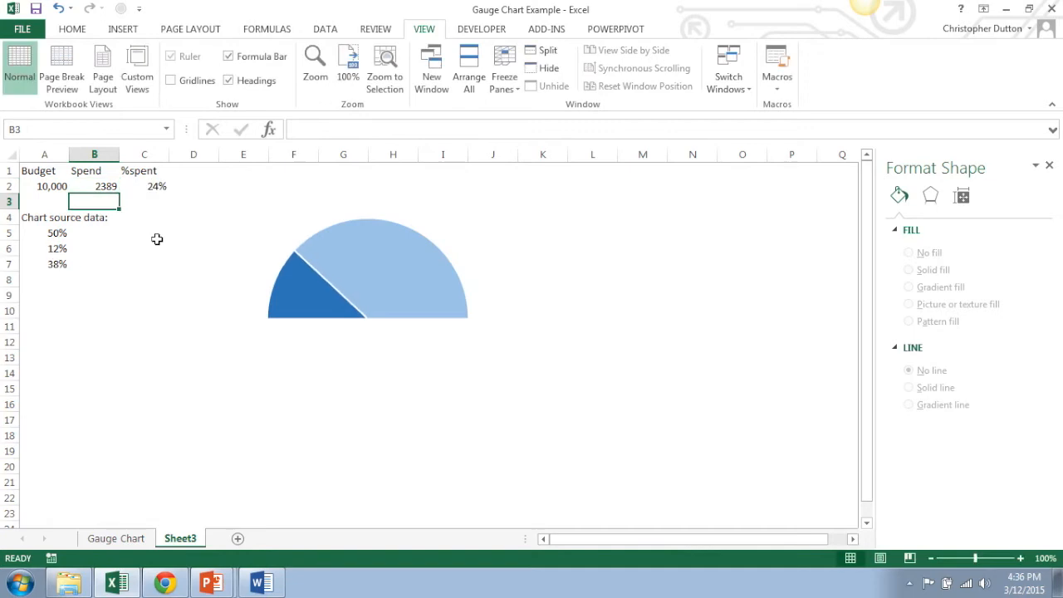
click(93, 186)
text(8373)
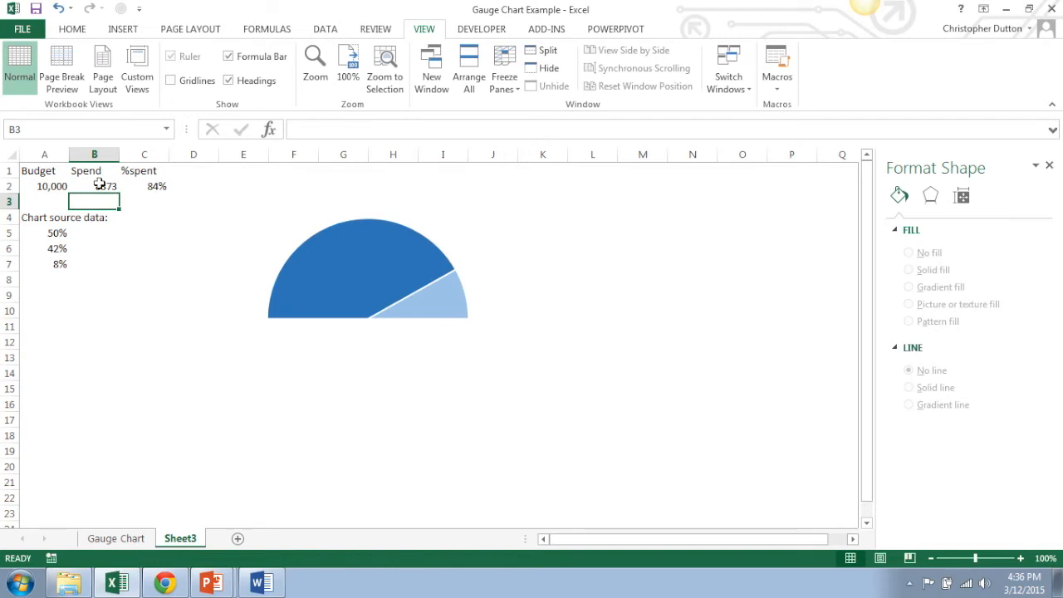
click(93, 186)
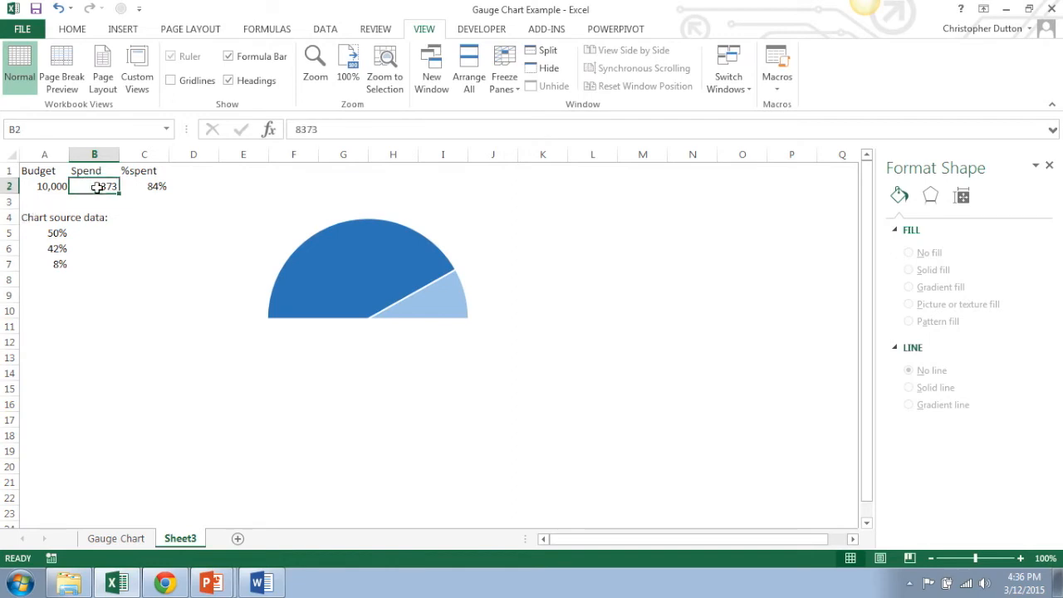
text(2354)
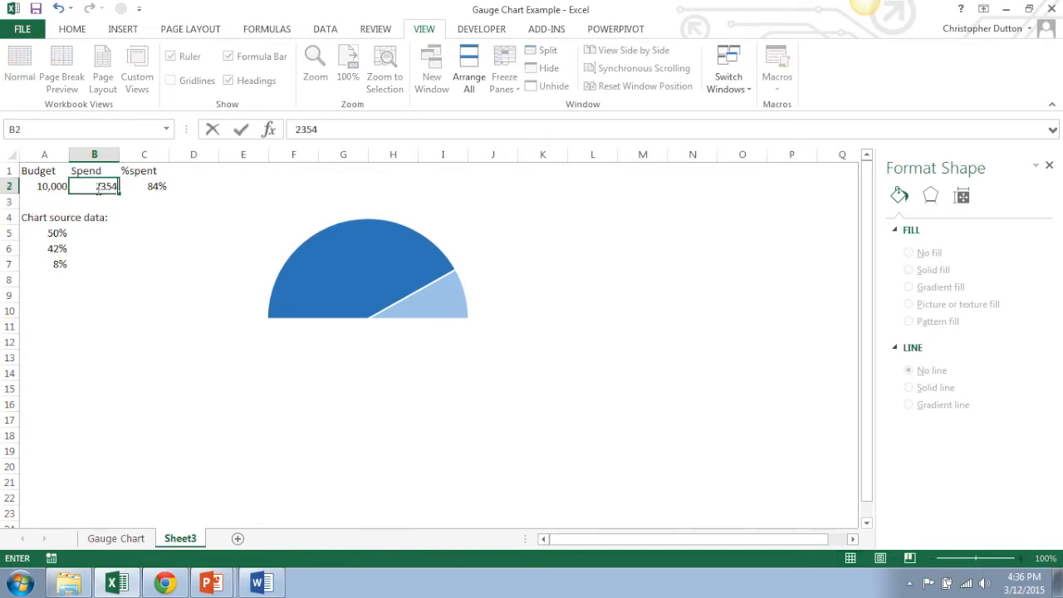
key(Return)
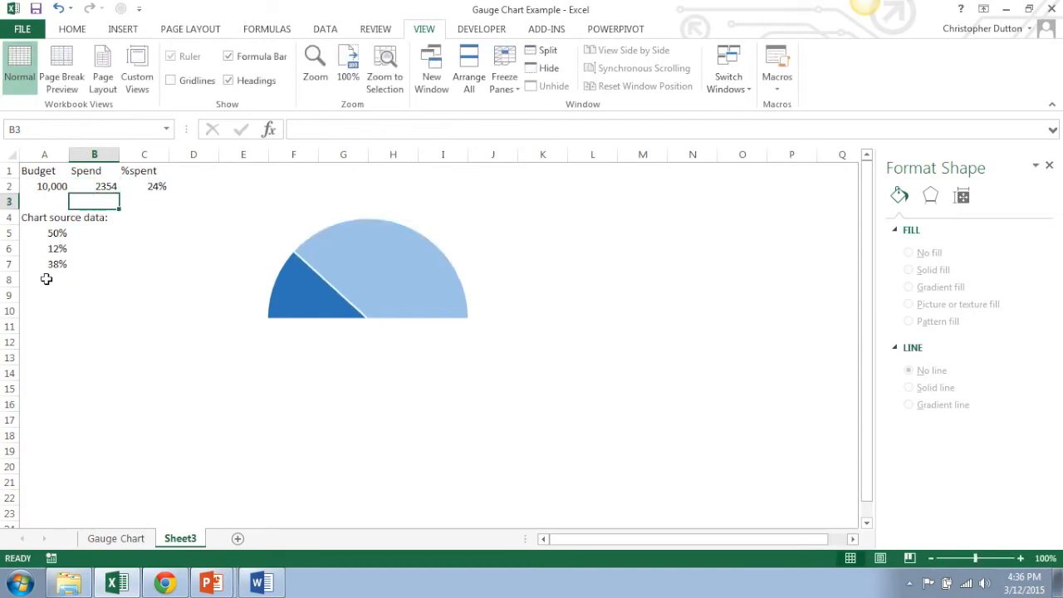
click(43, 311)
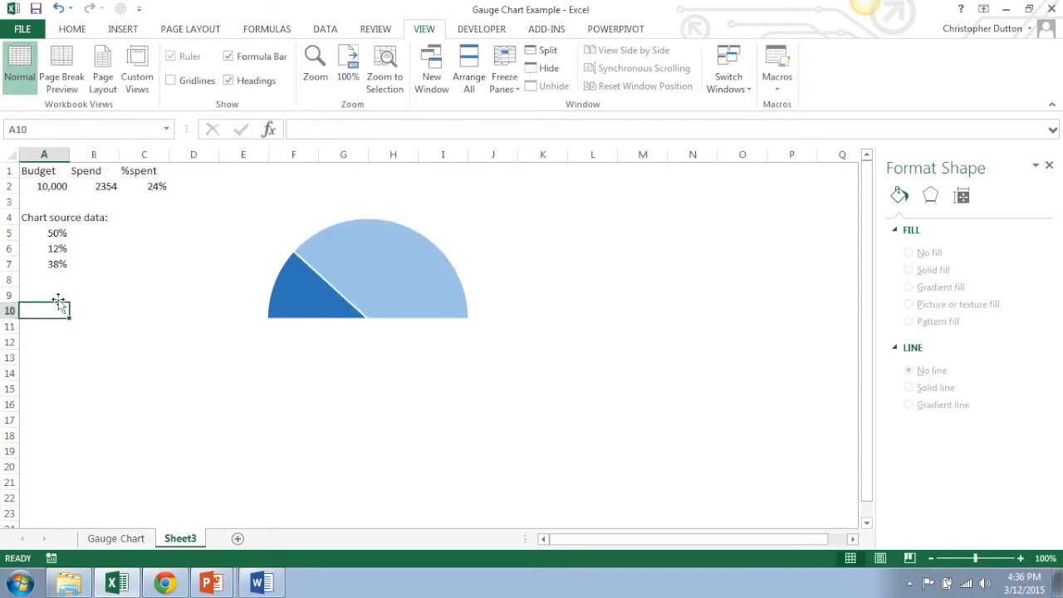
click(43, 296)
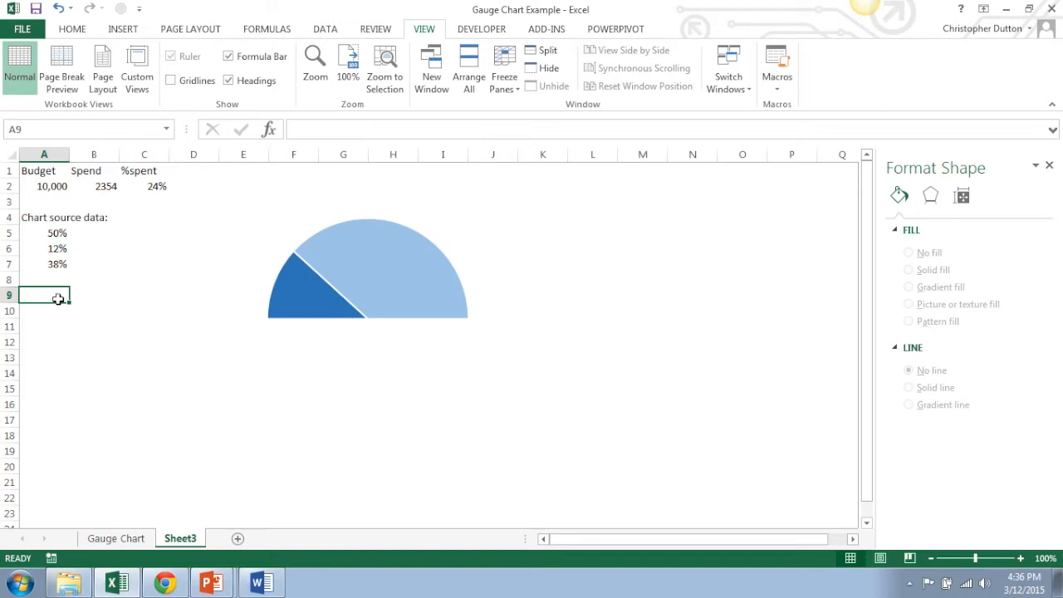
Add a 'Segmented chart:' label in A9
text(Segmente)
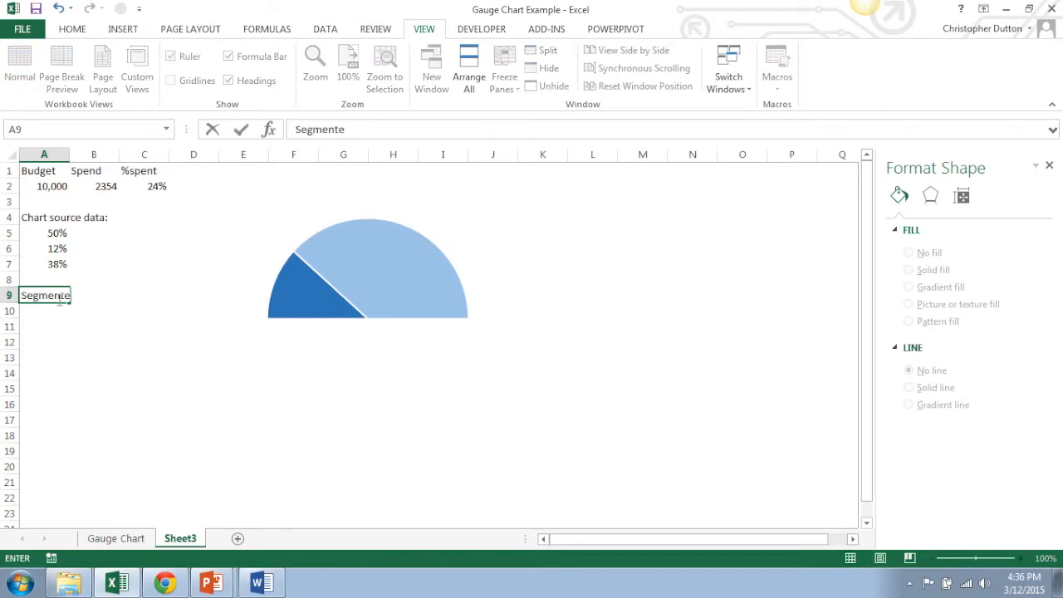
text(d)
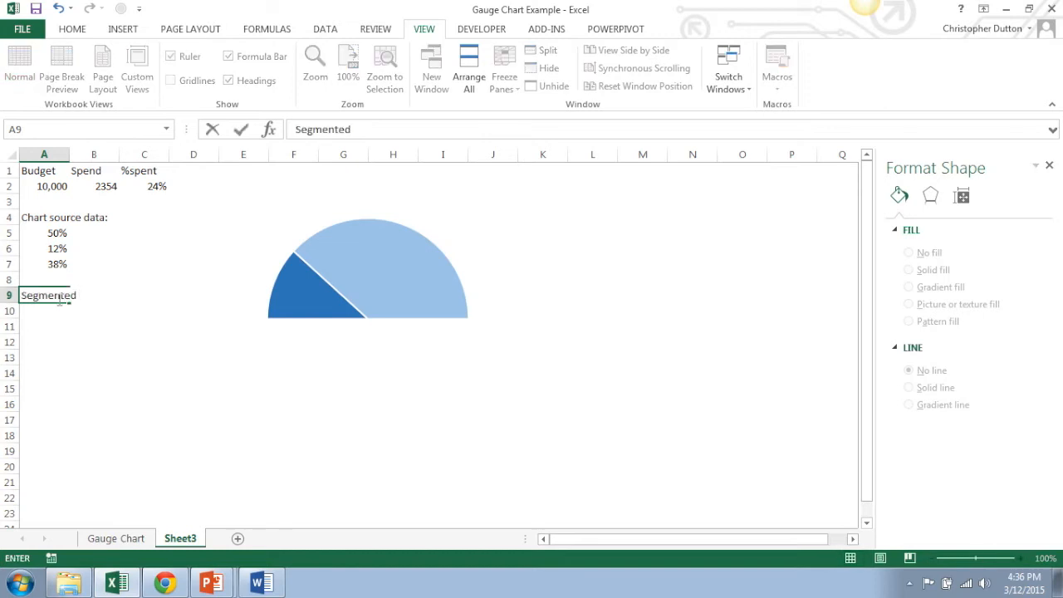
text(chart)
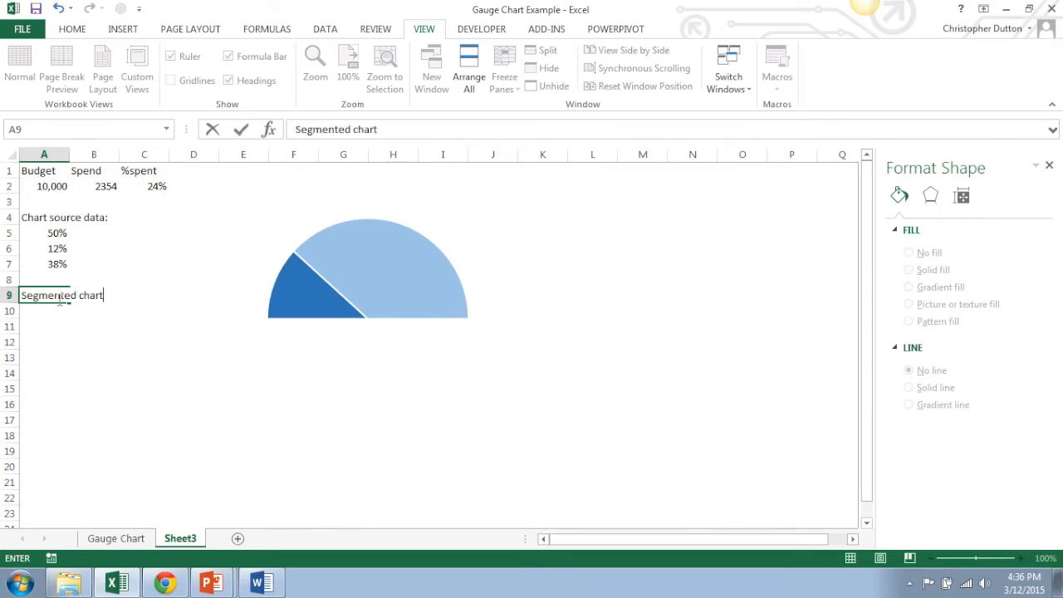
key(Return)
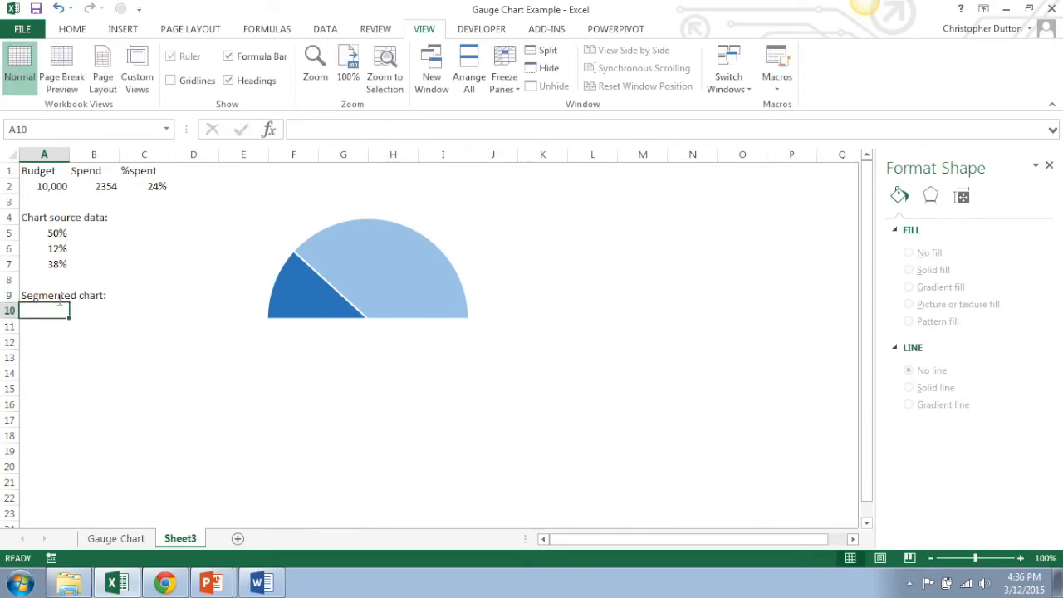
Fill 5% down A10:A19 and add 50% in A20 as the segment data
text(5%)
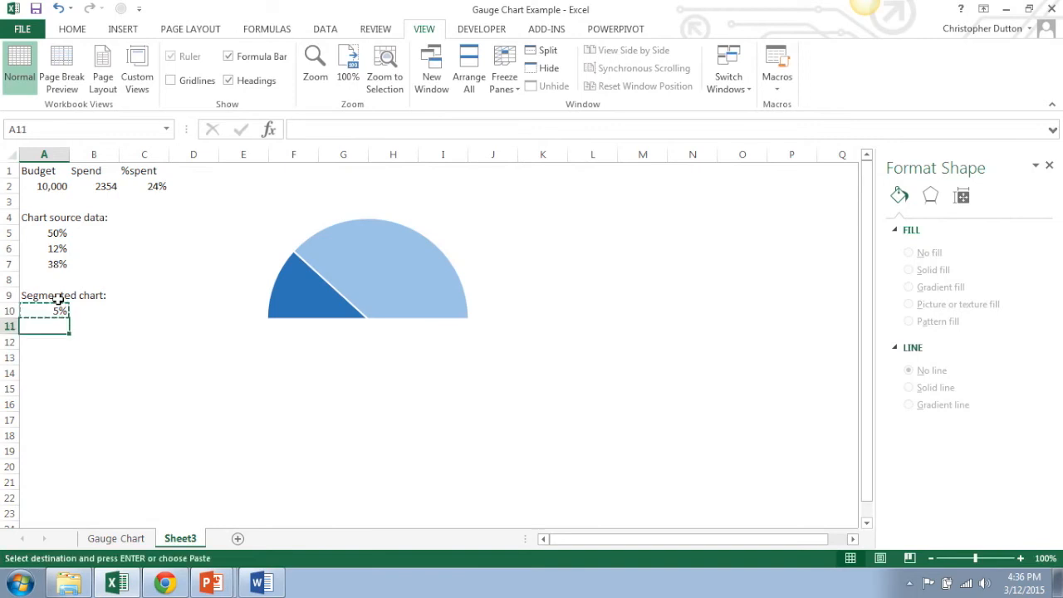
drag(43, 326, 43, 372)
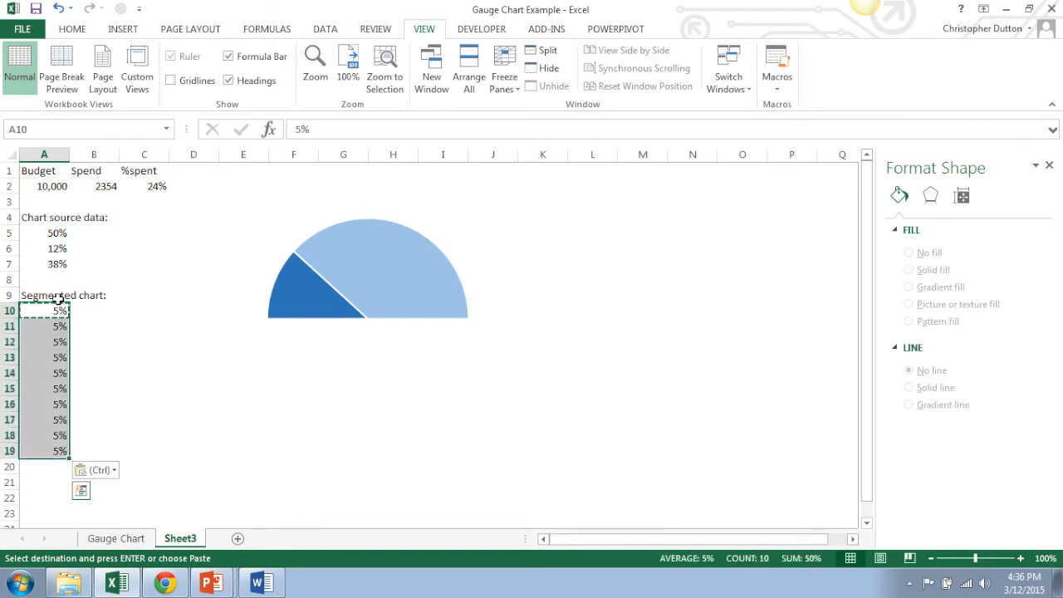
click(43, 465)
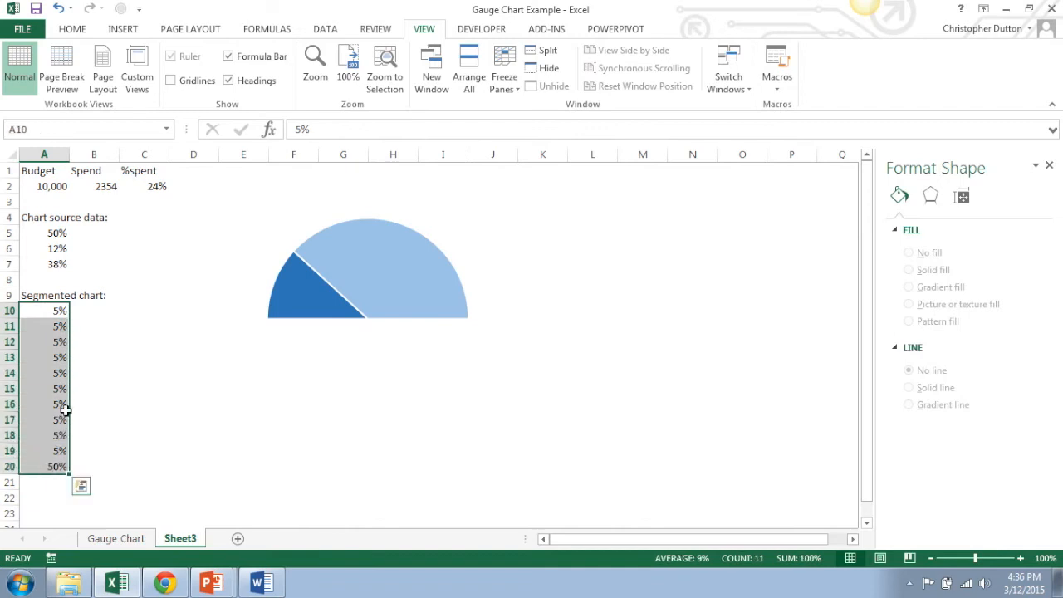
click(123, 29)
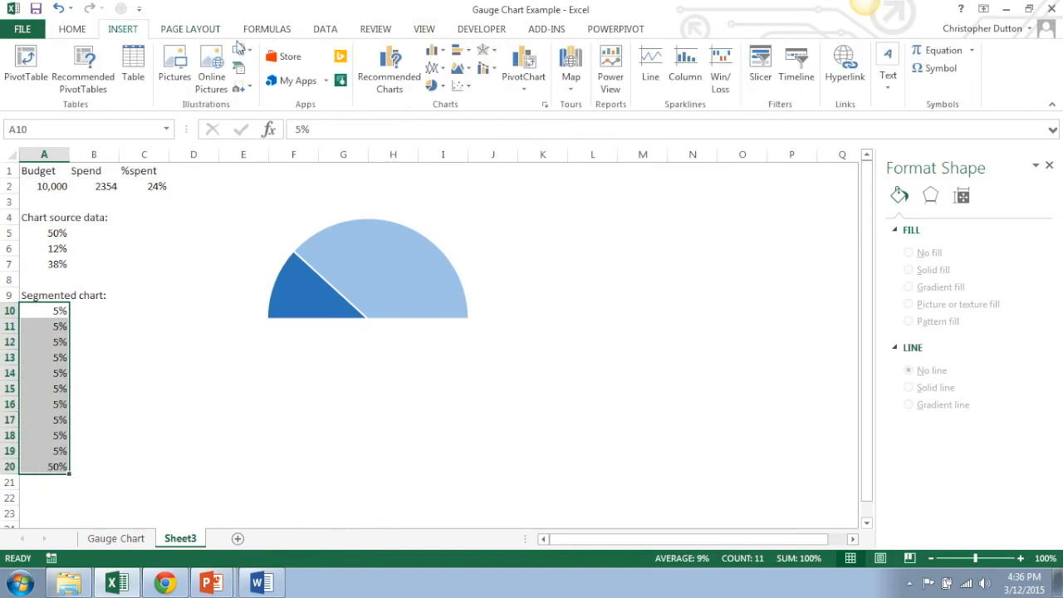
Insert a 2-D pie of the segment values without legend or background fill, placed over the gauge
click(434, 87)
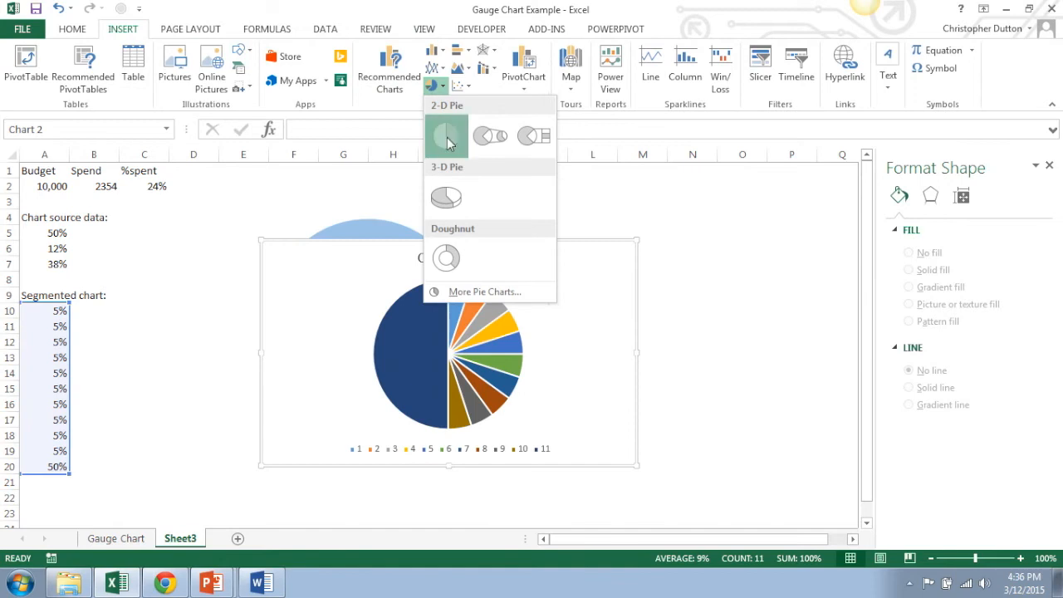
click(445, 135)
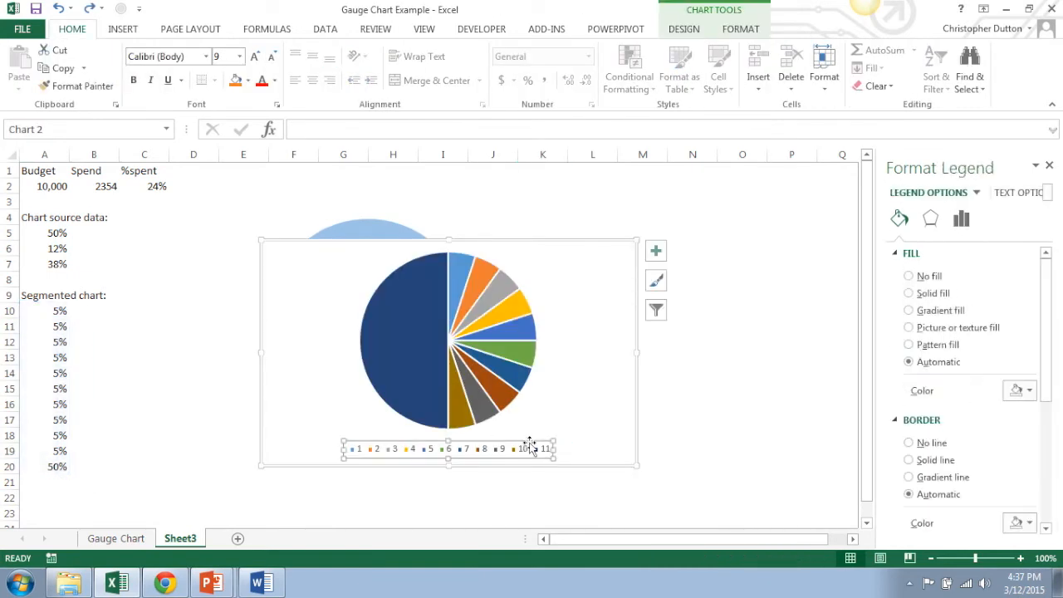
right_click(449, 349)
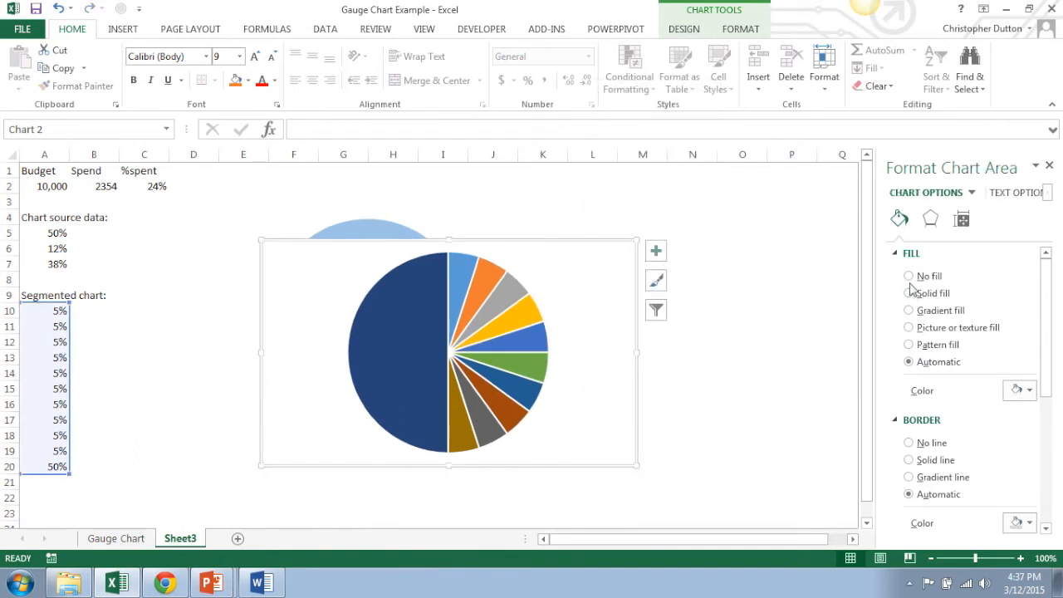
click(909, 275)
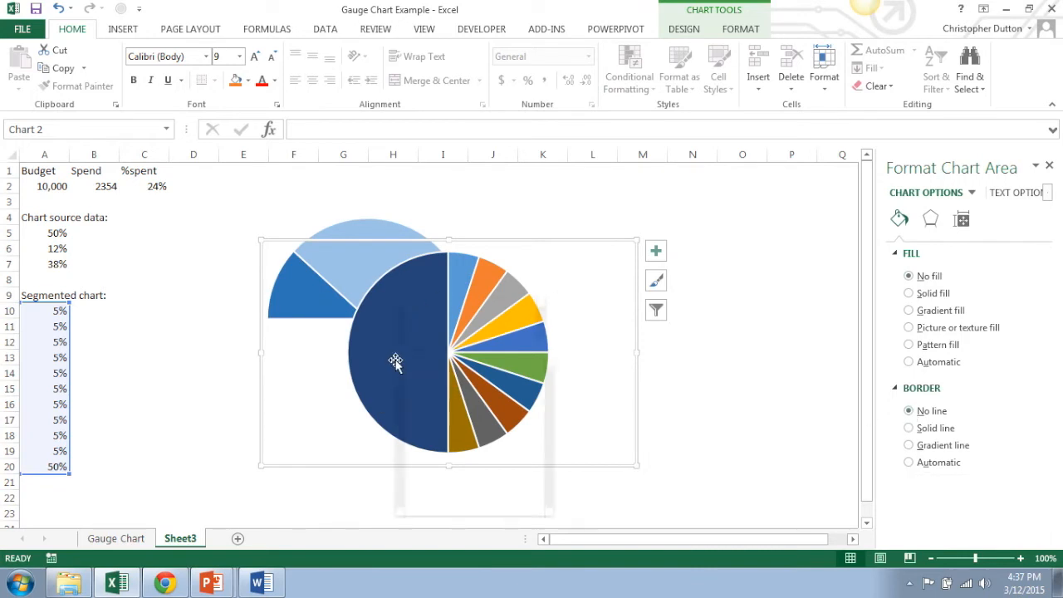
click(395, 362)
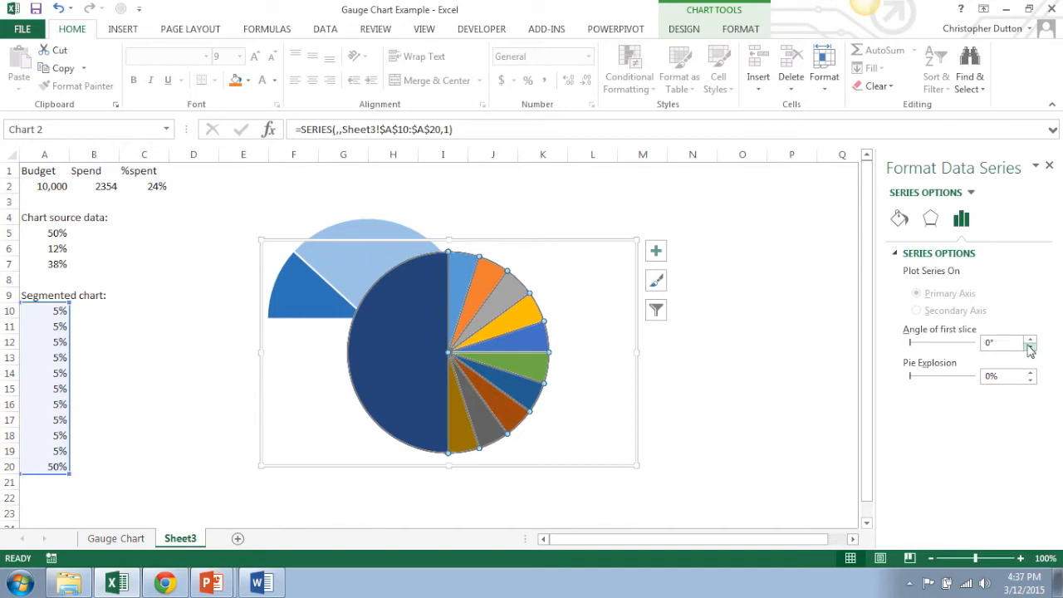
Rotate the segmented pie's first slice angle to 270° so the 50% slice sits at the bottom
click(1031, 338)
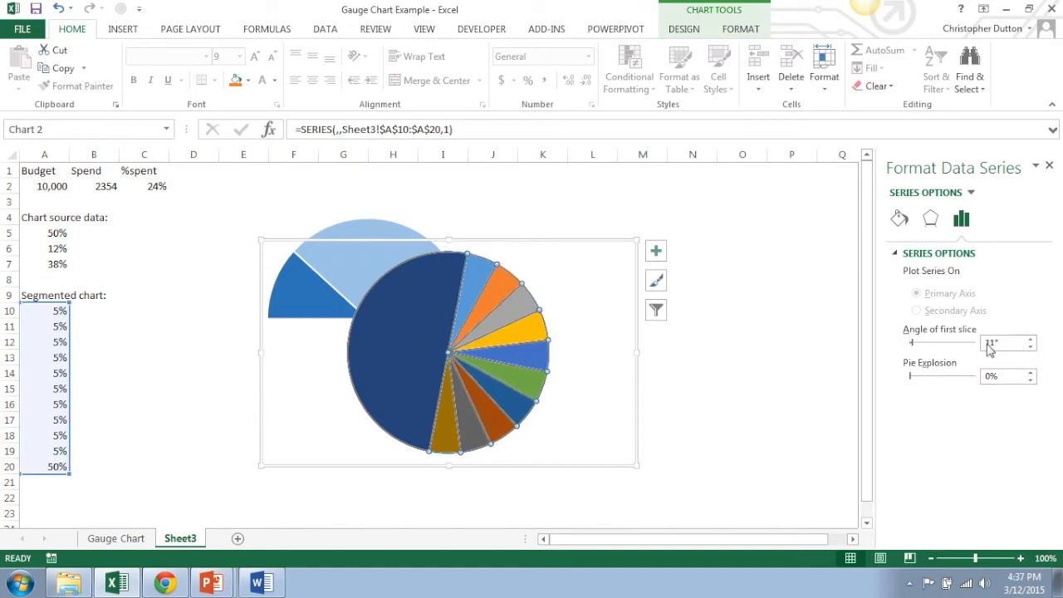
drag(910, 342, 940, 342)
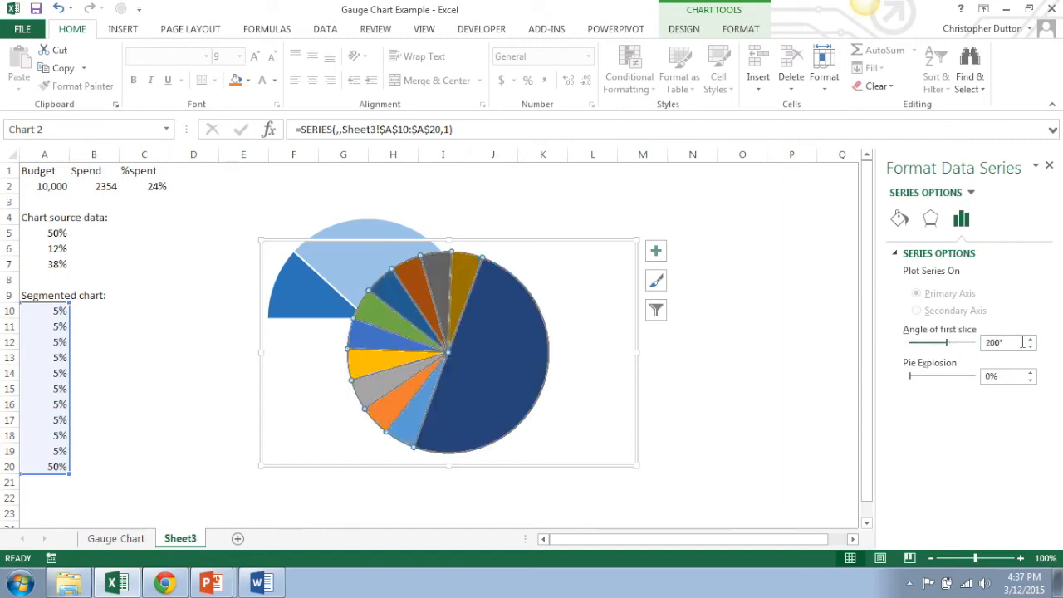
click(1029, 339)
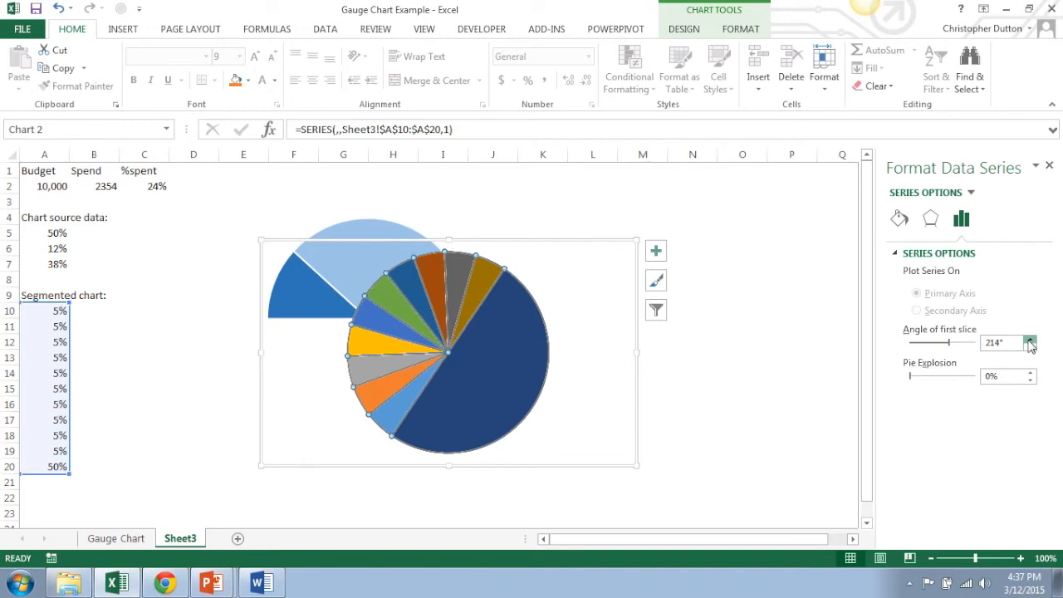
click(1029, 339)
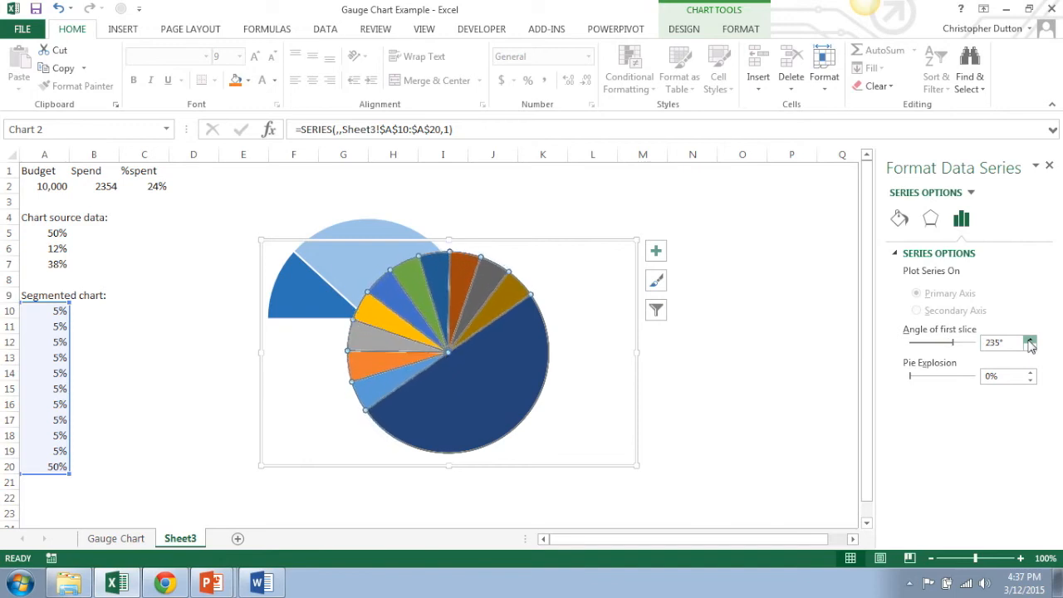
click(1029, 338)
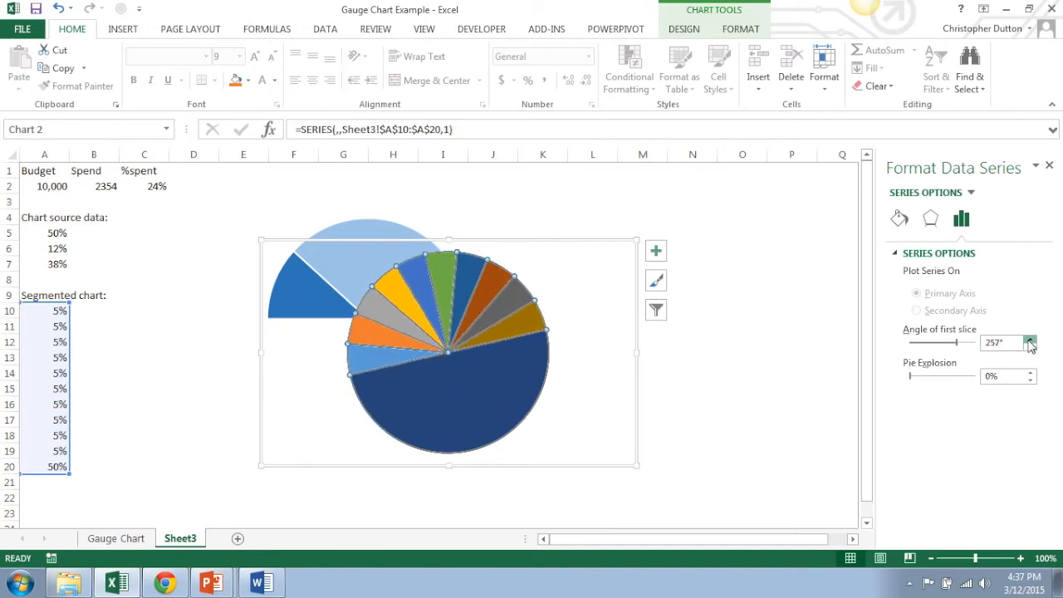
click(1031, 338)
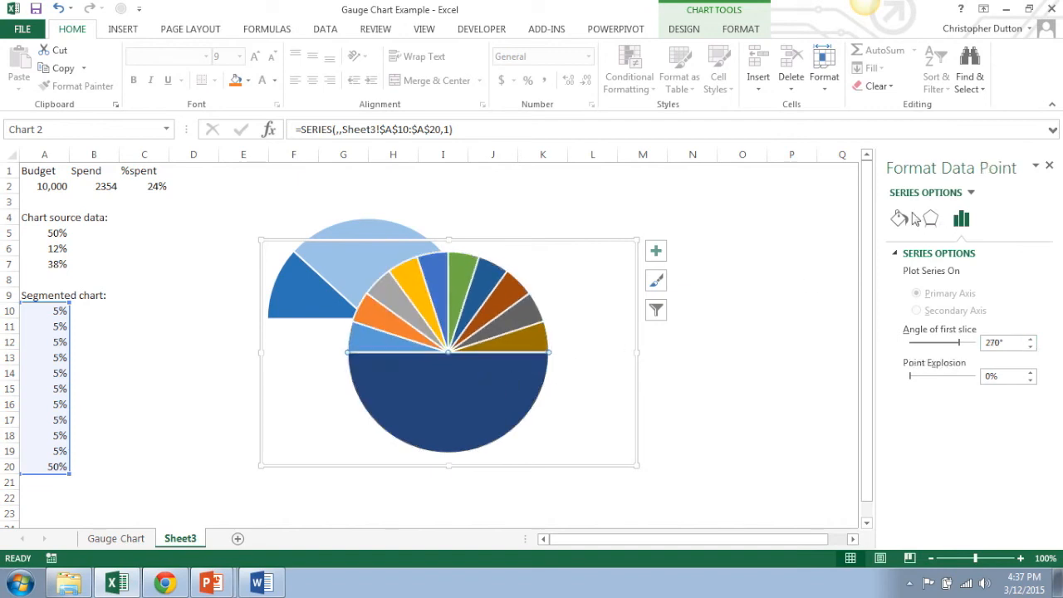
Give the large bottom 50% slice no fill, leaving a half-circle arc
click(898, 219)
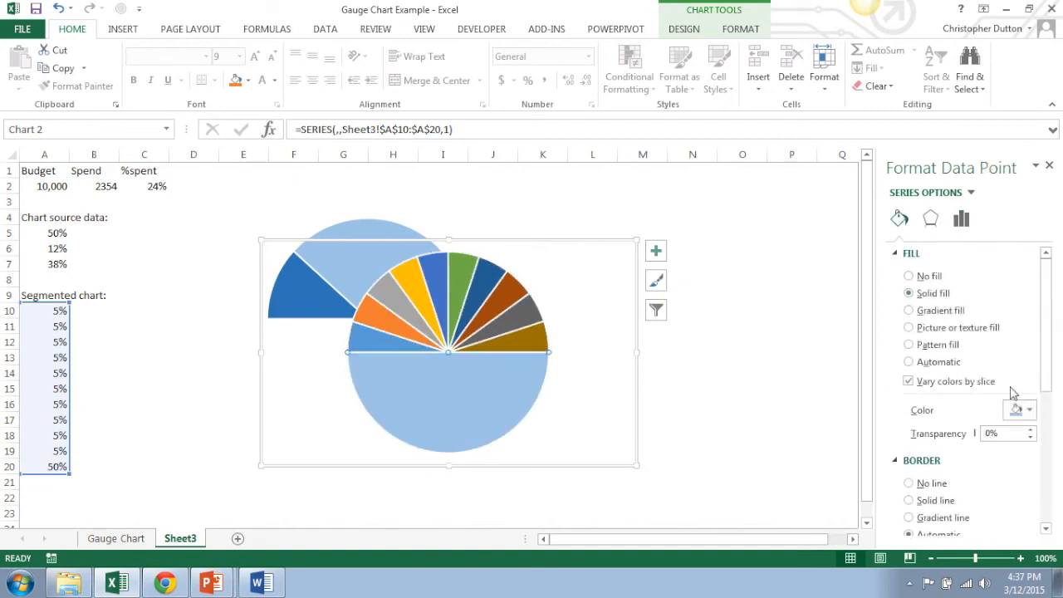
click(1029, 409)
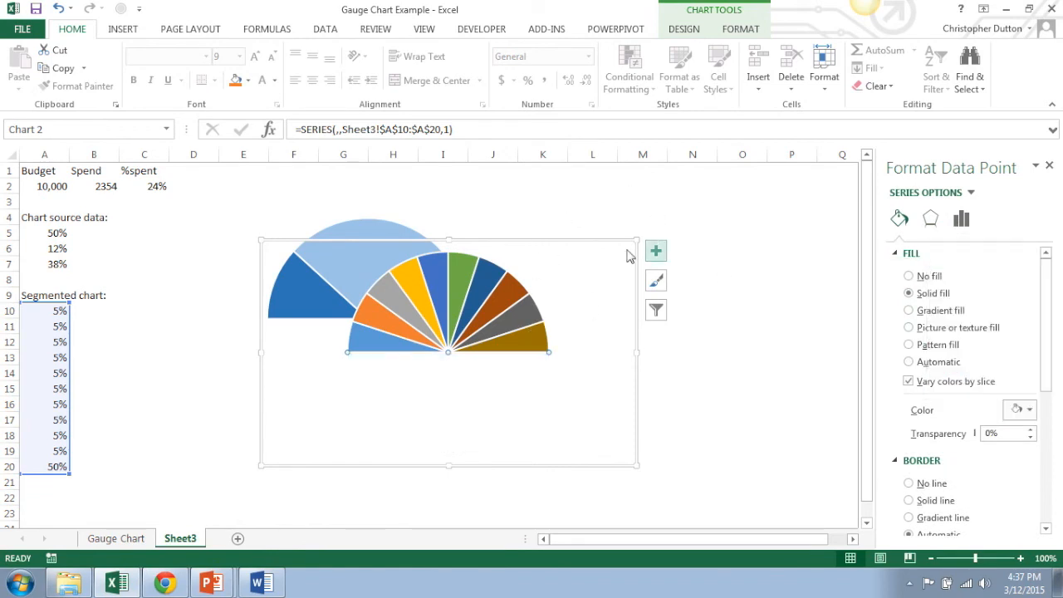
mouse_move(574, 249)
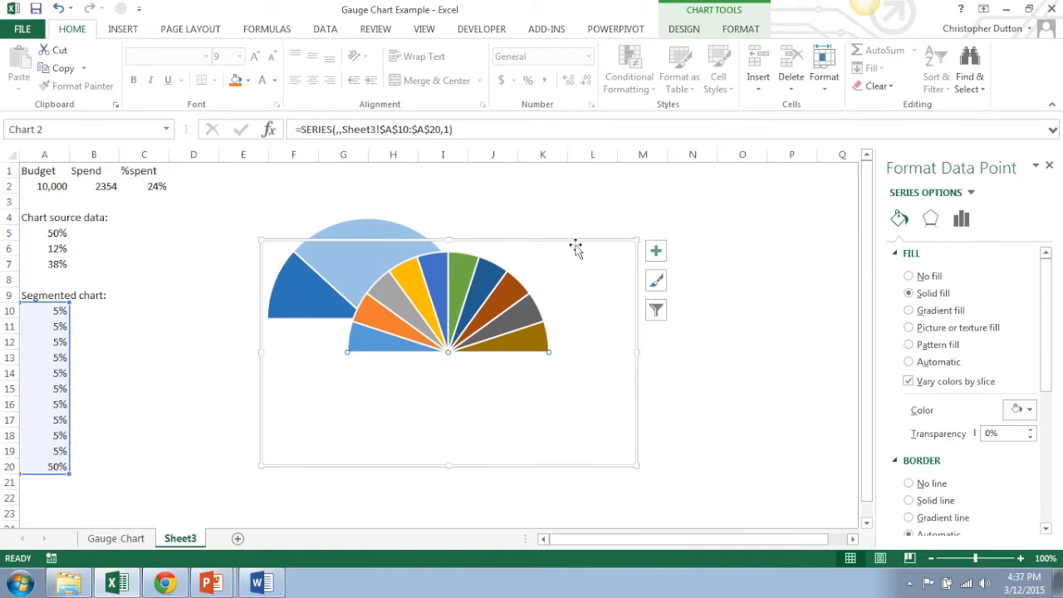
mouse_move(555, 240)
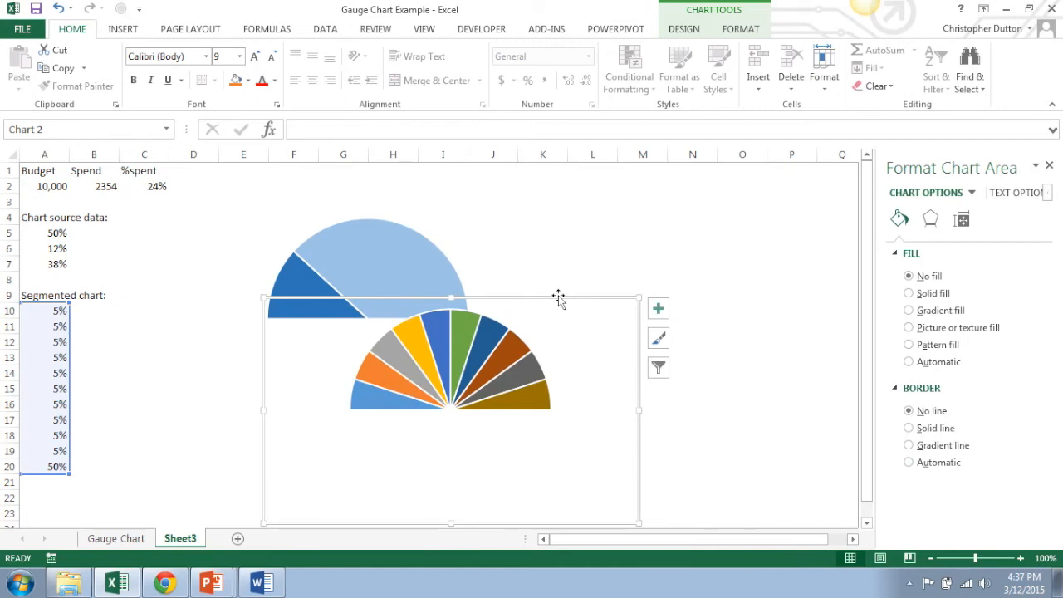
mouse_move(359, 375)
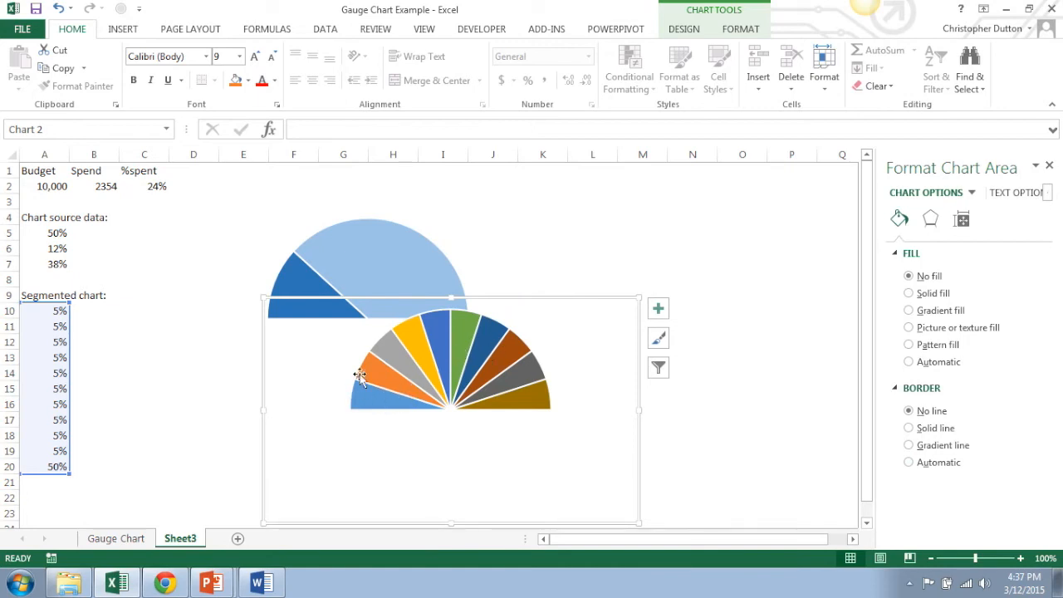
mouse_move(367, 392)
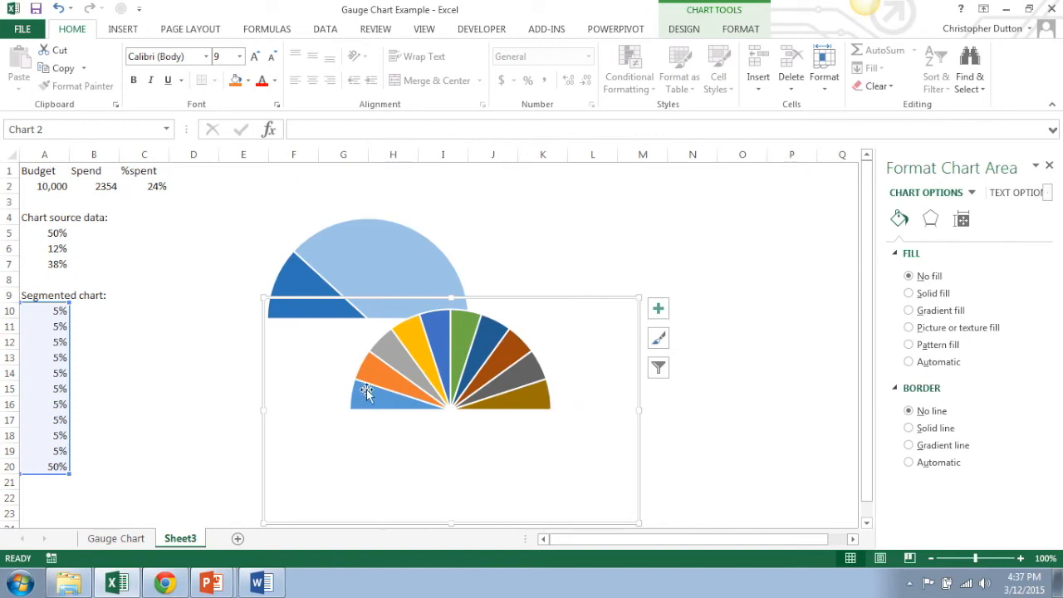
mouse_move(368, 397)
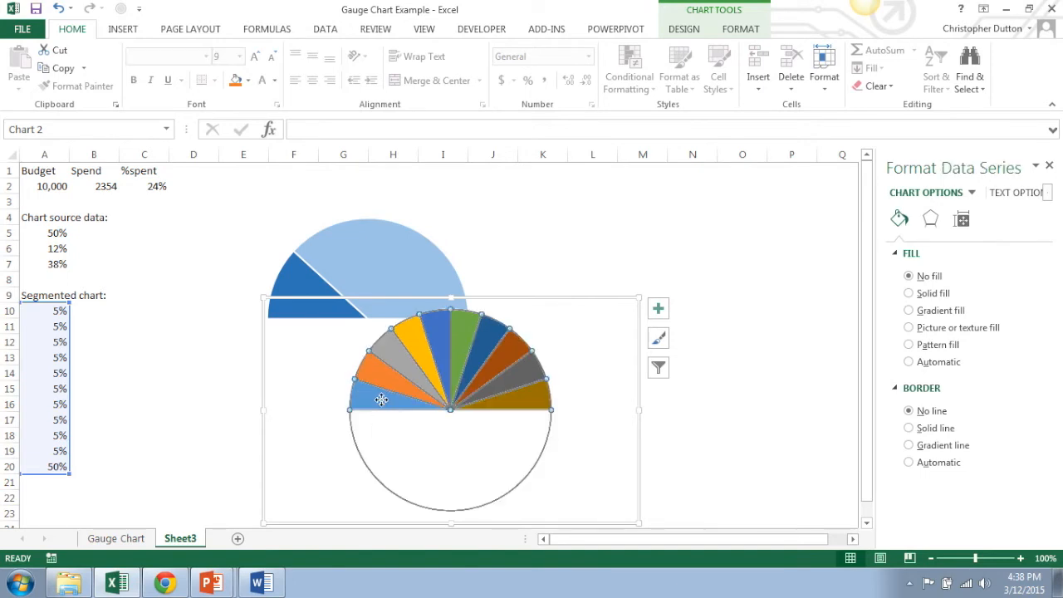
Colour the arc's leftmost slice a custom dark green via More Colors
click(380, 398)
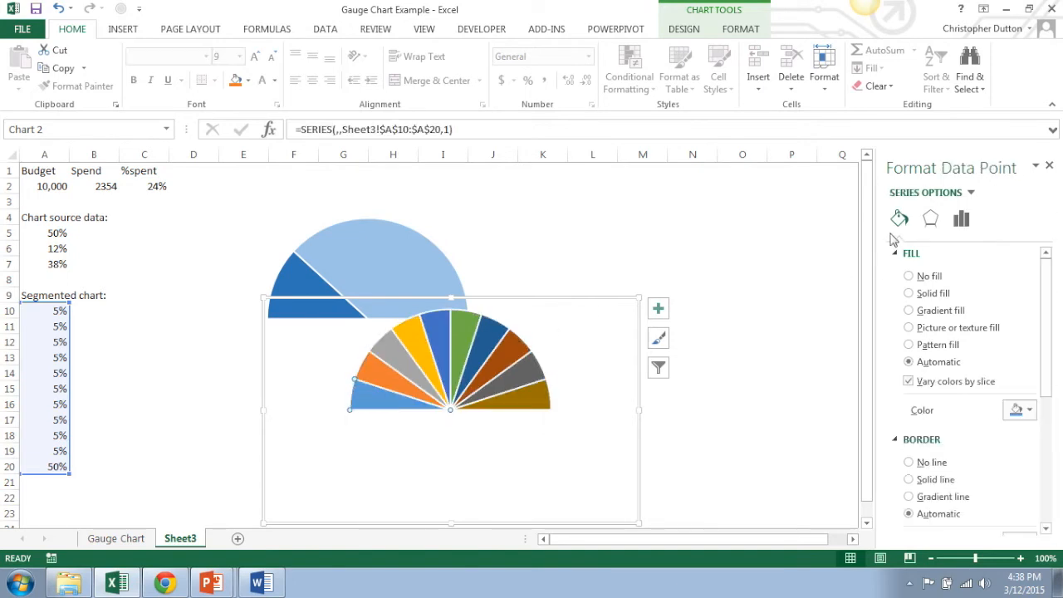
click(1016, 409)
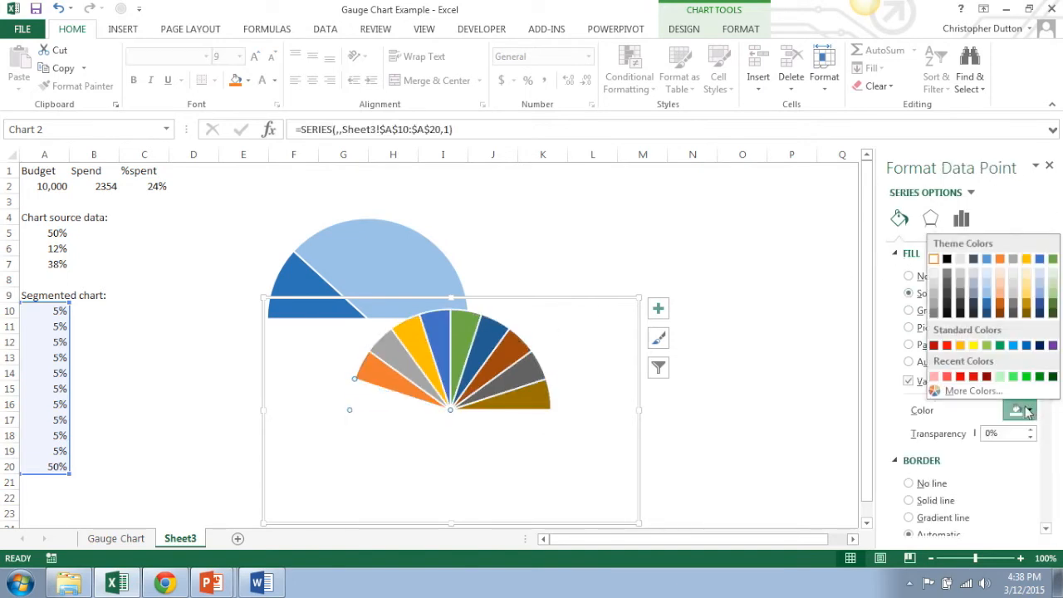
mouse_move(971, 390)
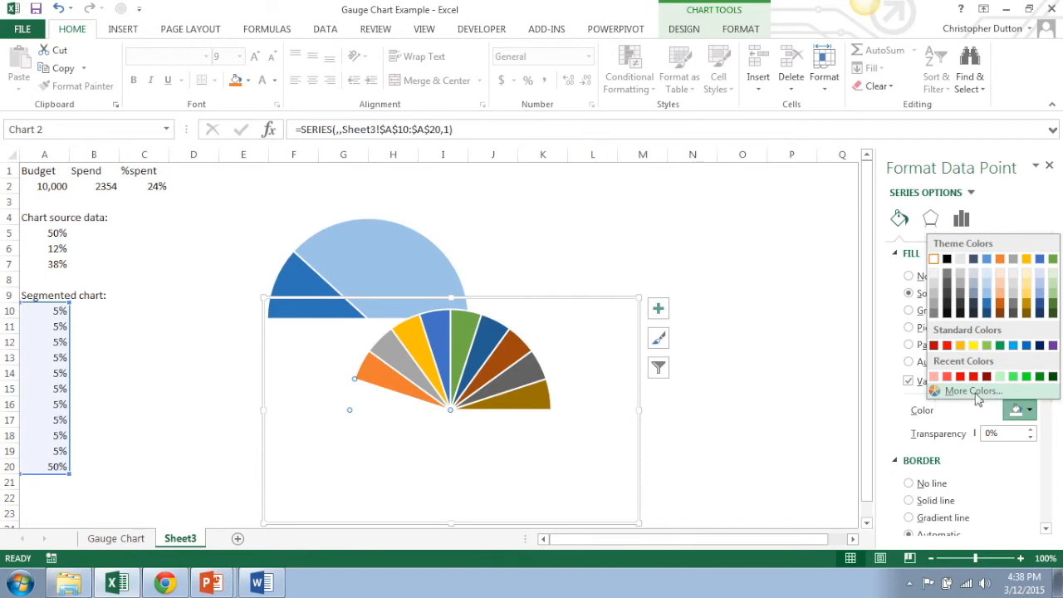
click(971, 390)
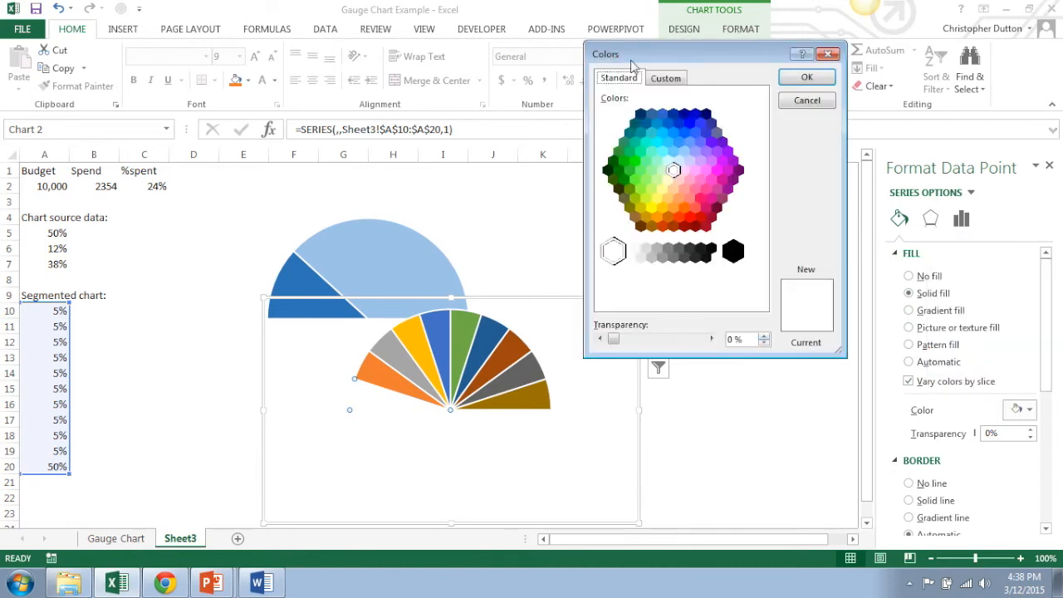
click(664, 78)
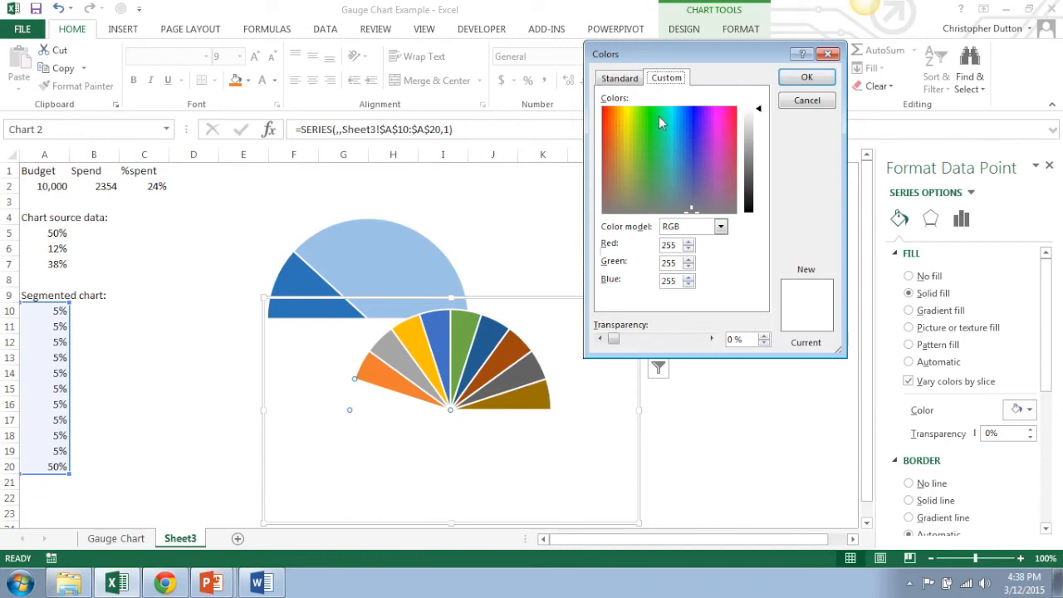
mouse_move(694, 118)
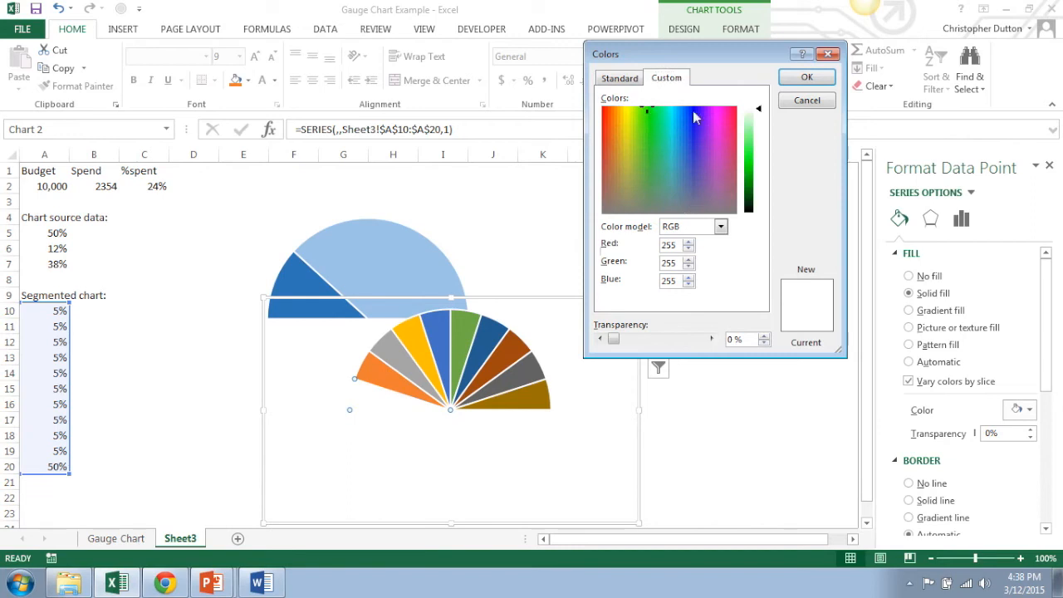
click(757, 182)
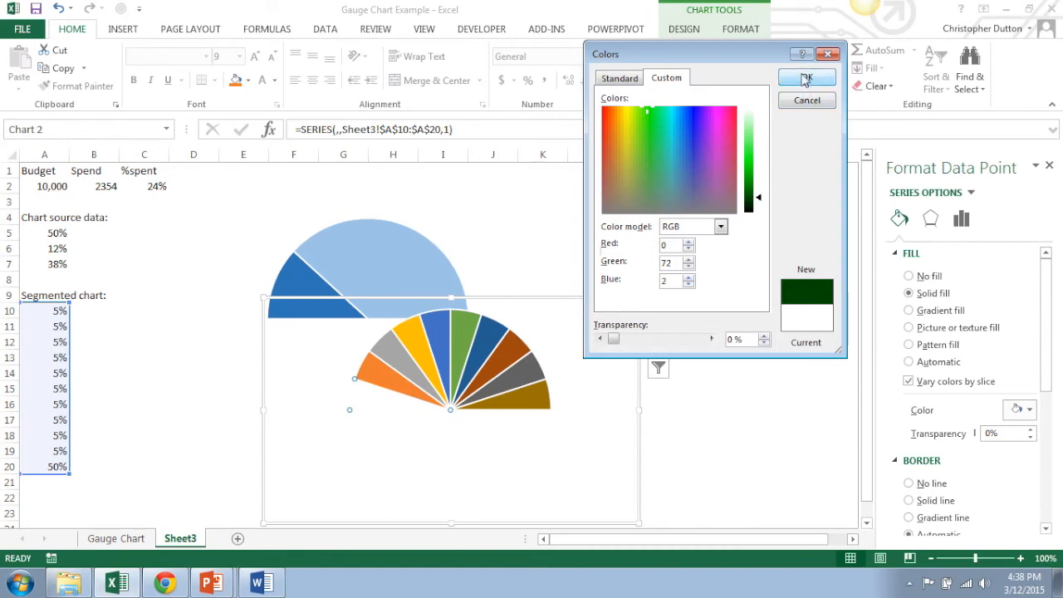
click(804, 78)
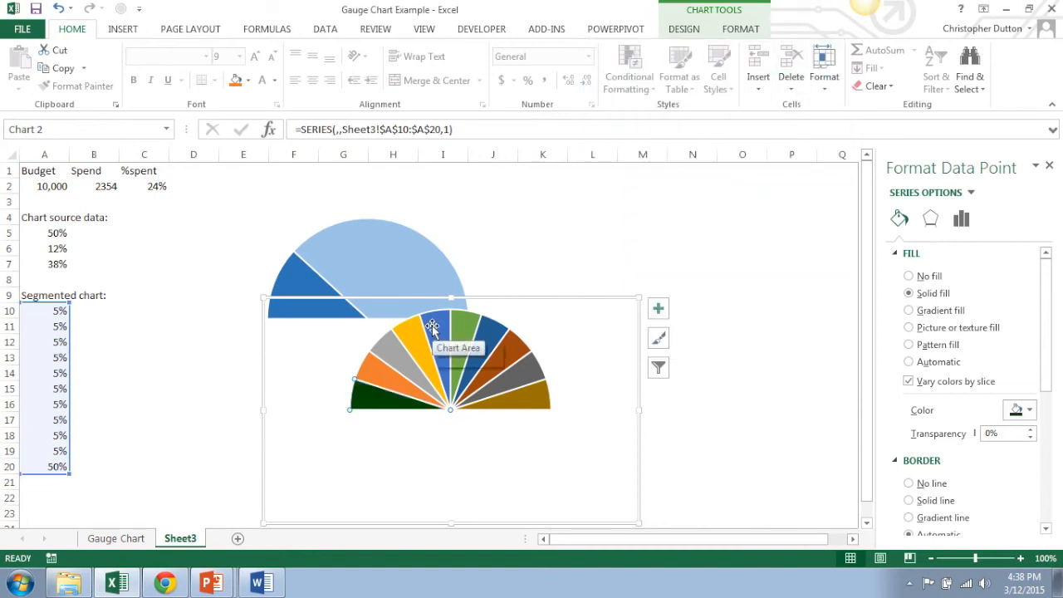
mouse_move(390, 352)
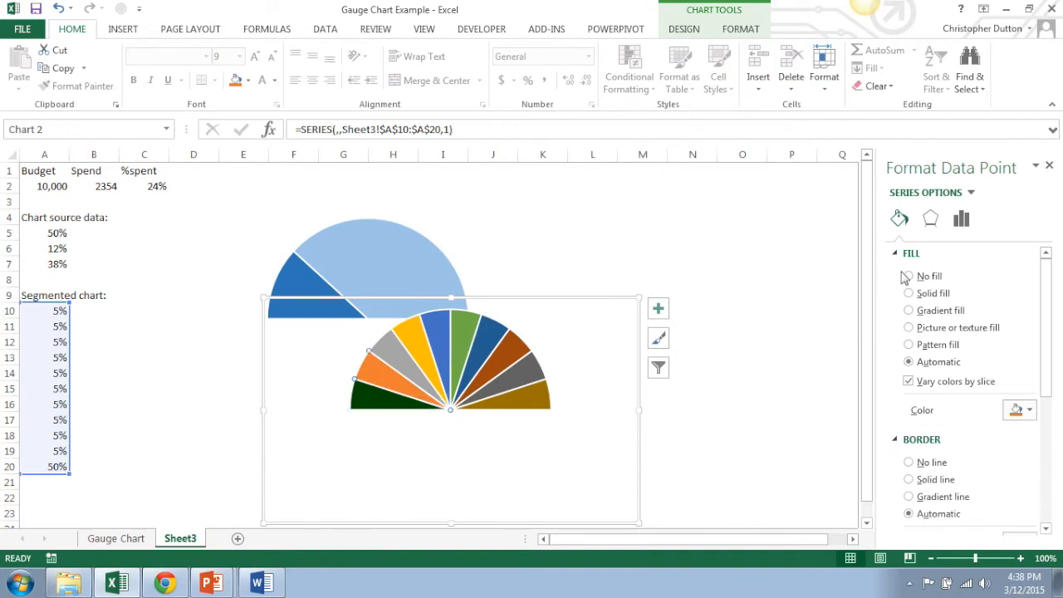
Colour the second and third slices progressively lighter greens and move to the next slice
click(908, 292)
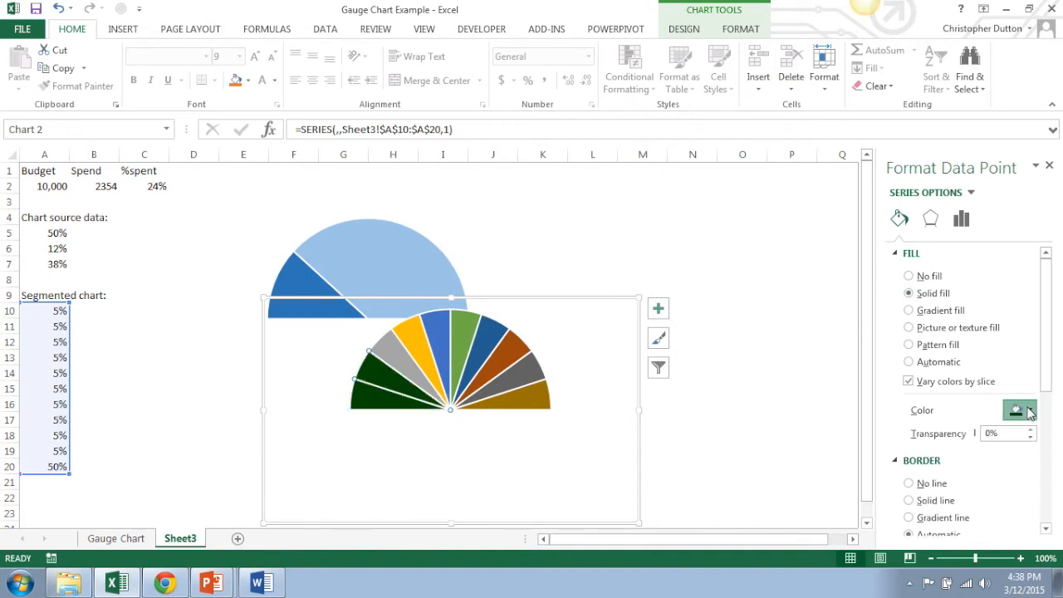
click(1028, 409)
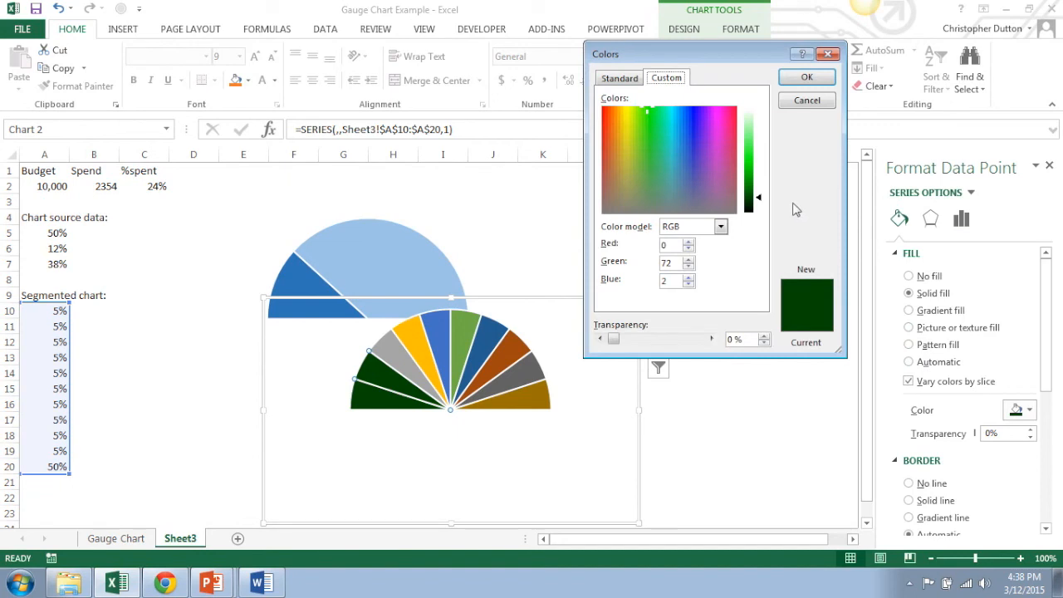
drag(757, 196, 757, 186)
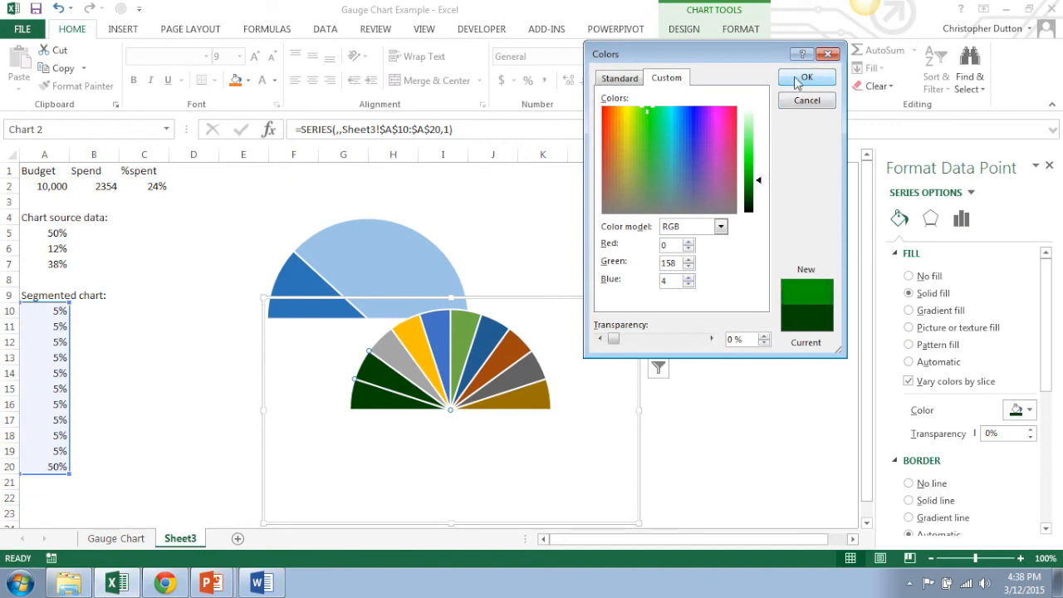
click(807, 76)
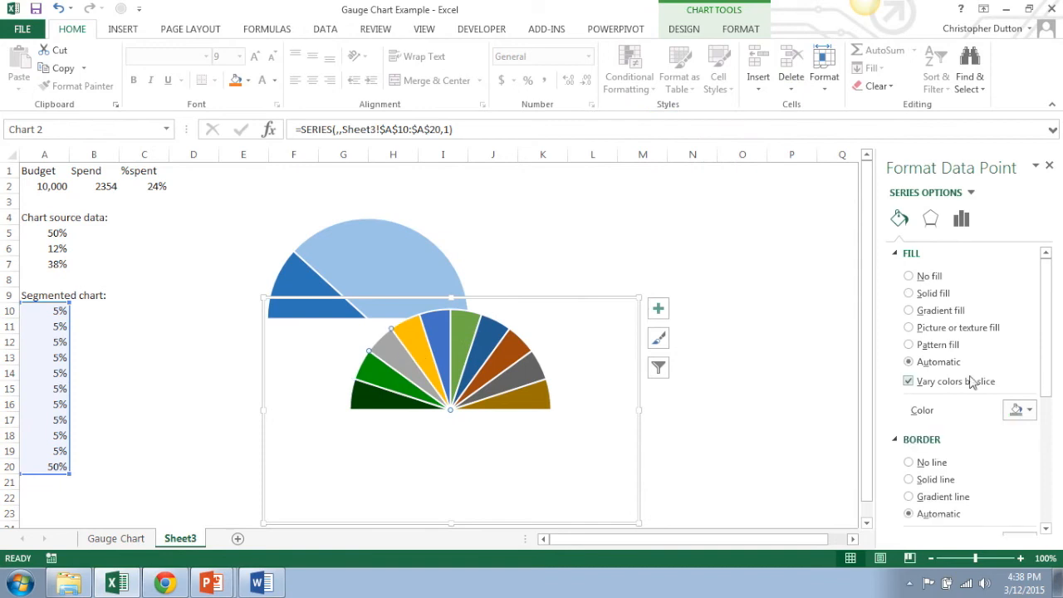
click(909, 292)
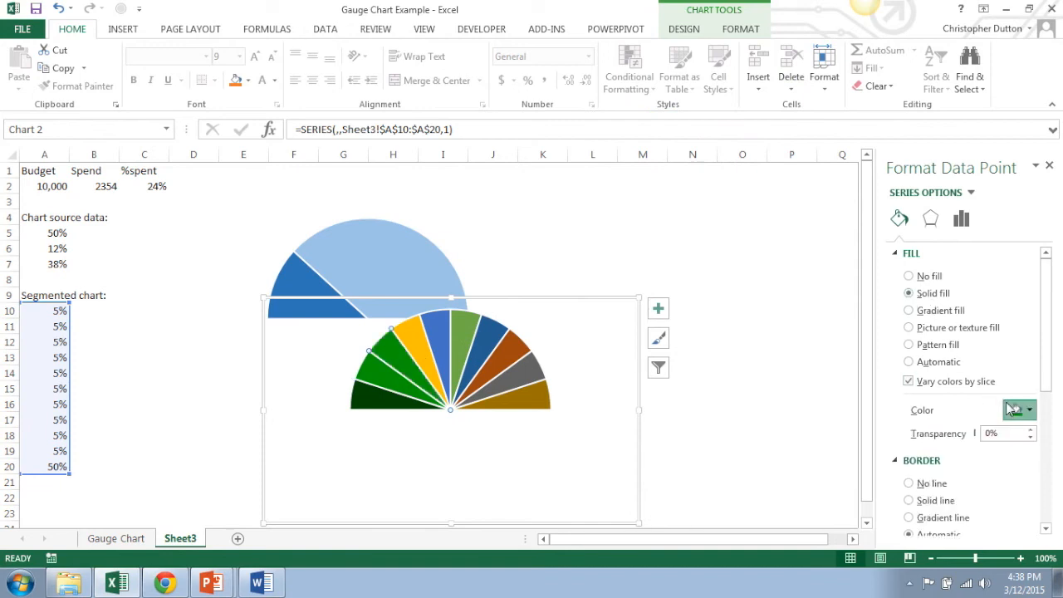
click(1029, 408)
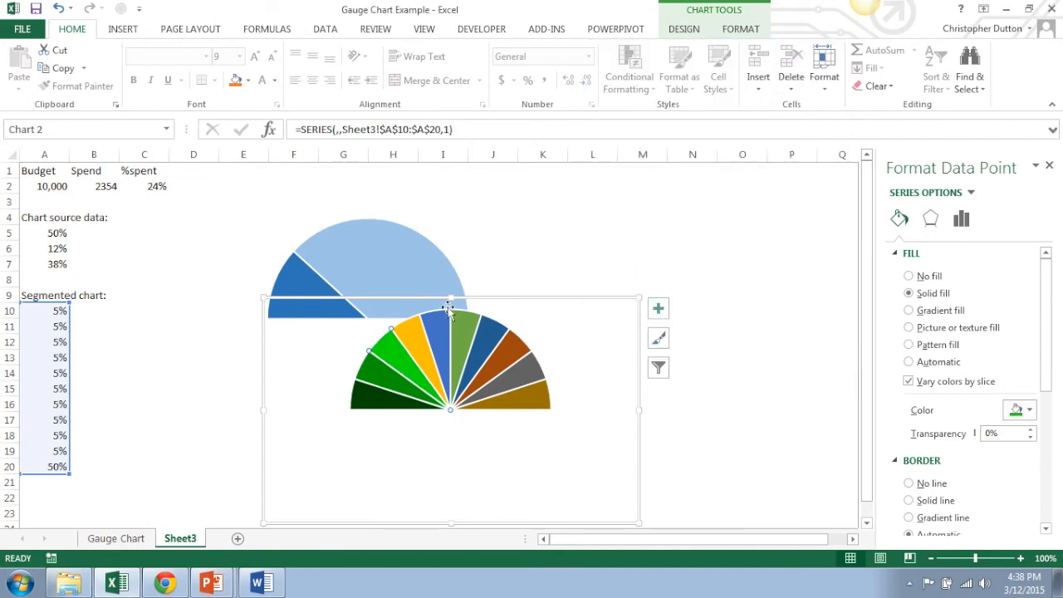
click(1028, 408)
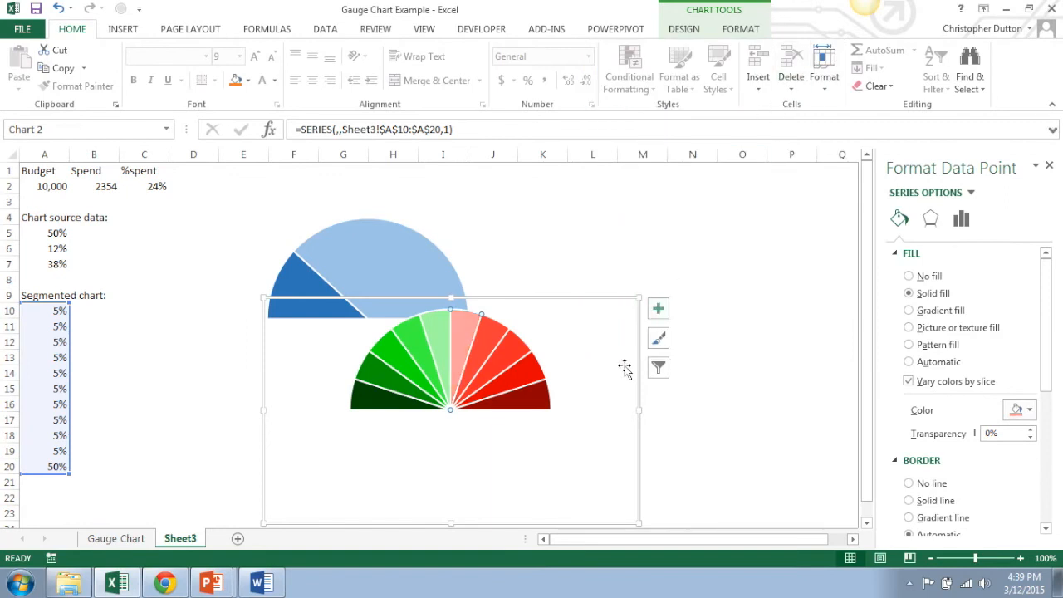
mouse_move(711, 381)
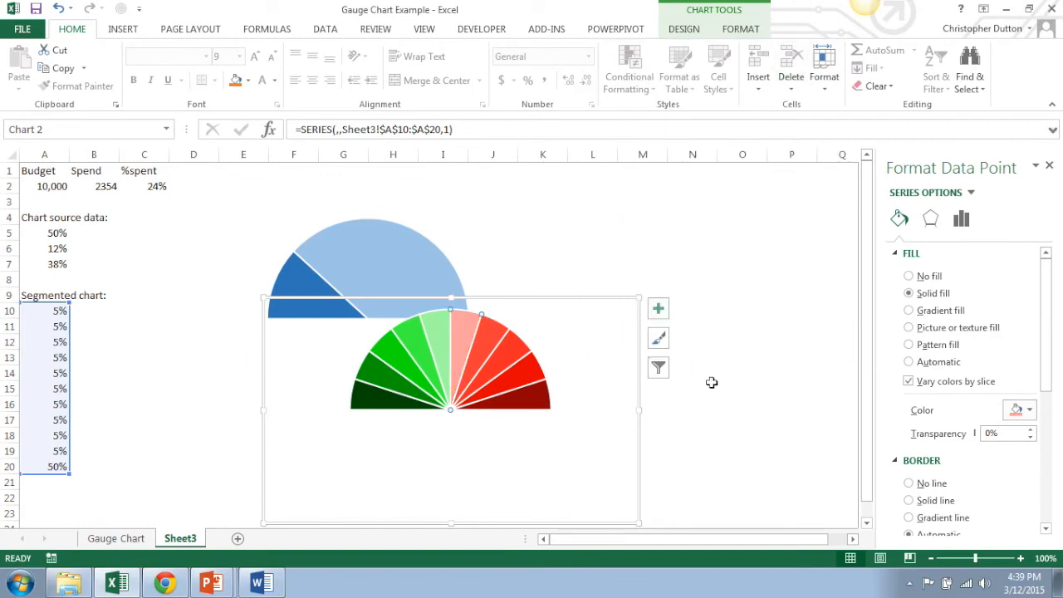
Send the segmented arc backward and position it as a rim around the blue half-pie
click(554, 349)
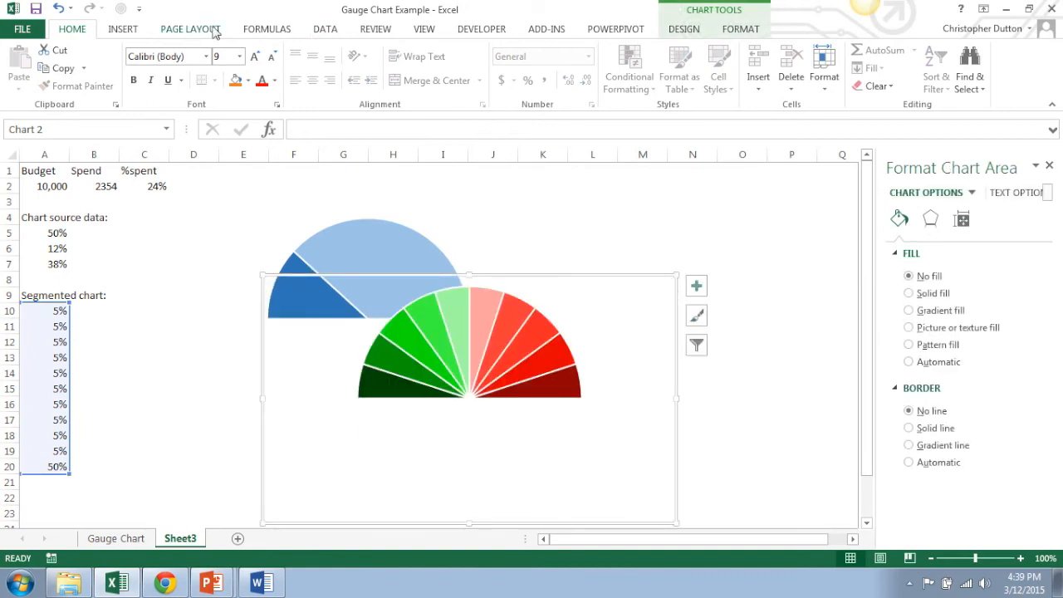
click(677, 66)
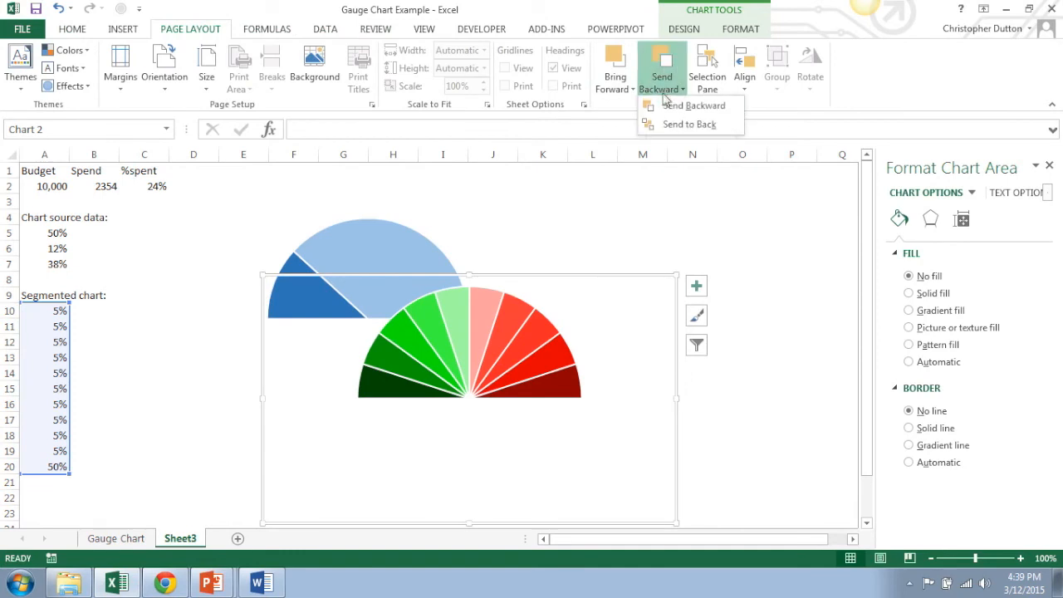
click(691, 105)
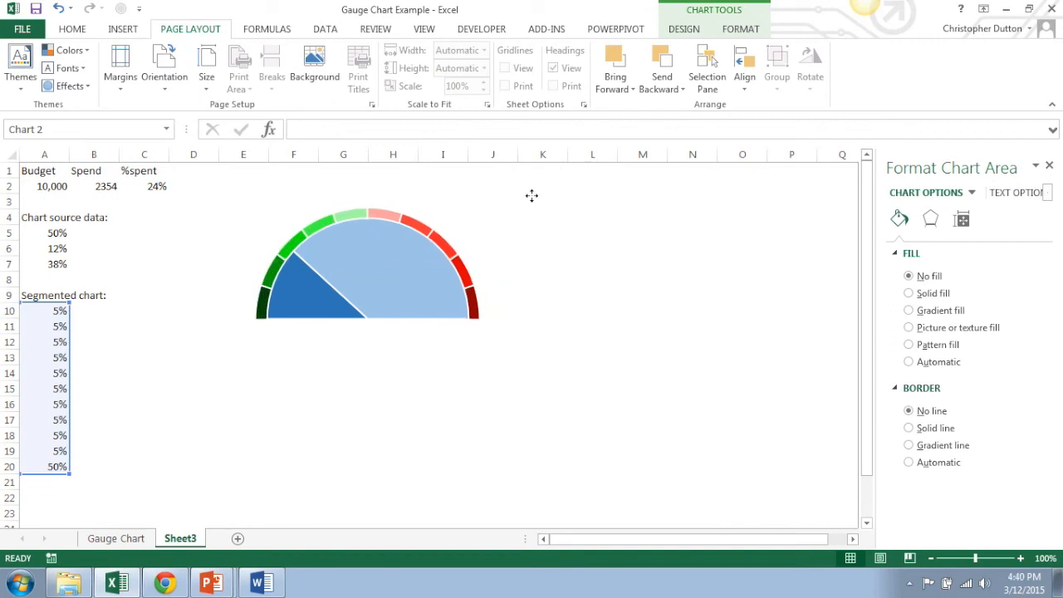
click(365, 266)
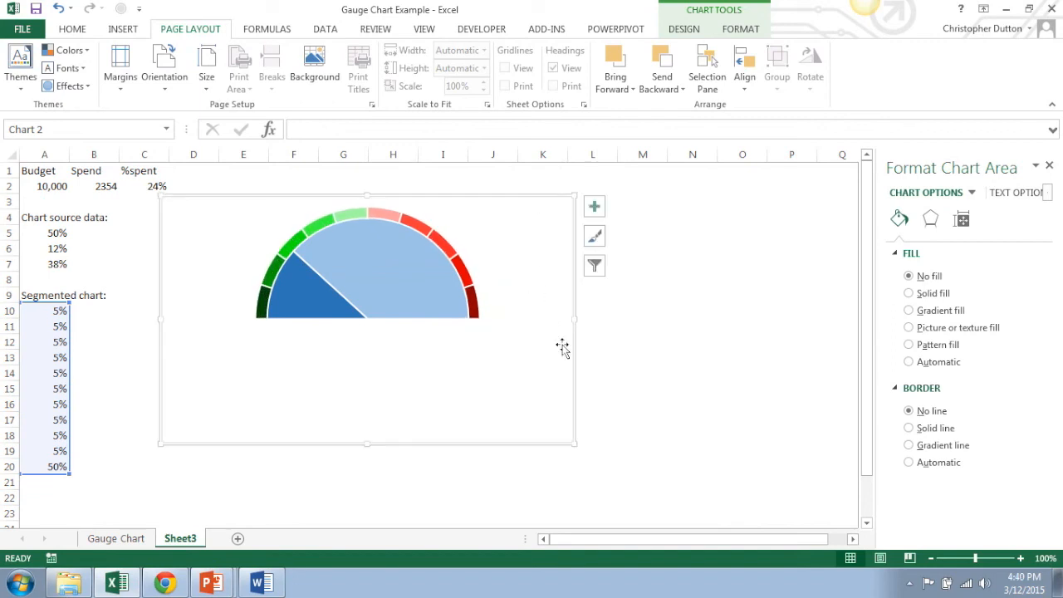
click(690, 295)
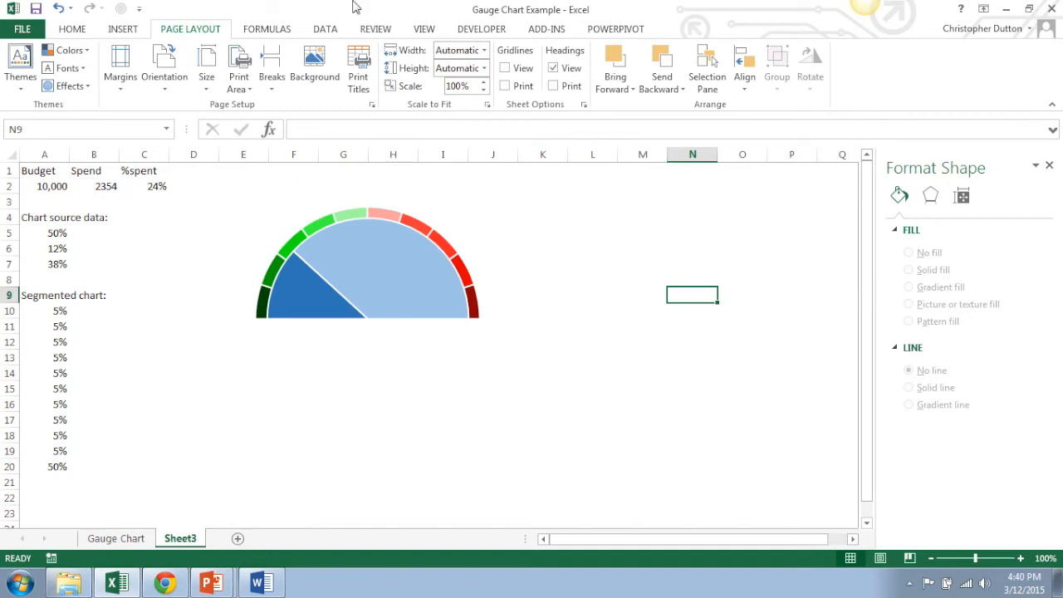
Add text boxes reading 0% through 100% around the coloured arc
click(123, 28)
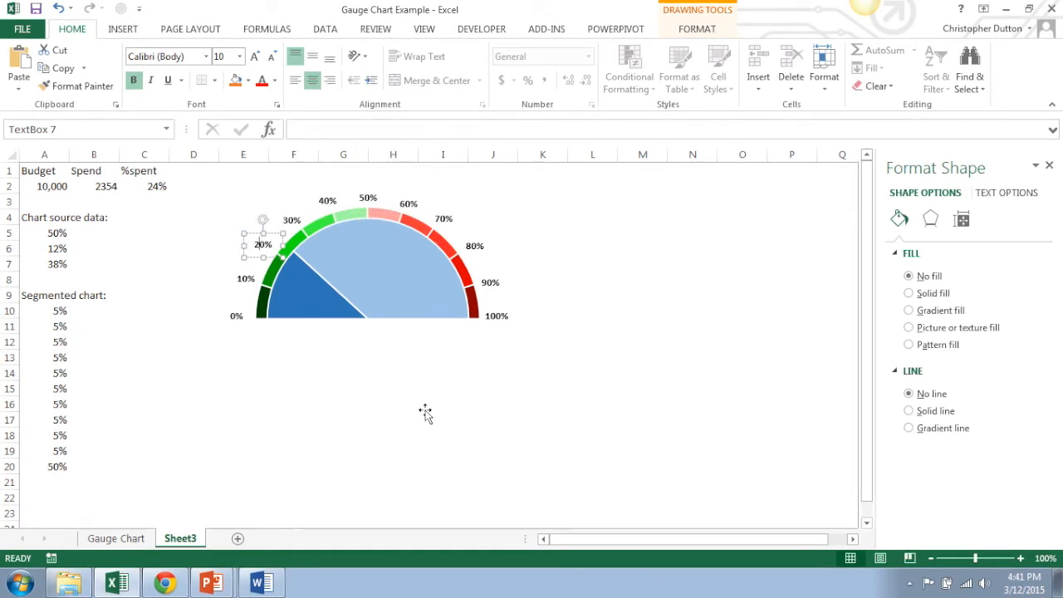
click(691, 388)
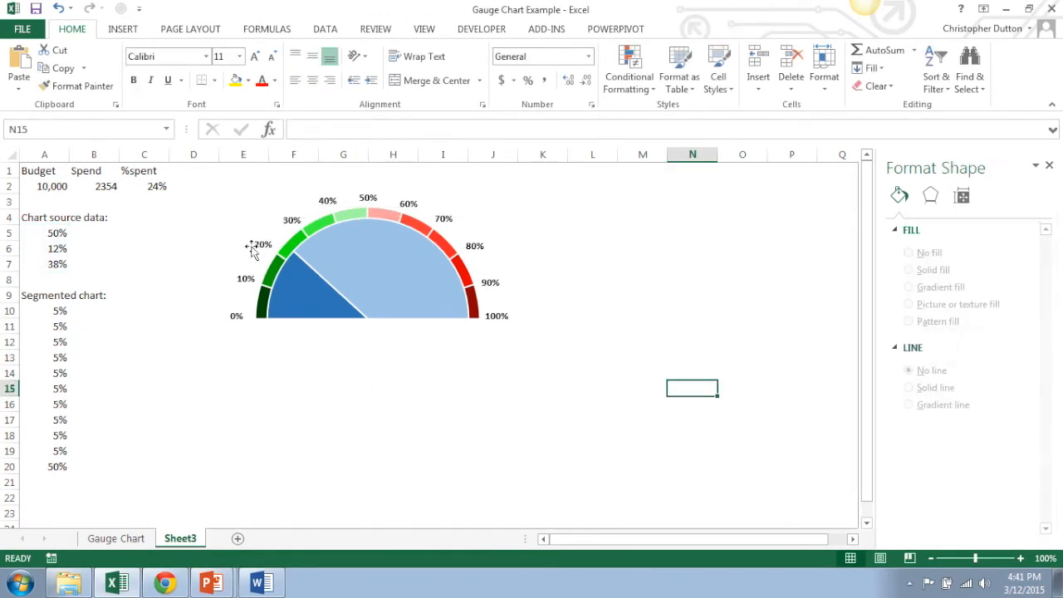
Enter Spend values 7500 then 4672 in B2 so the blue slice shows 47%
click(93, 186)
text(7500)
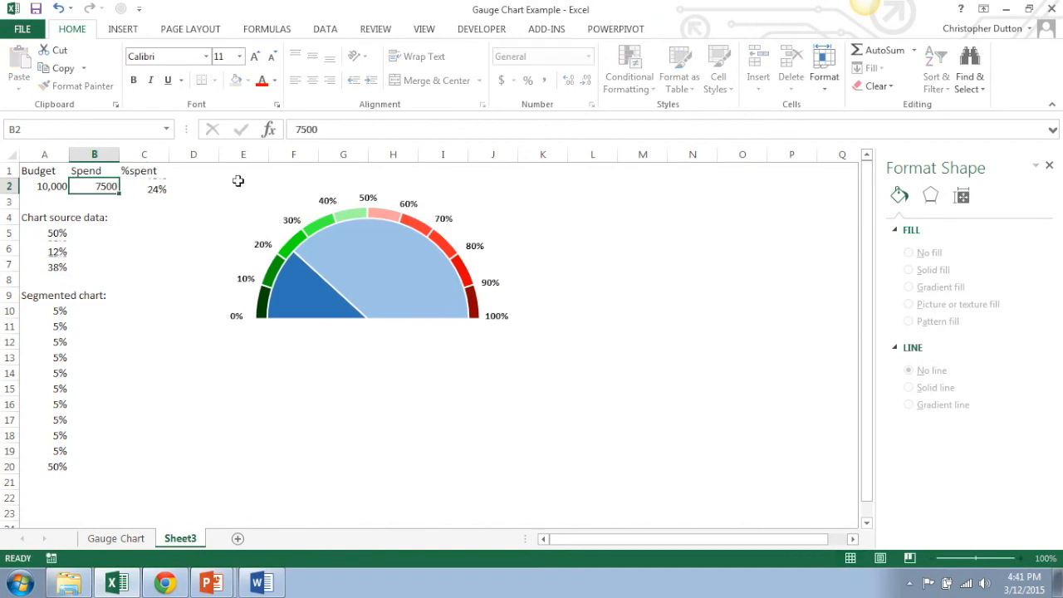
key(Return)
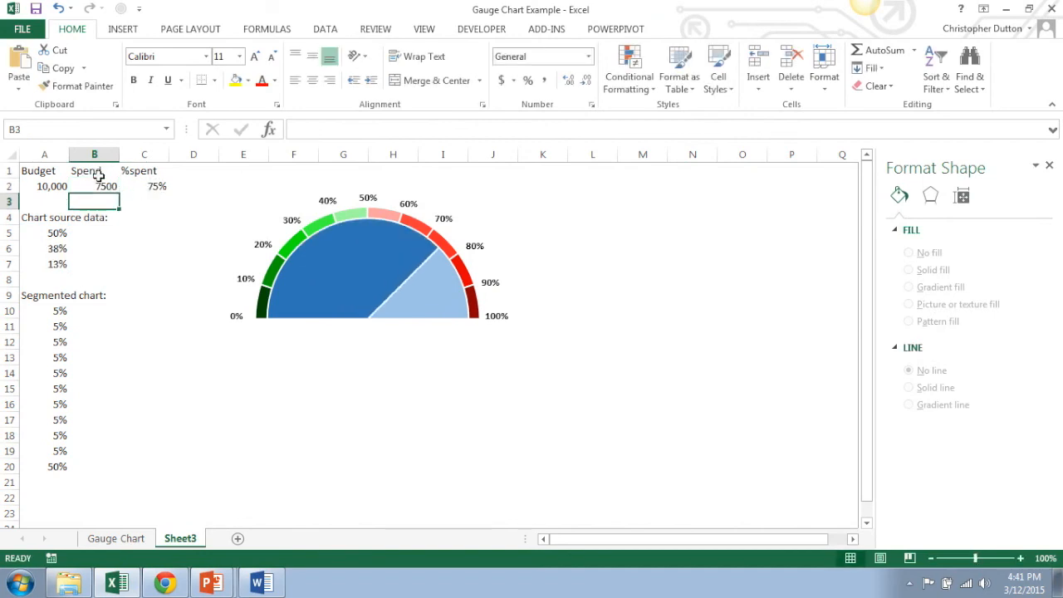
click(93, 186)
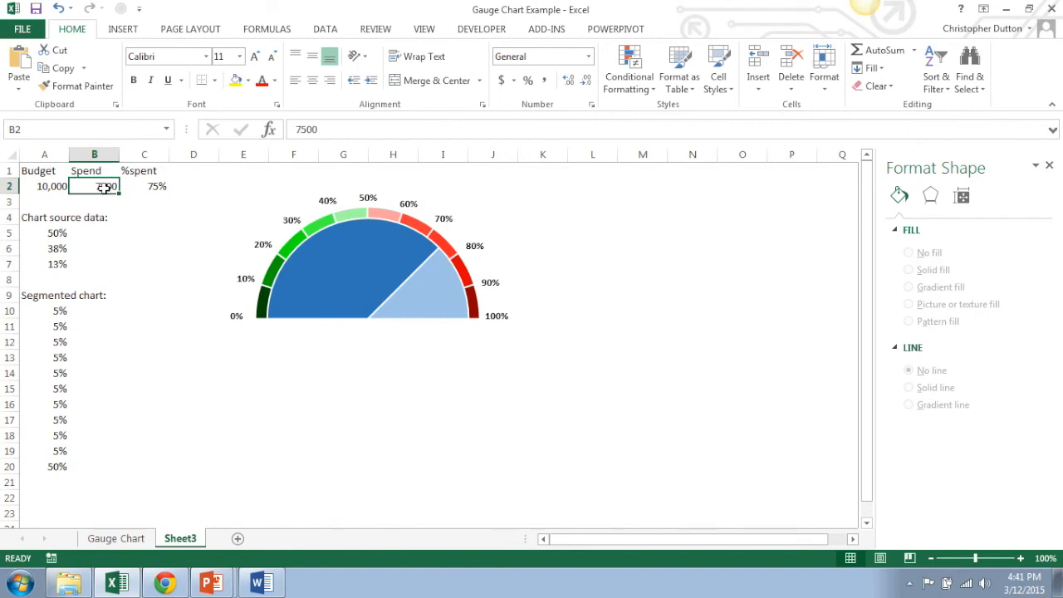
key(Return)
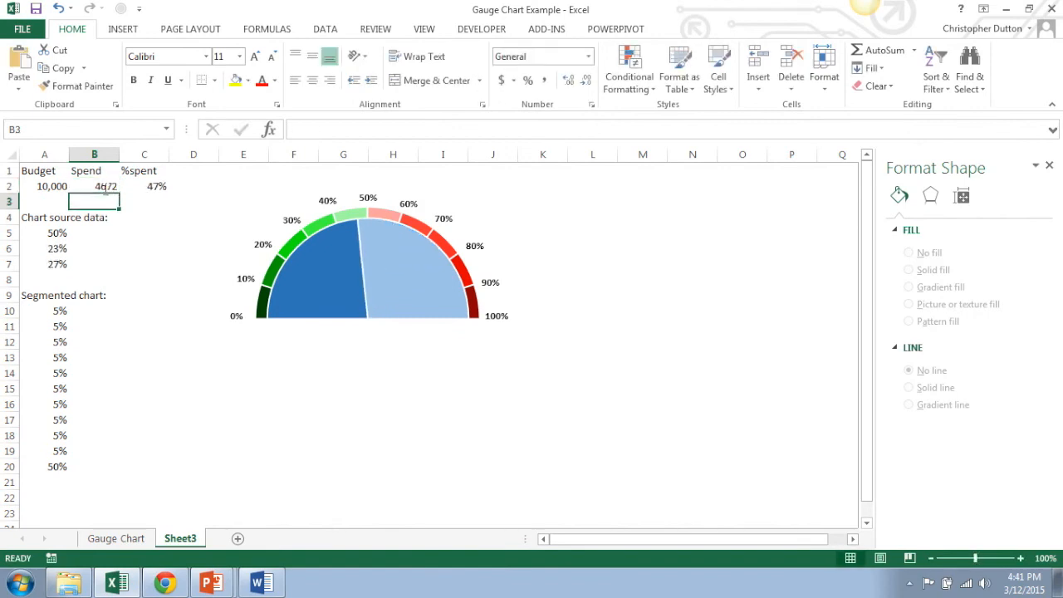
mouse_move(322, 278)
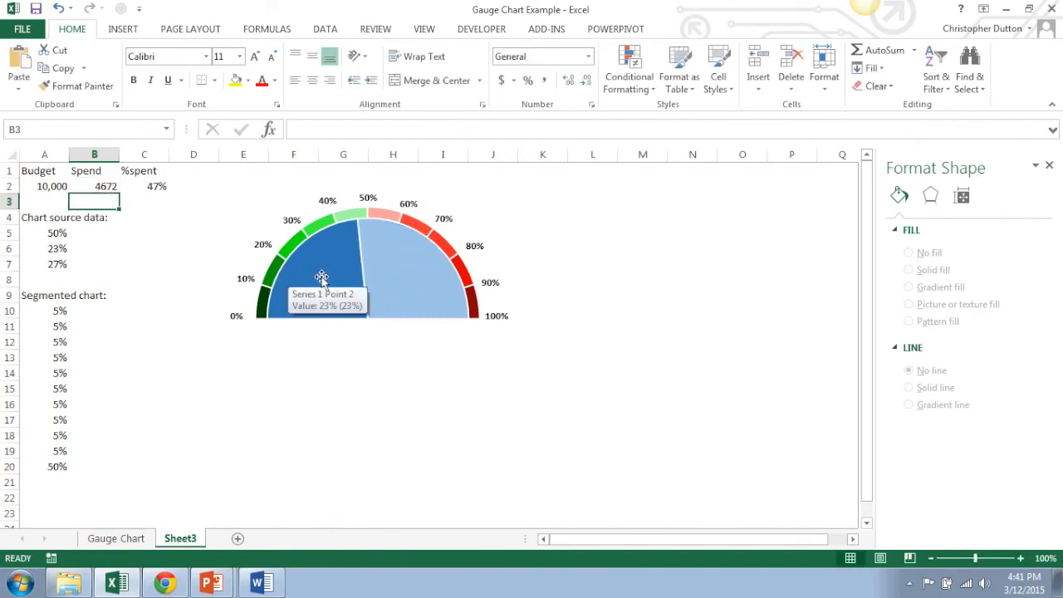
click(324, 258)
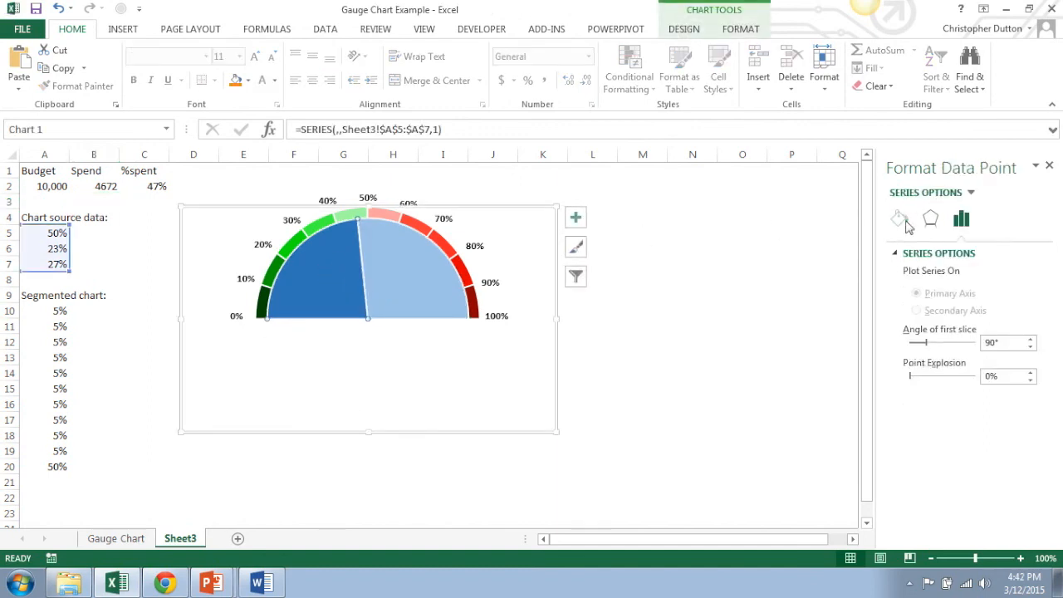
Give the left half-pie slice a radial gradient fill in pale blue
click(898, 219)
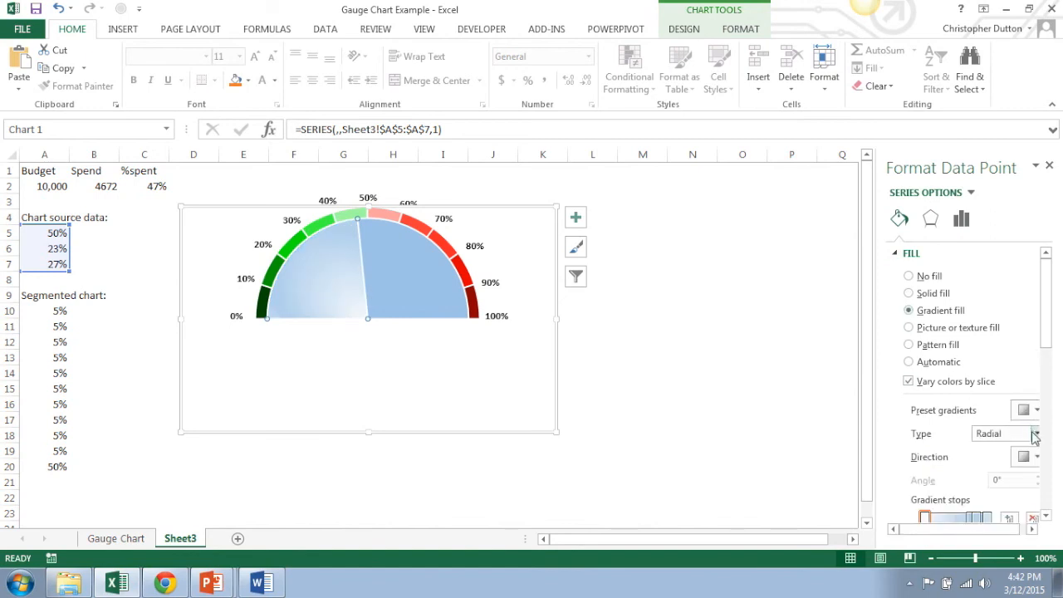
click(1021, 455)
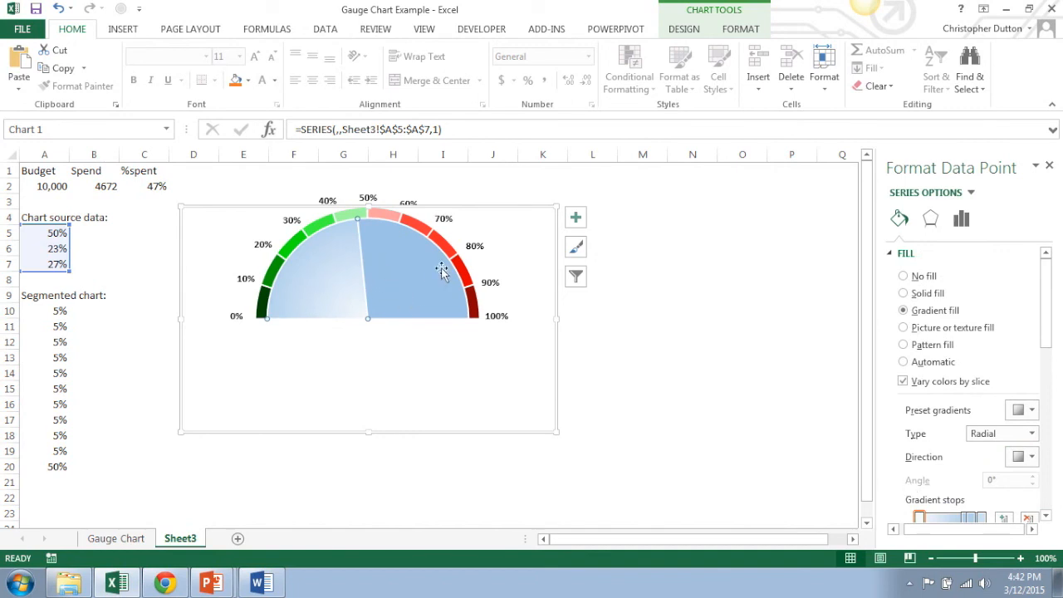
click(904, 292)
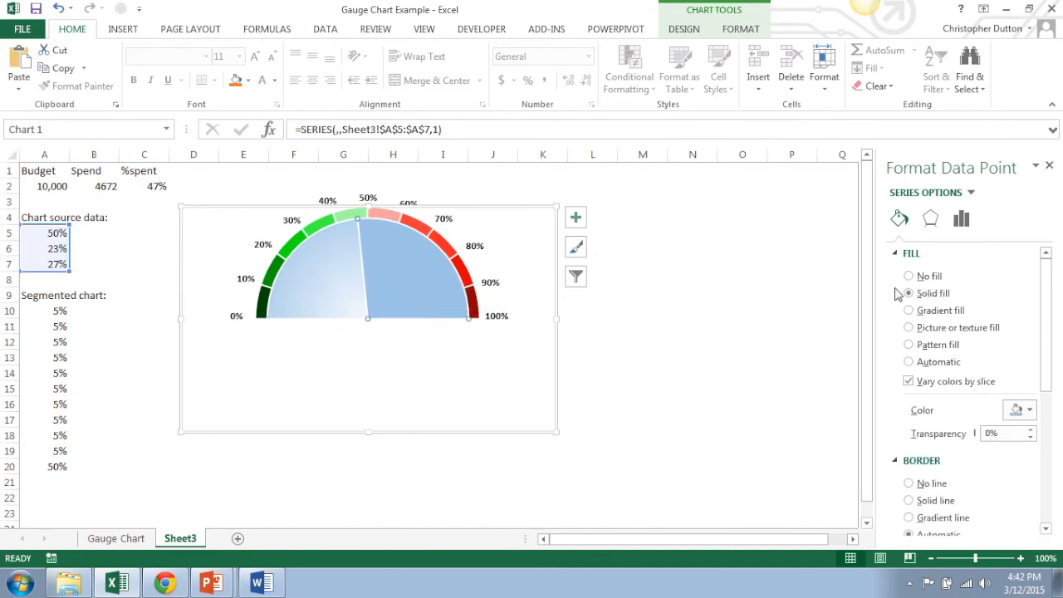
Give the right slice a radial gradient with a darker blue stop toward the arc
click(910, 311)
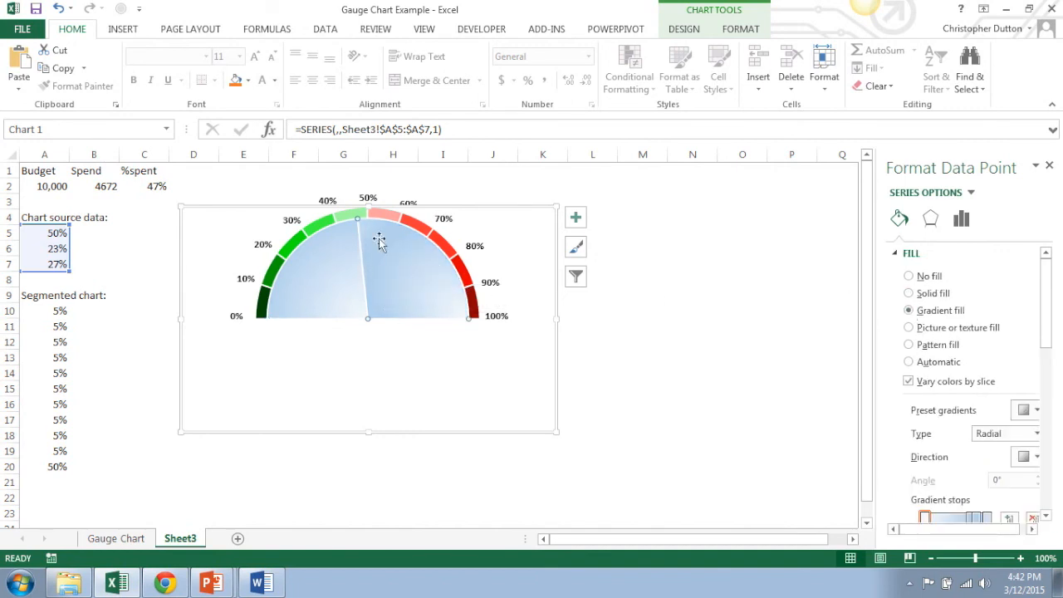
mouse_move(1024, 409)
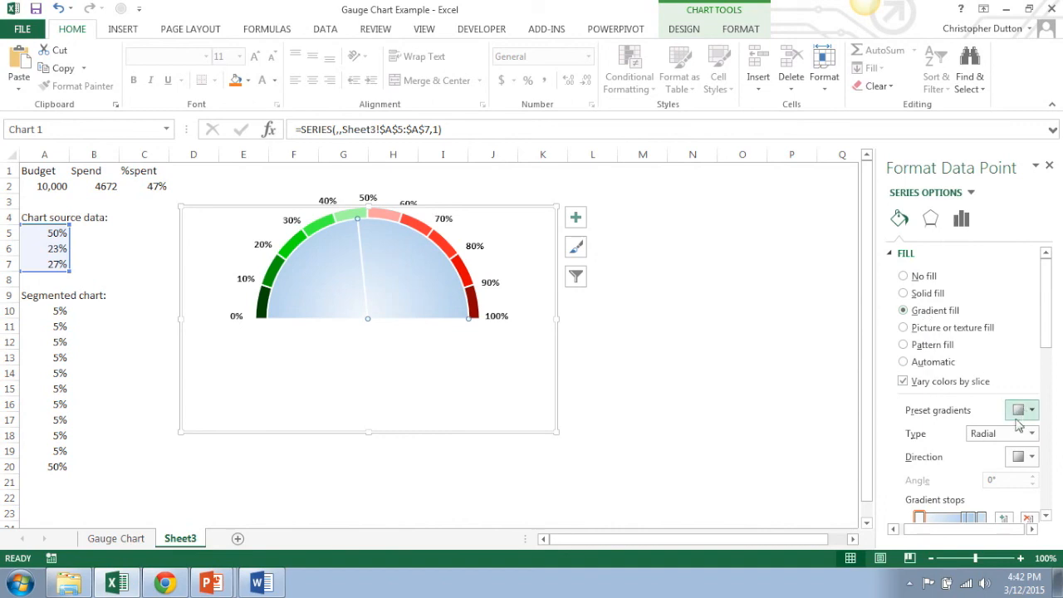
scroll(down, 3)
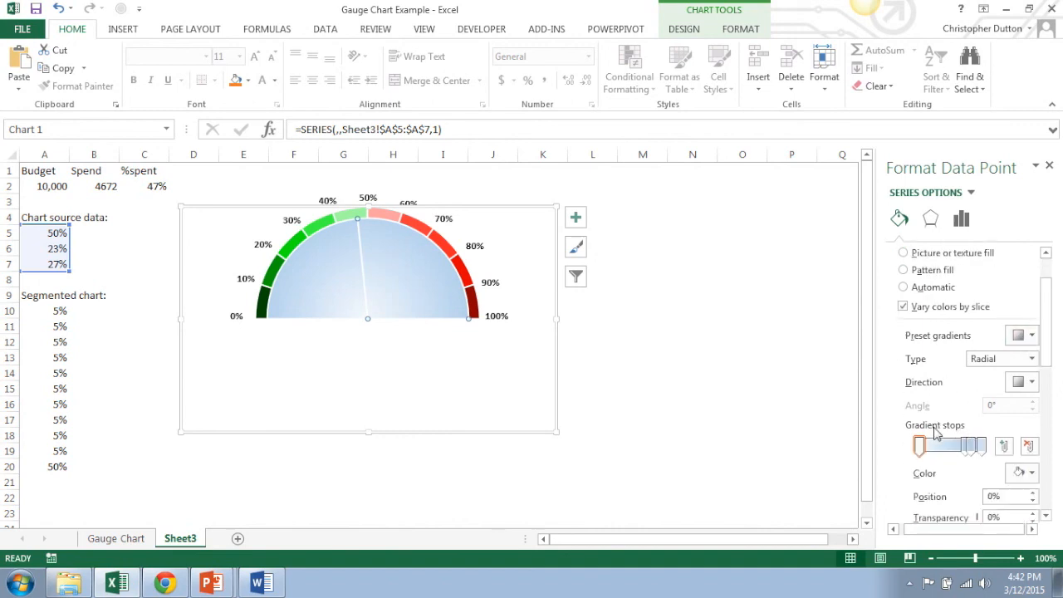
click(966, 445)
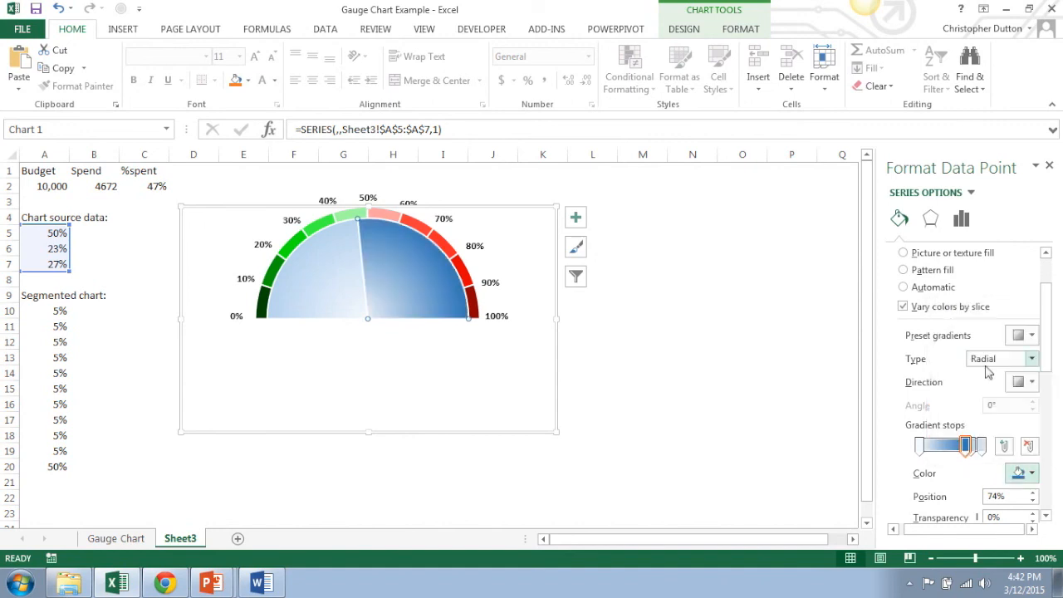
mouse_move(702, 292)
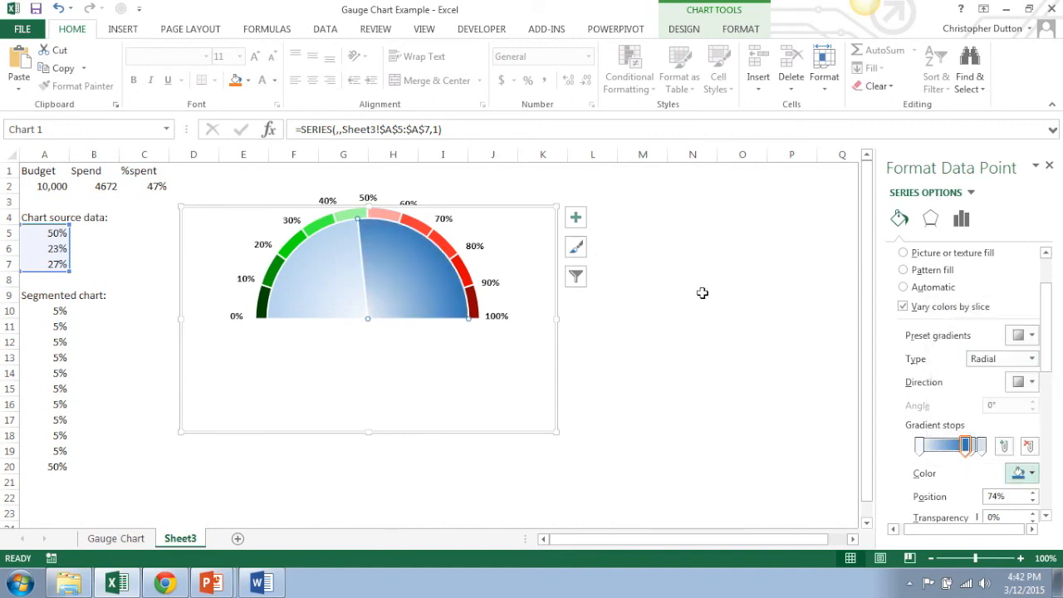
click(691, 296)
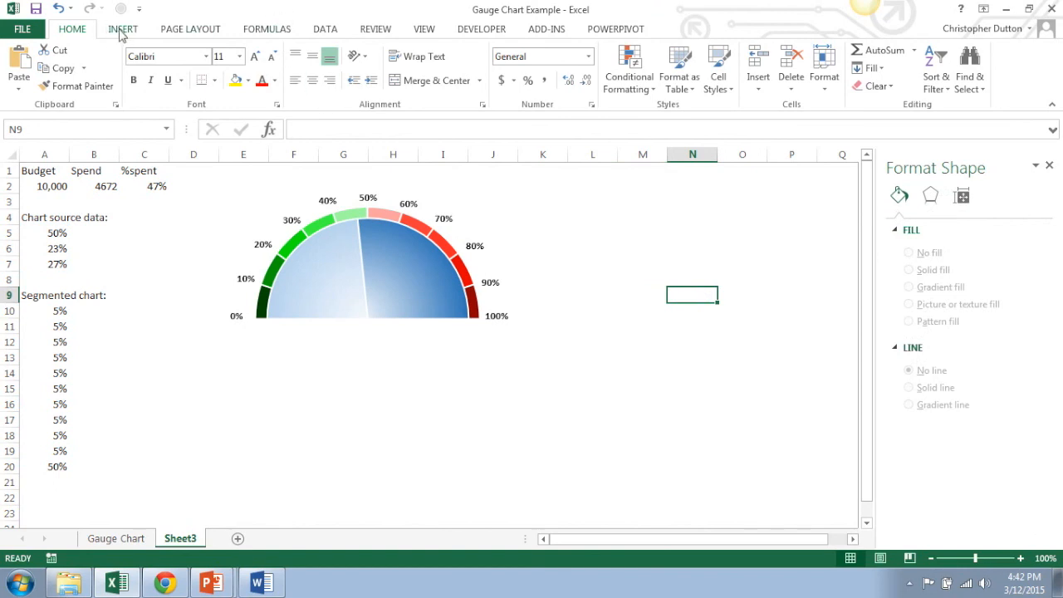
Draw a small oval at the pie centre with a solid fill and no line
click(123, 28)
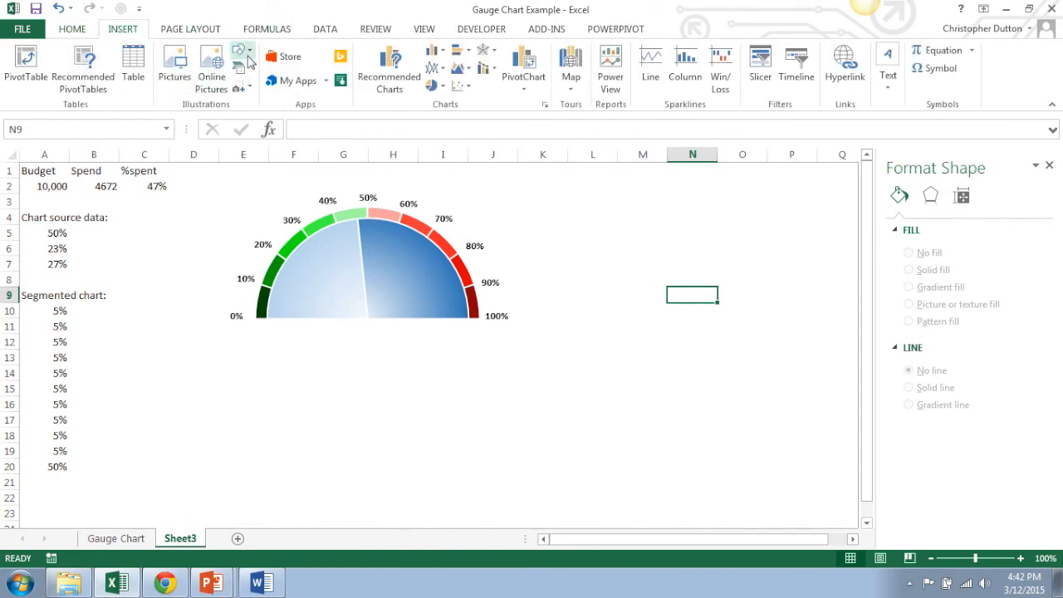
click(242, 50)
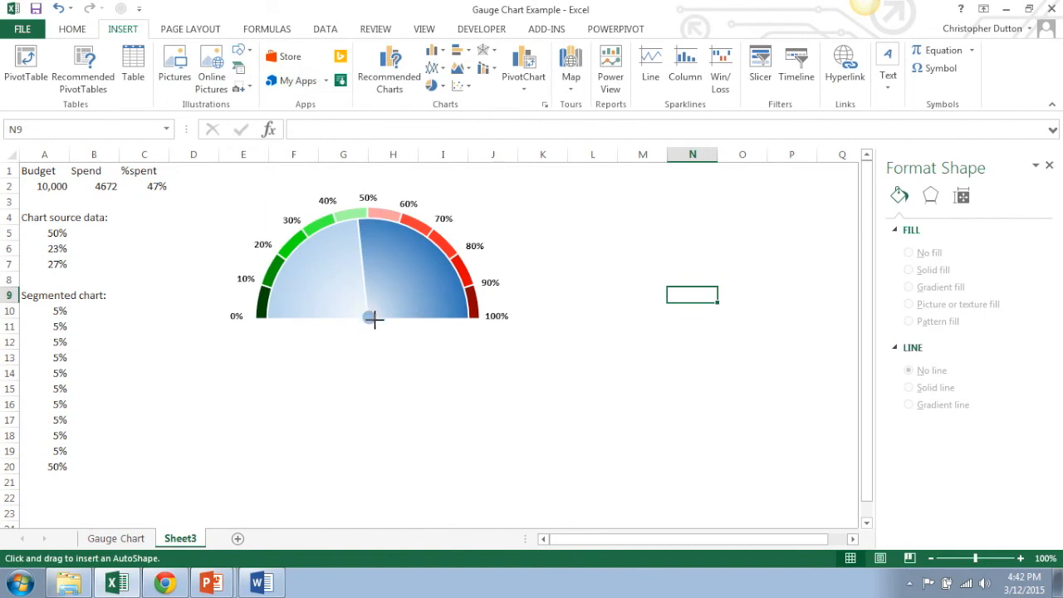
right_click(369, 319)
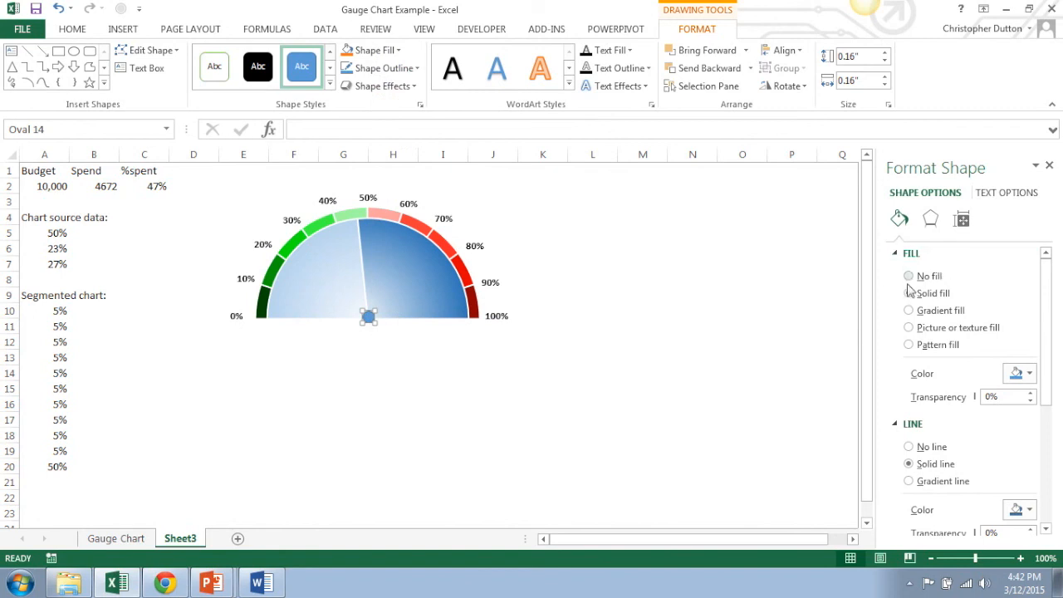
click(908, 293)
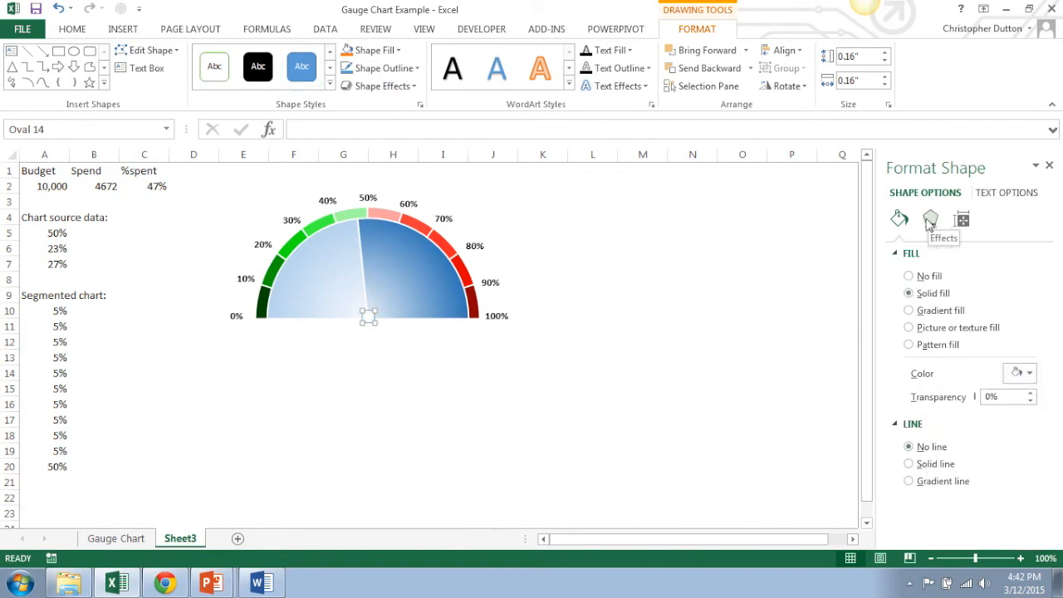
Add an outer shadow and a 3-D top bevel to the centre circle
click(929, 219)
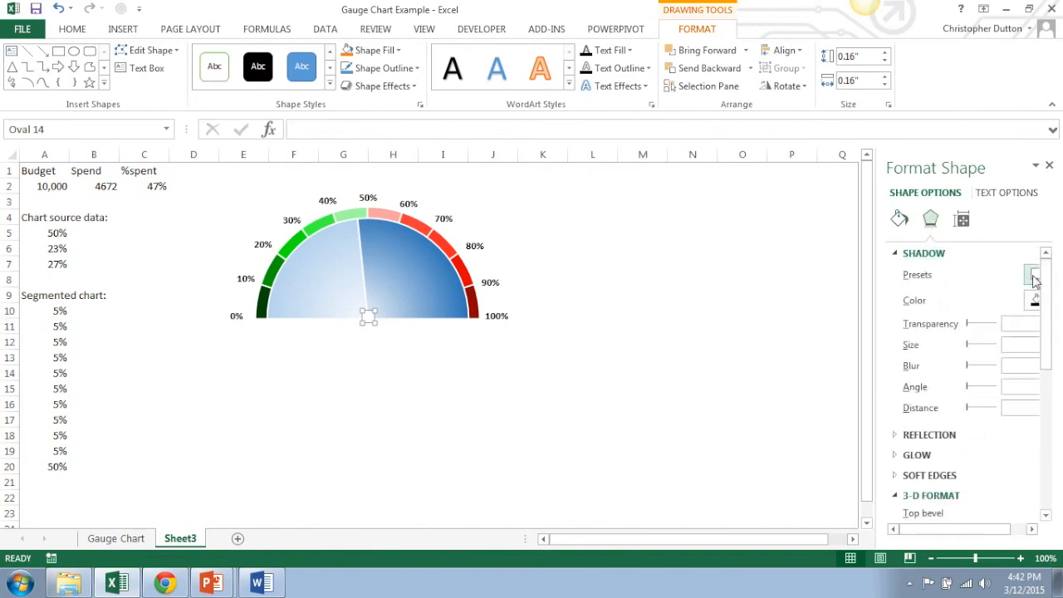
click(1022, 276)
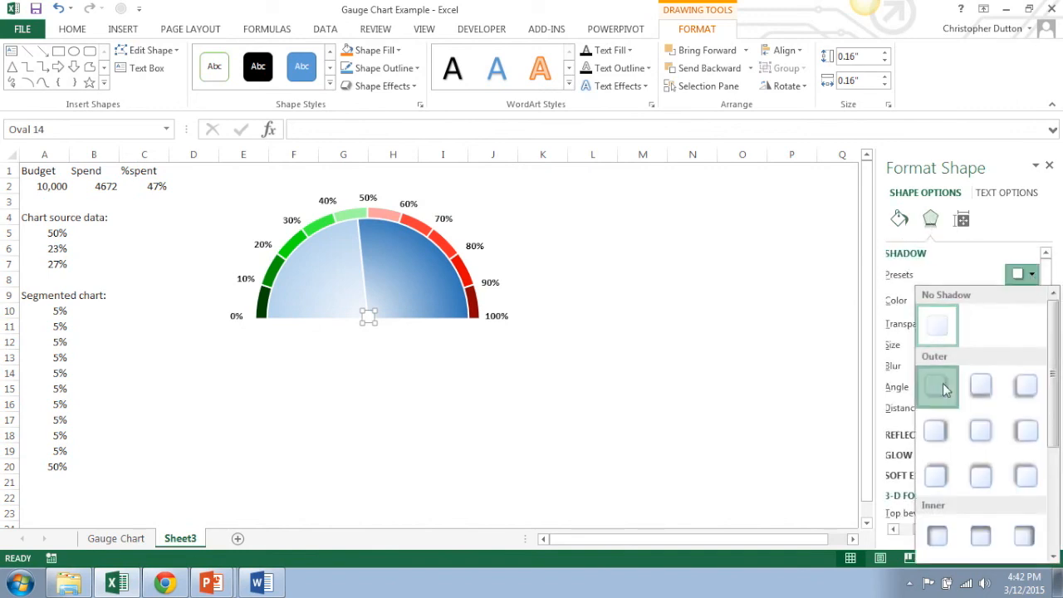
click(936, 385)
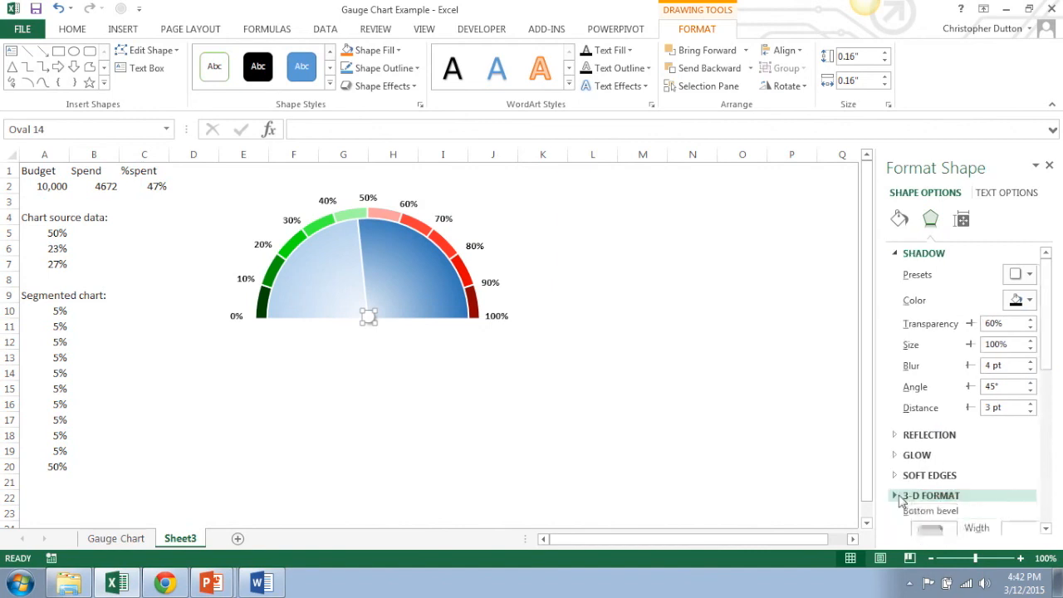
click(932, 495)
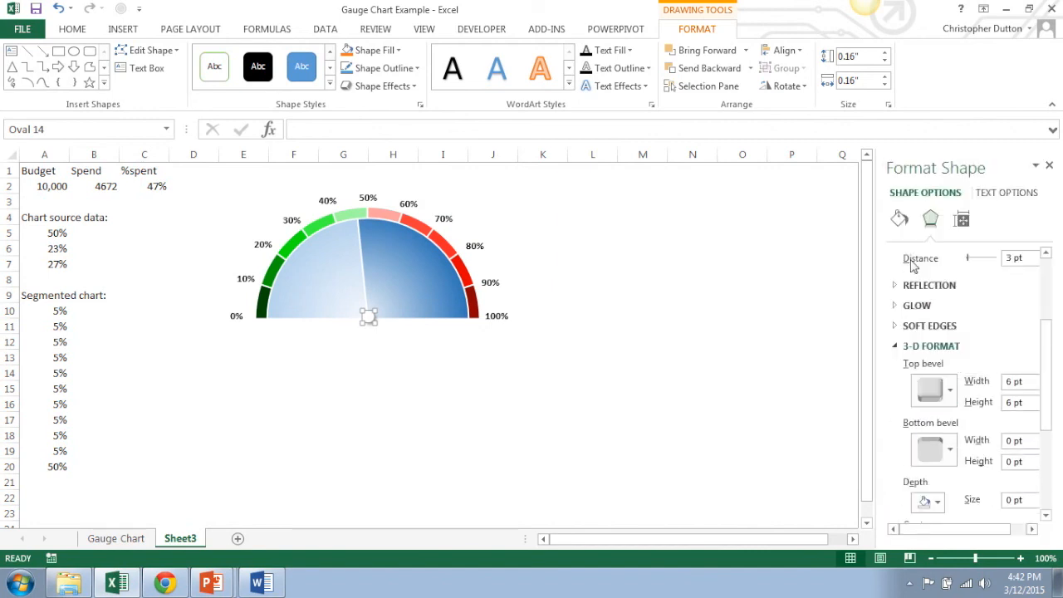
click(591, 296)
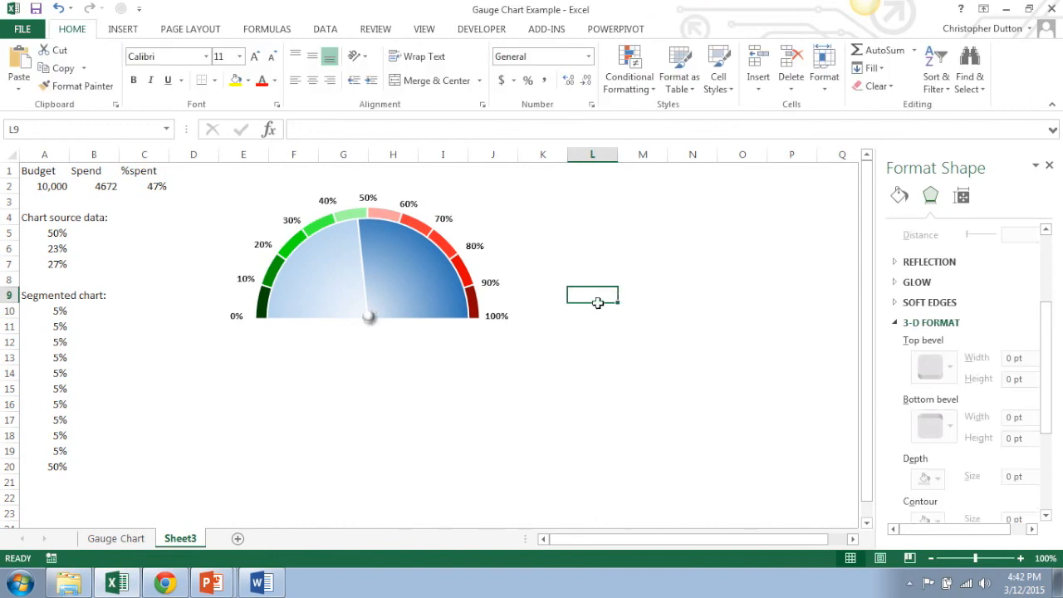
mouse_move(599, 276)
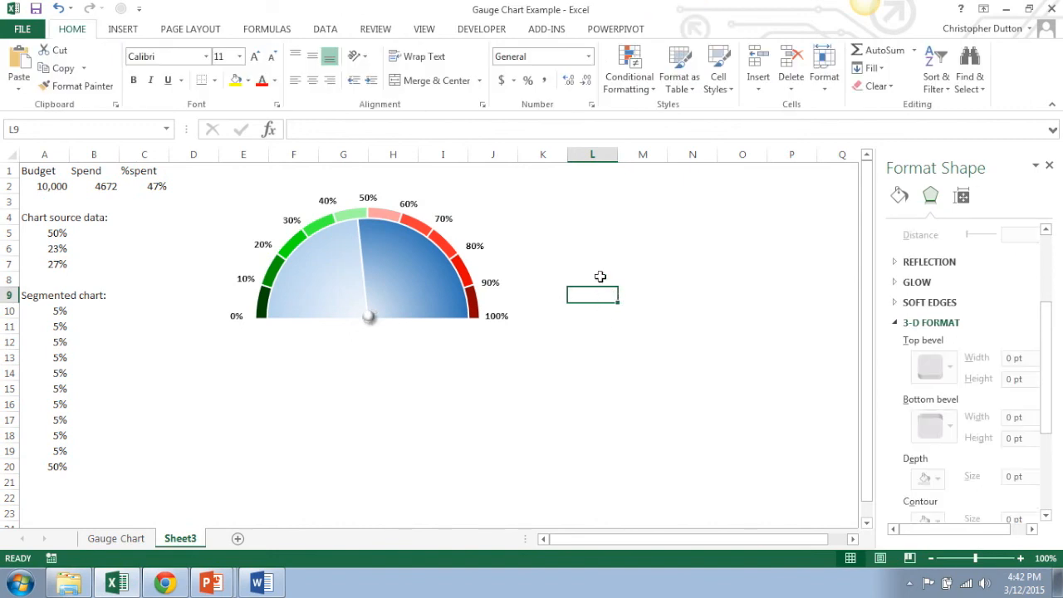
click(93, 186)
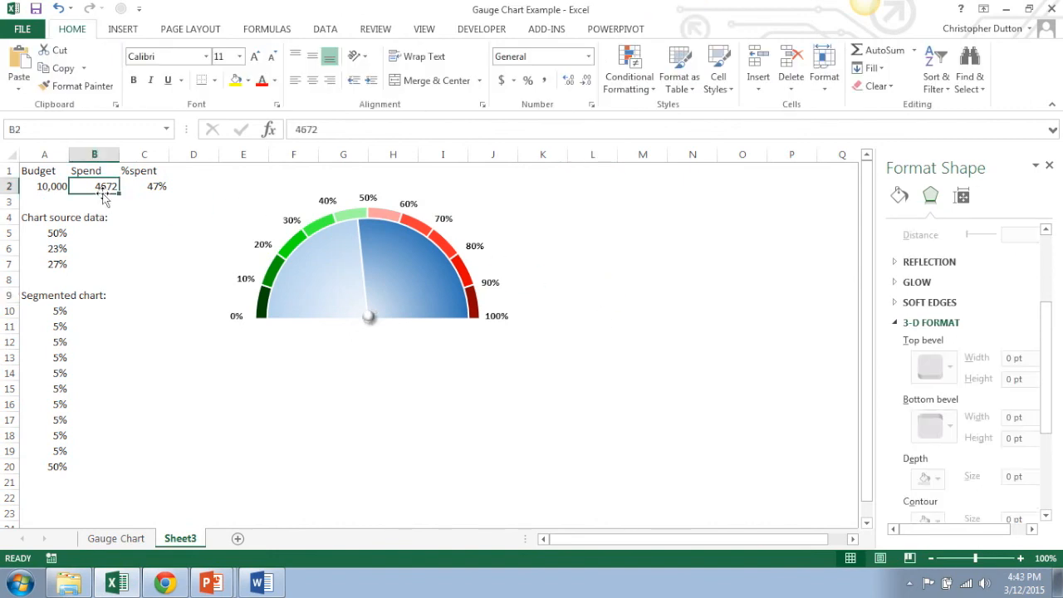